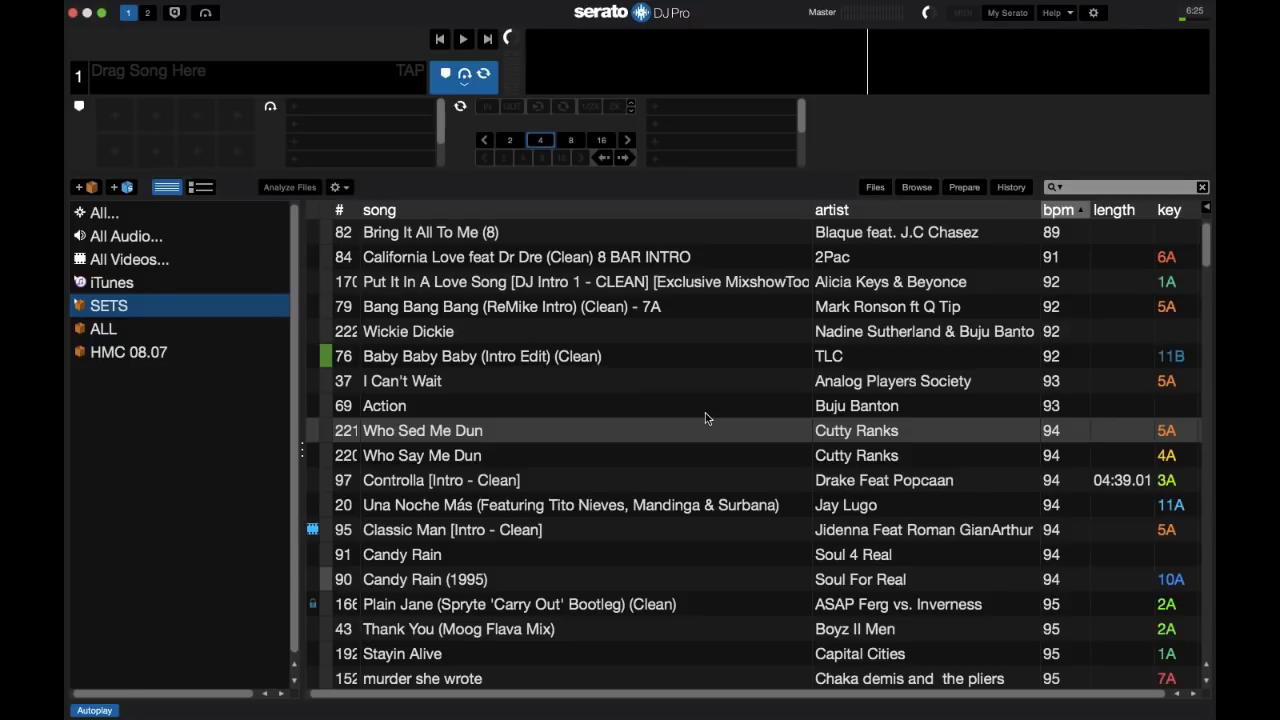
mouse_move(720, 377)
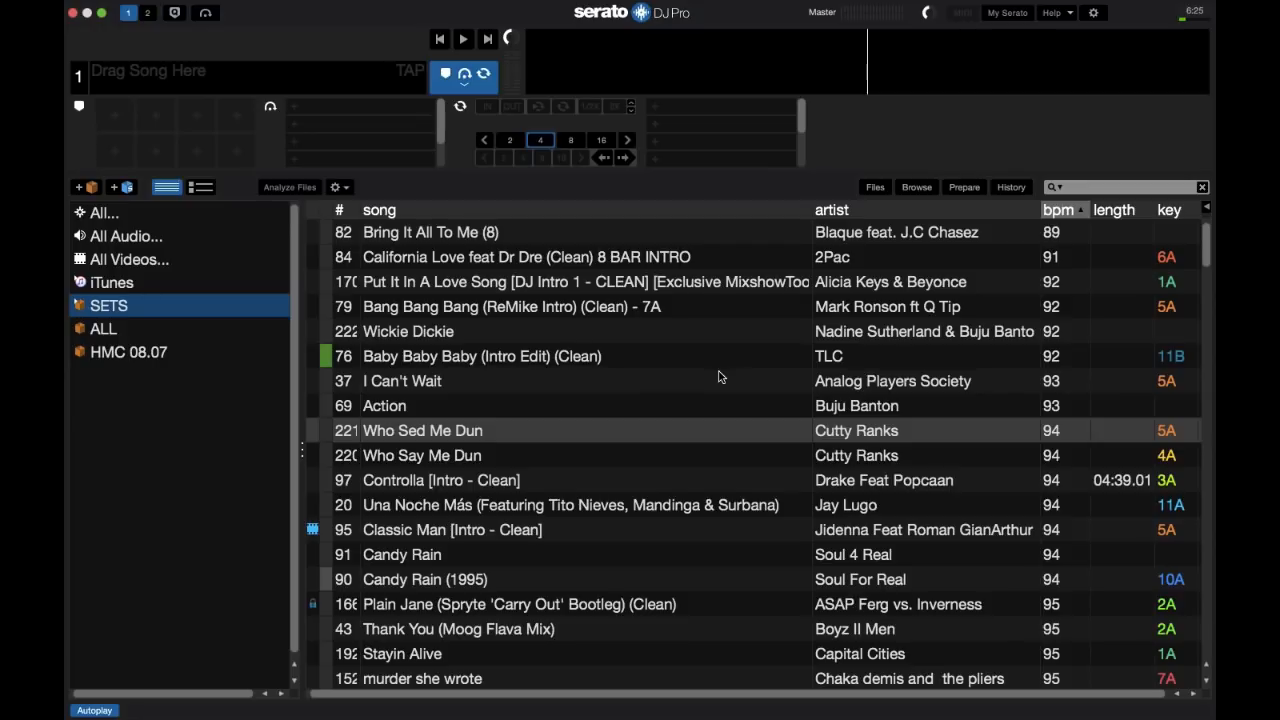
mouse_move(368, 22)
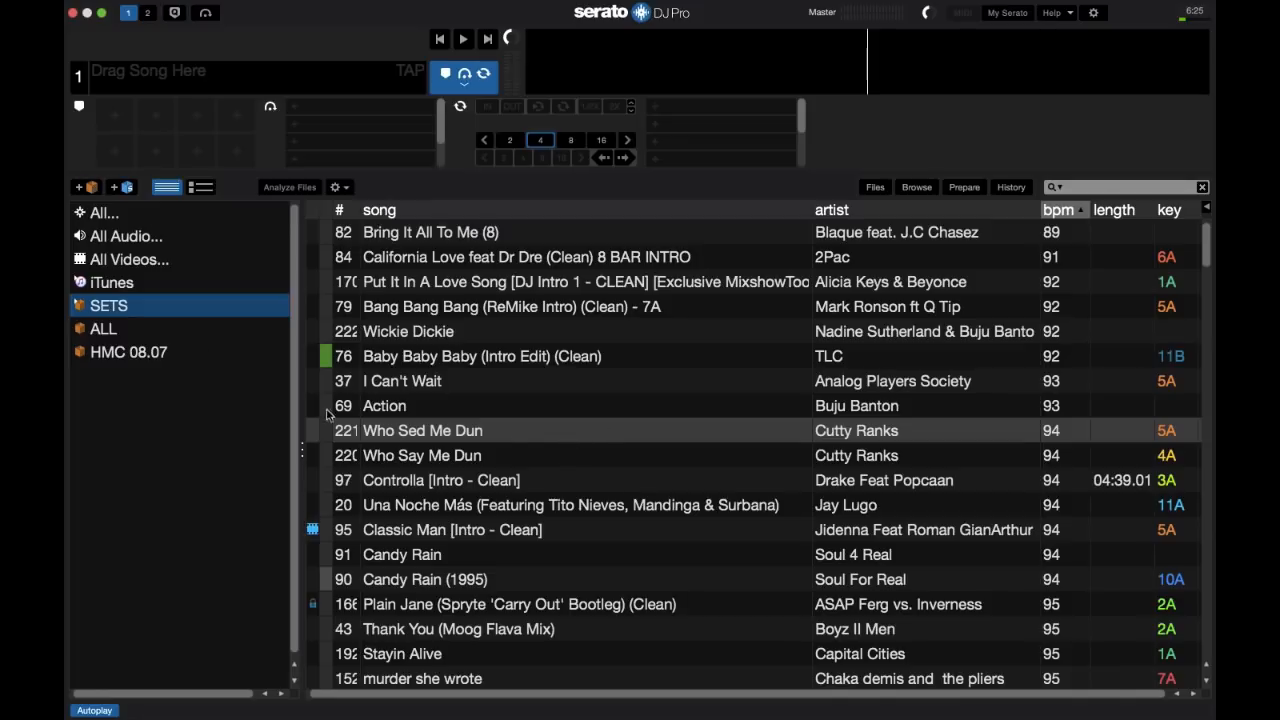
Step: Create crate 1 holding six selected songs, view it, then open the HMC 08.07 crate
left_click(84, 187)
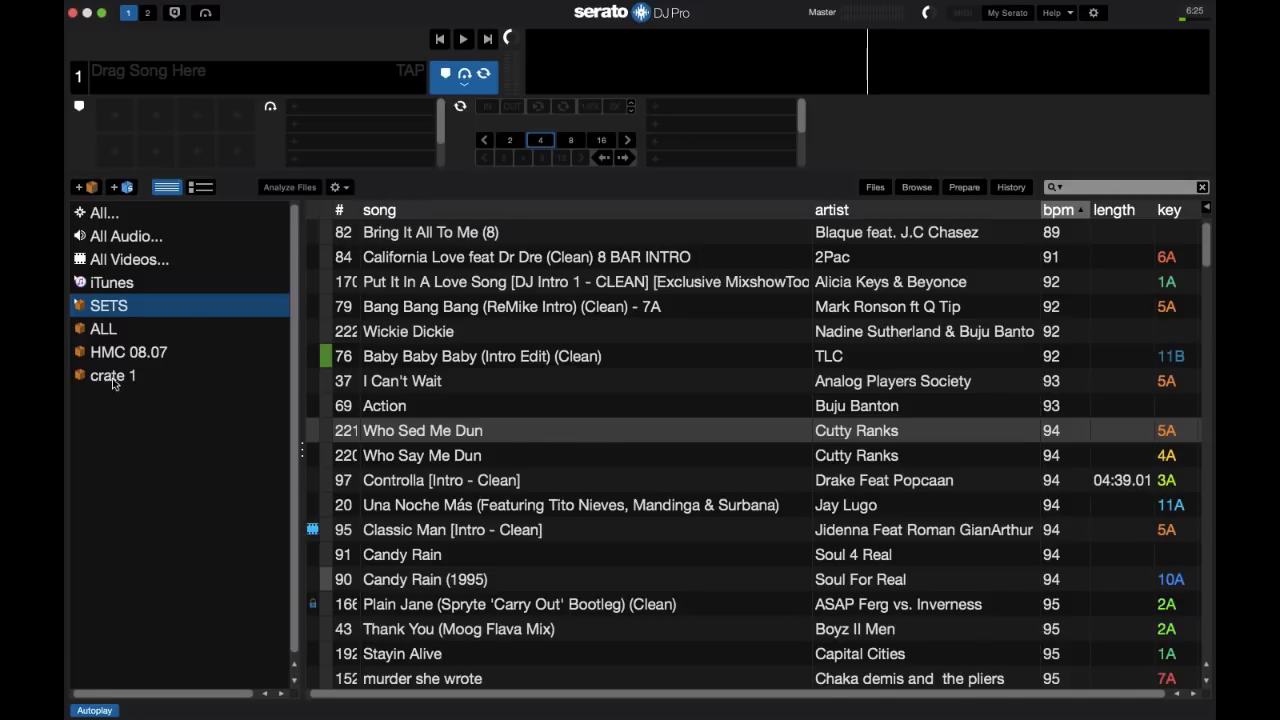
left_click(401, 554)
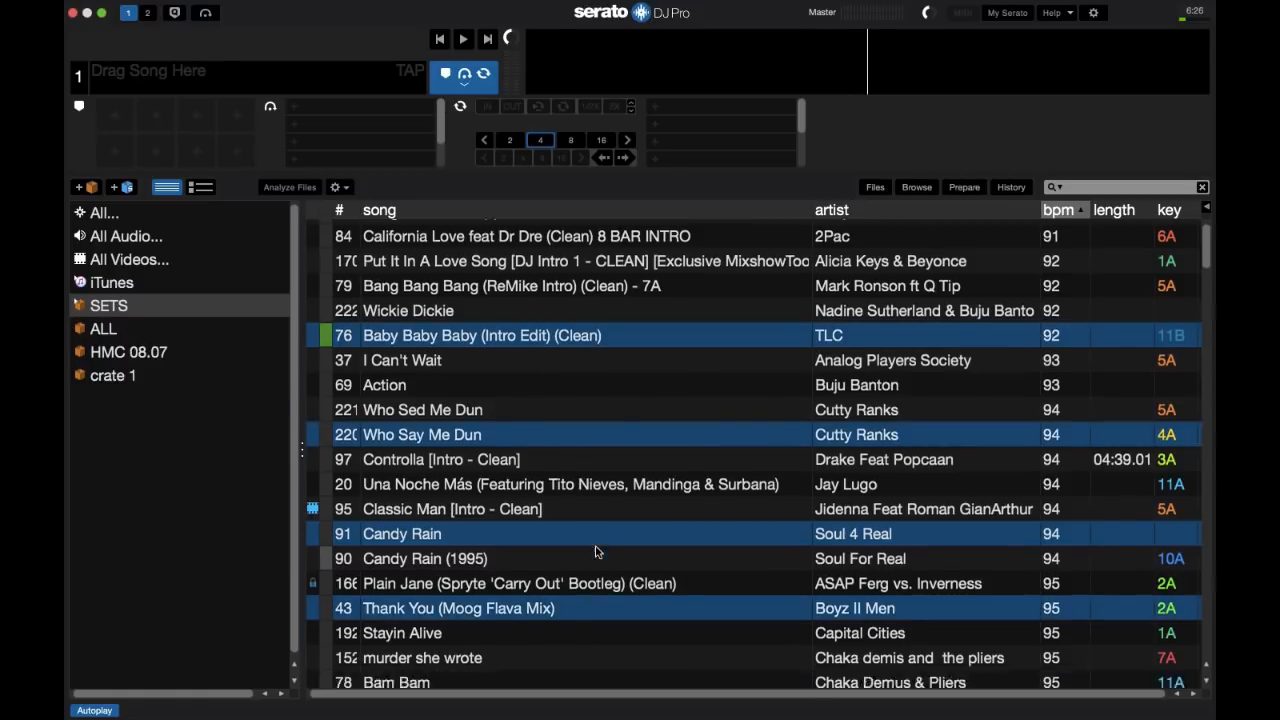
left_click(112, 375)
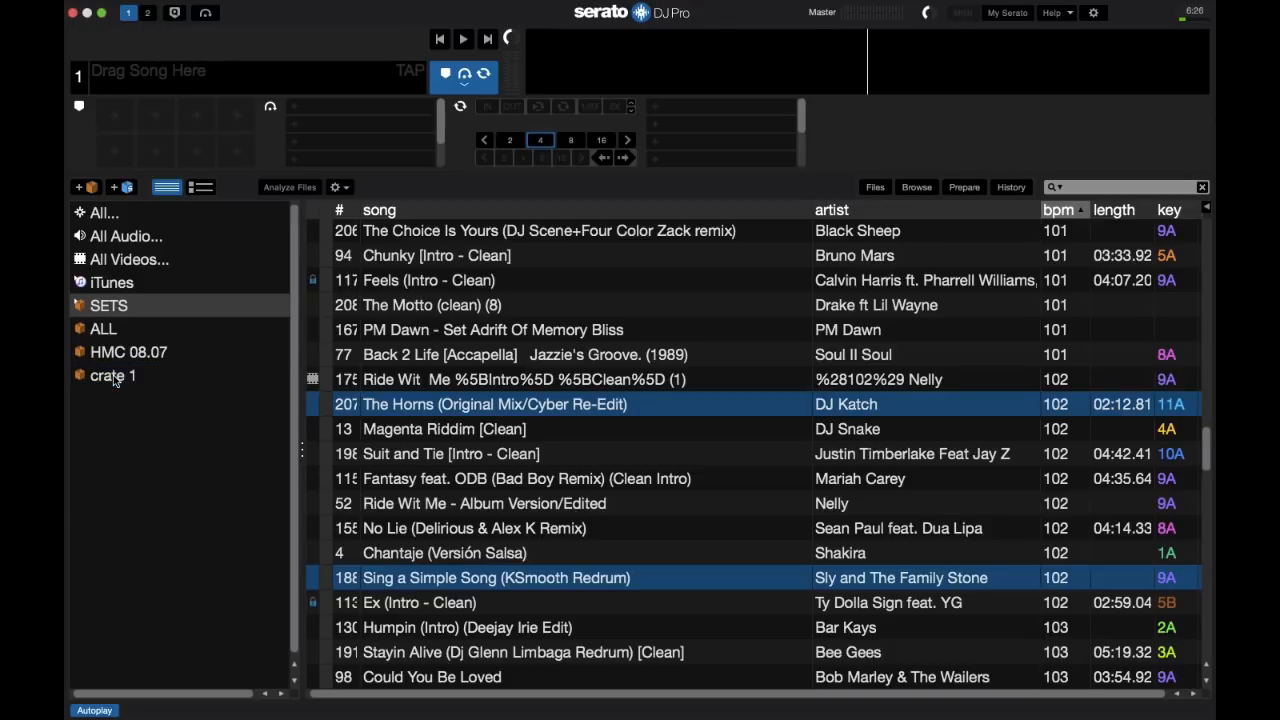
left_click(113, 375)
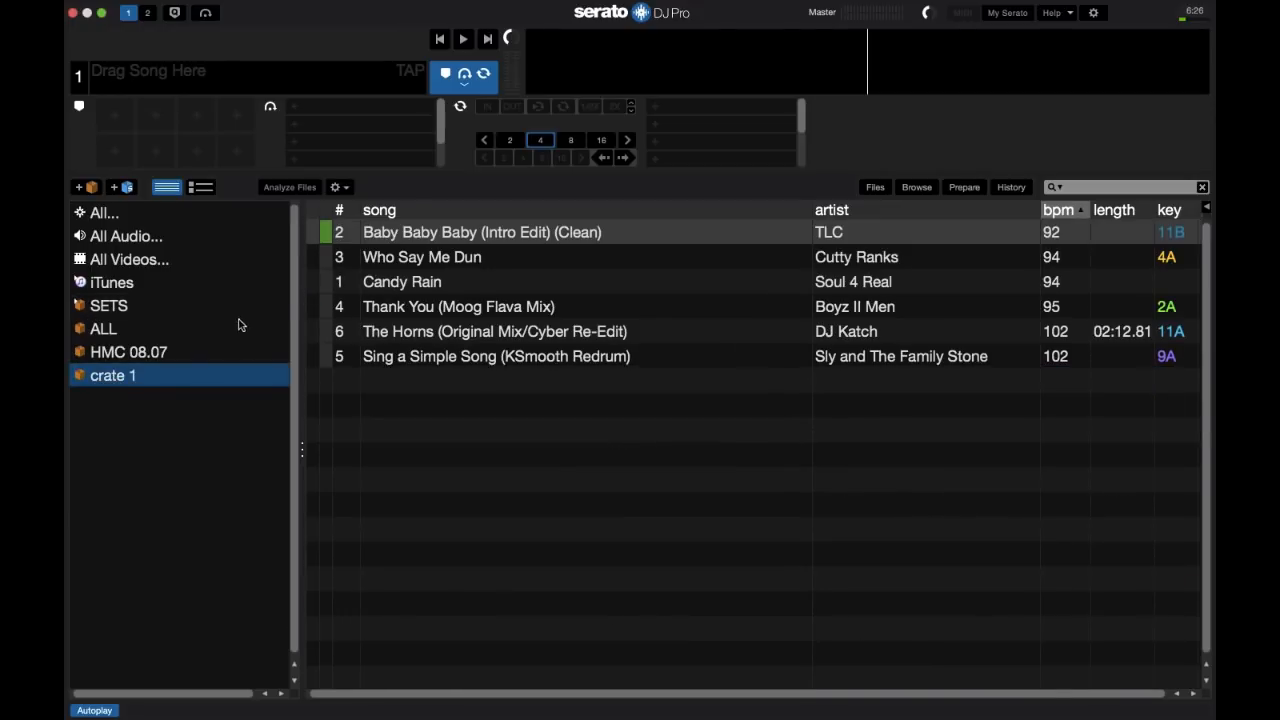
mouse_move(470, 280)
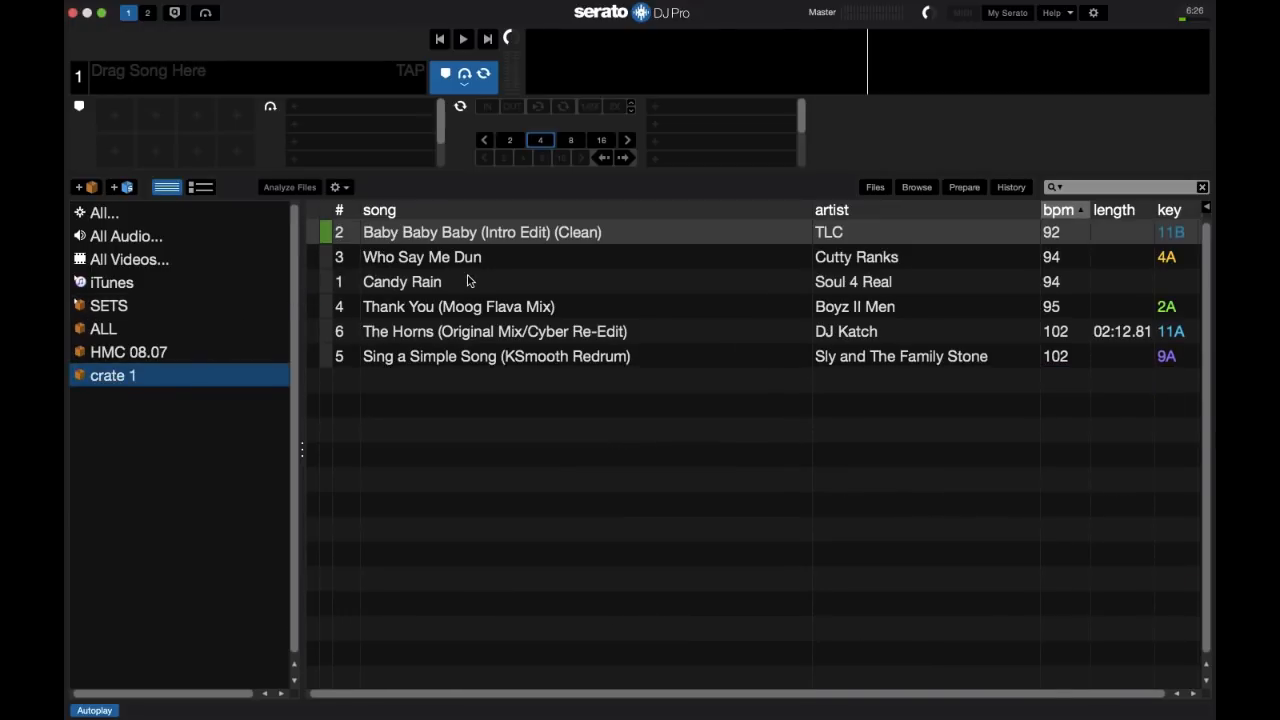
left_click(128, 351)
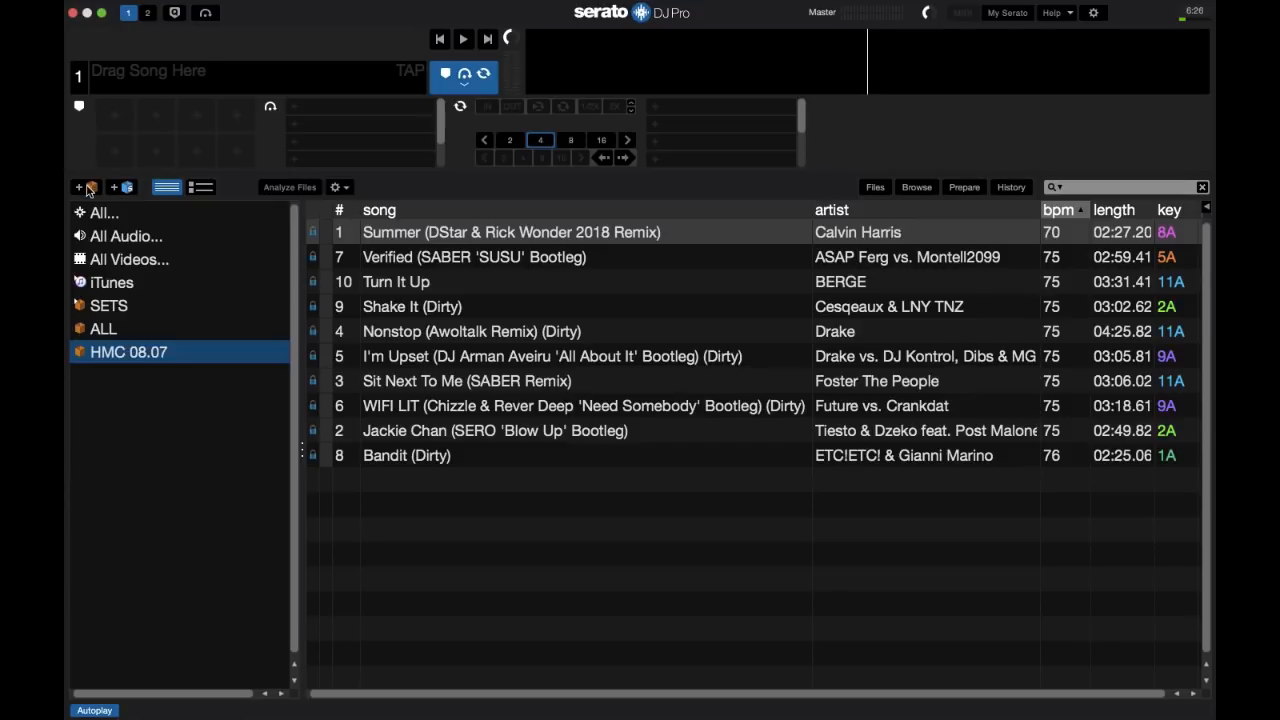
Step: Add a new smart crate, bringing up its empty rules dialog
left_click(79, 187)
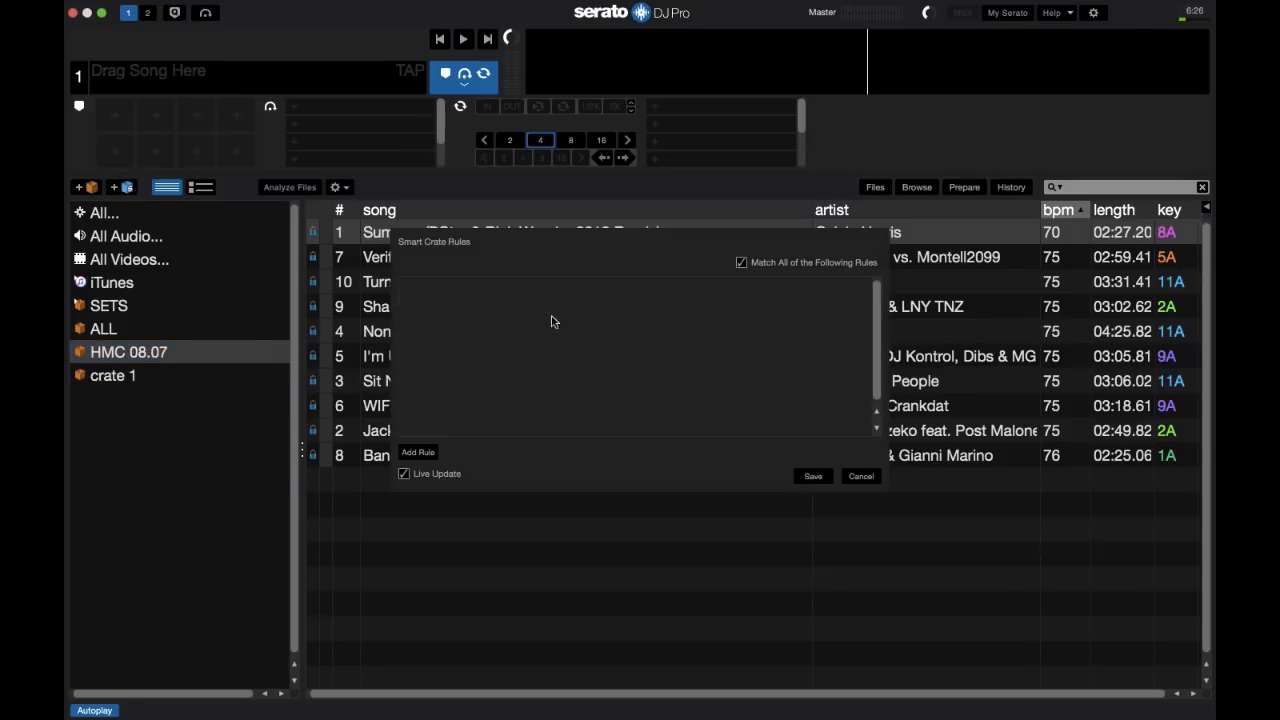
mouse_move(430, 255)
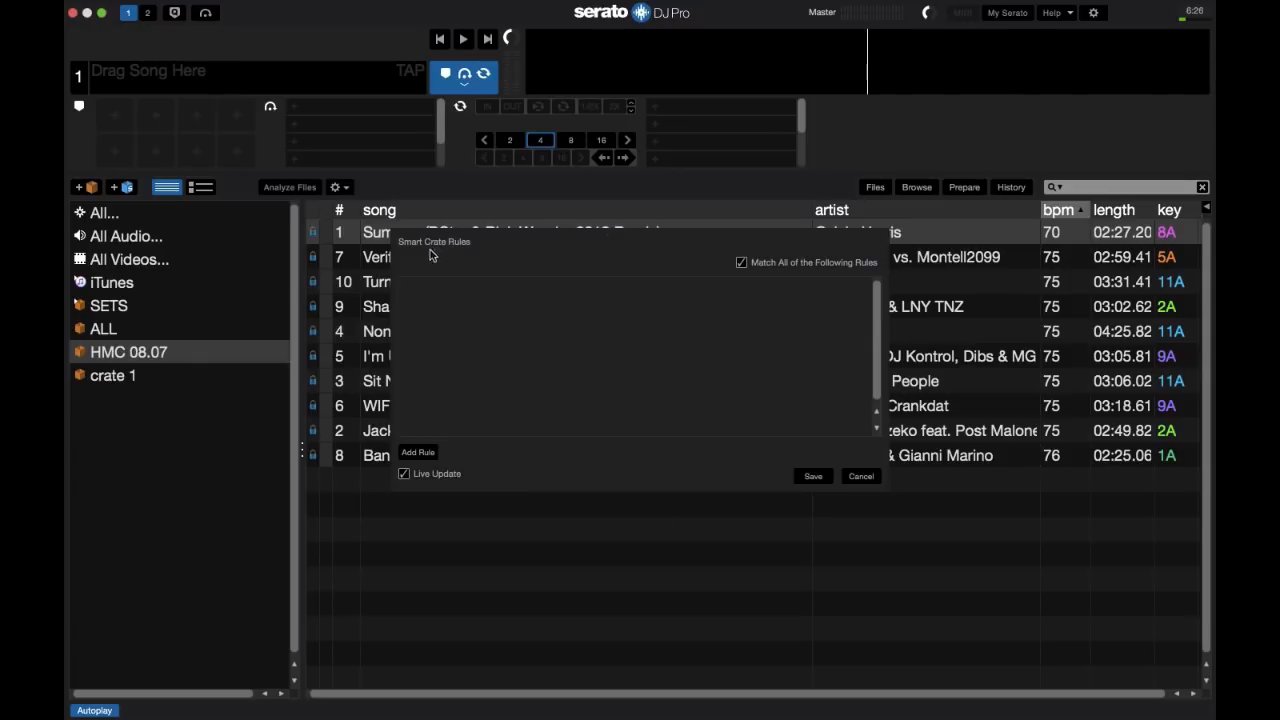
mouse_move(440, 258)
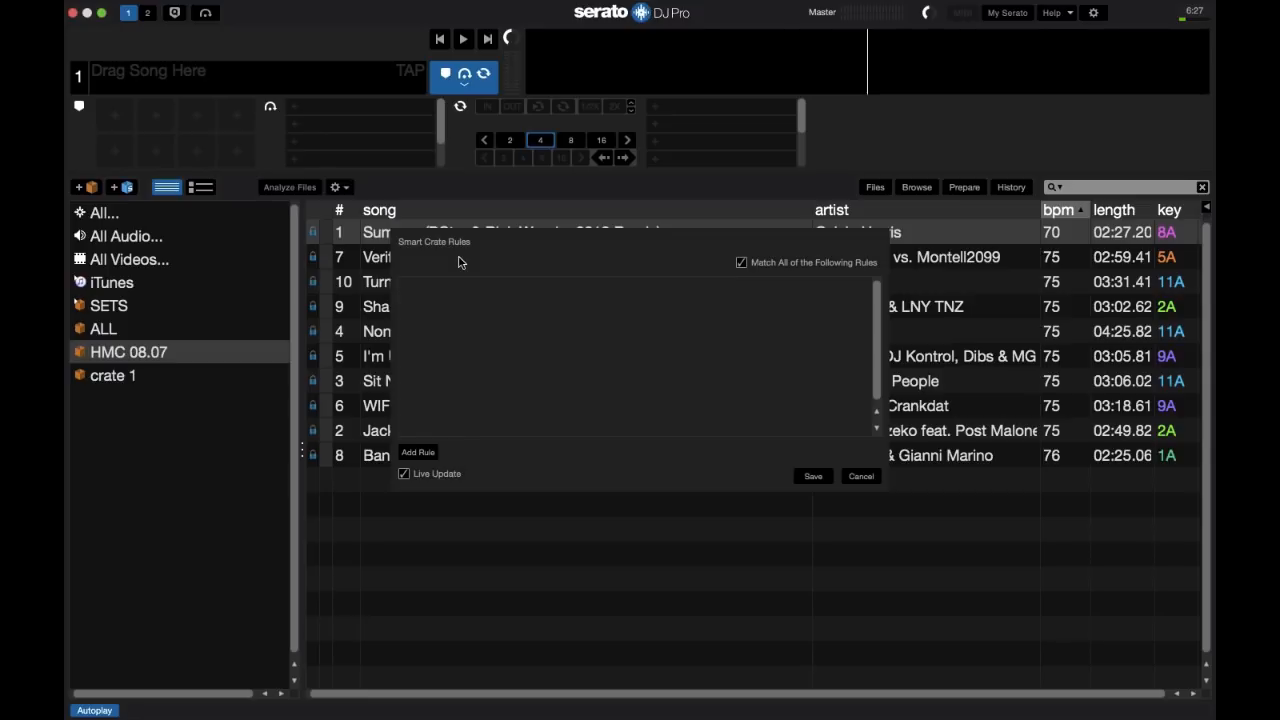
mouse_move(476, 311)
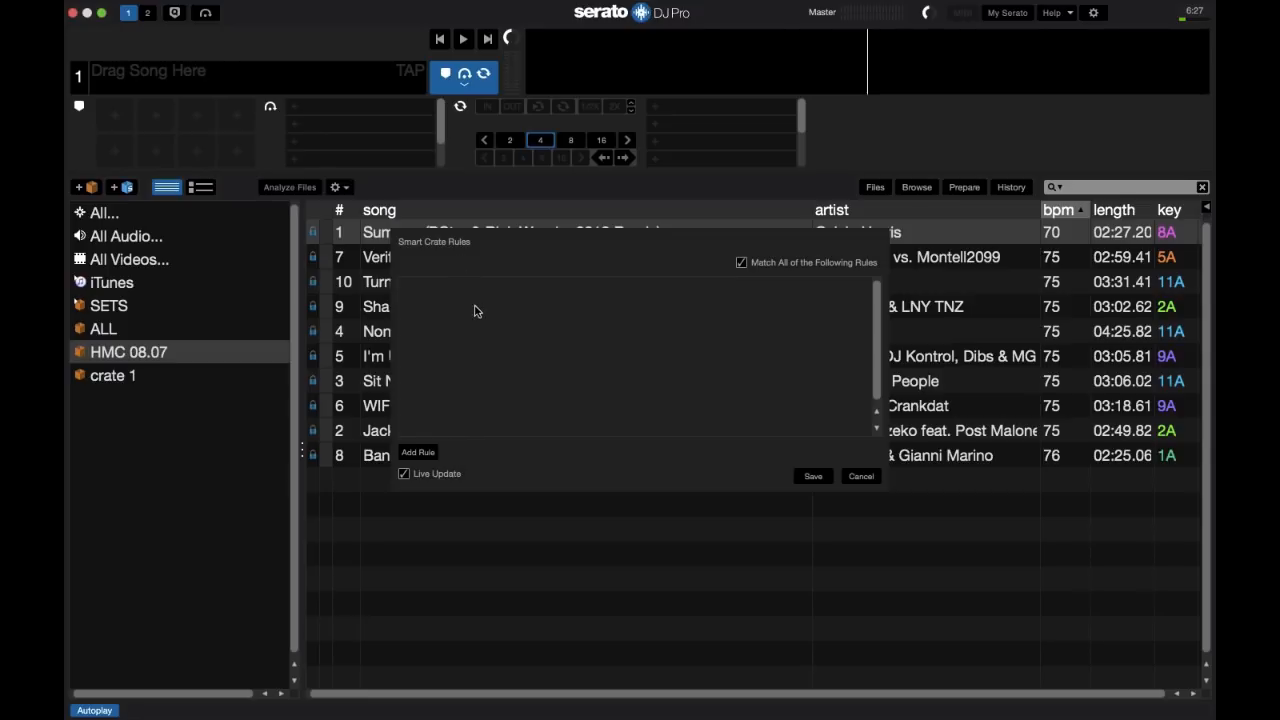
Step: Add a rule 'genre contains Hip-Hop' and save the smart crate as crate 2
left_click(417, 452)
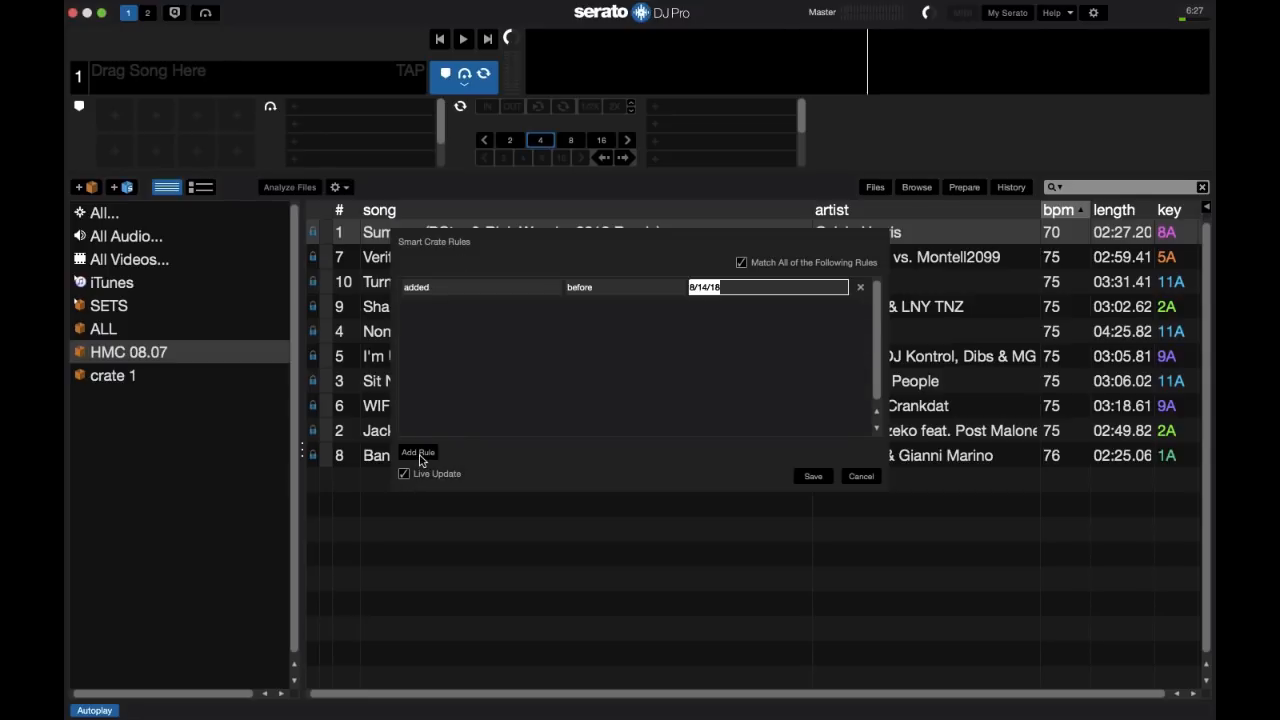
left_click(430, 287)
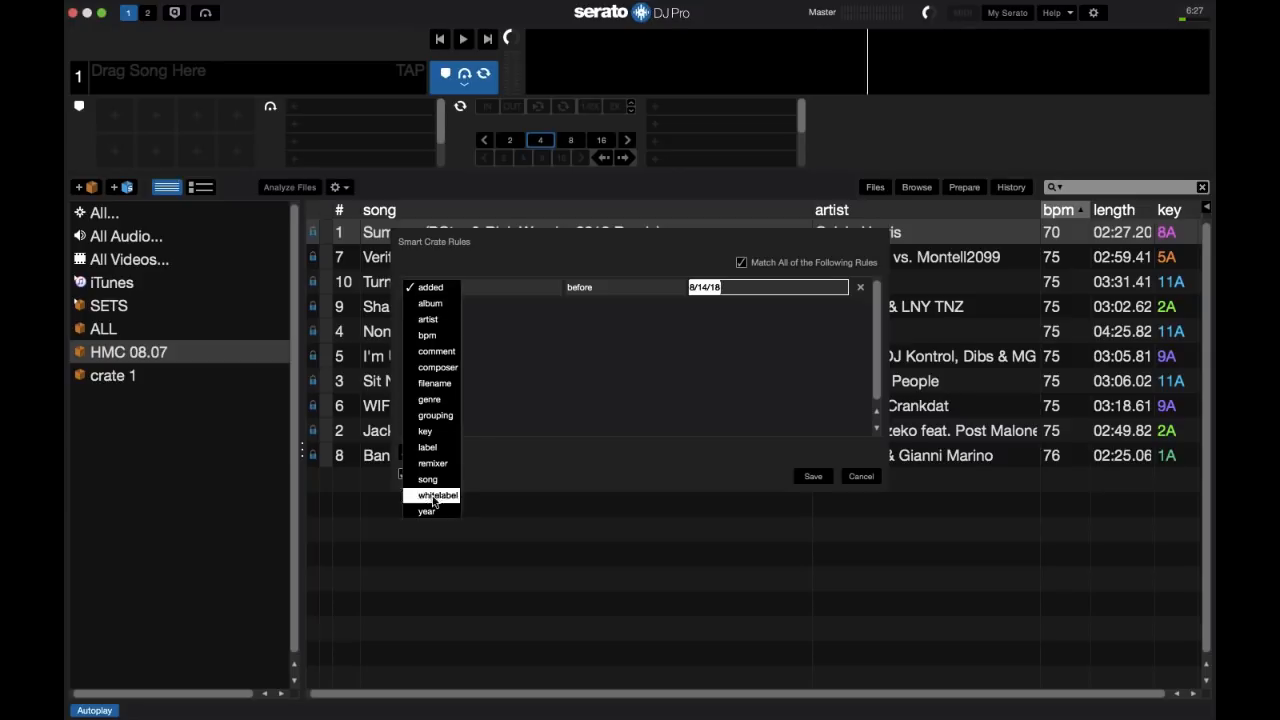
mouse_move(434, 415)
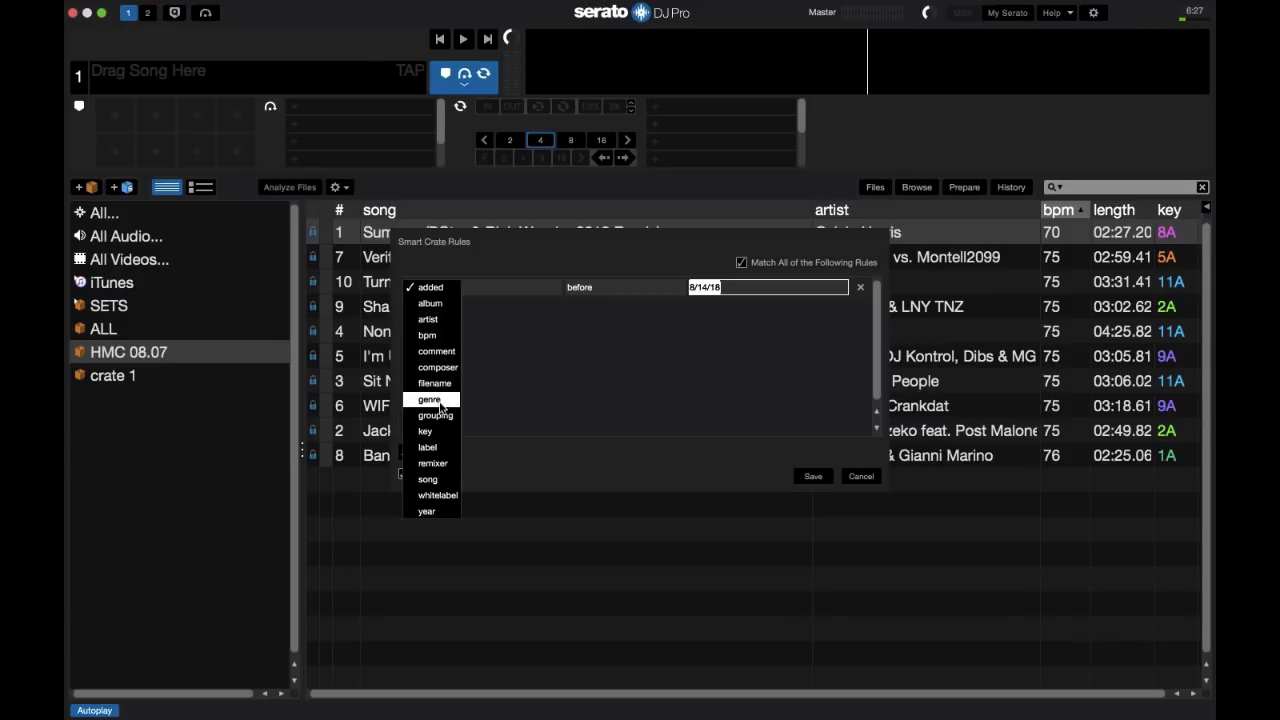
left_click(429, 399)
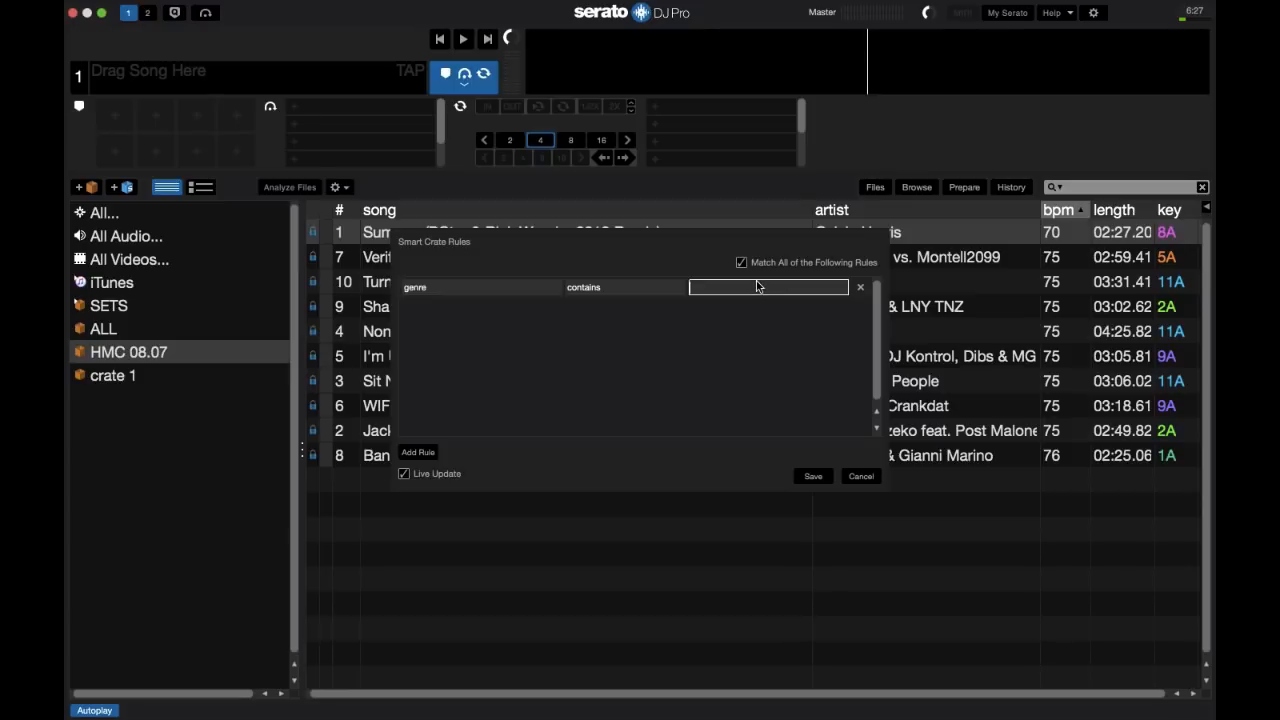
type("Hip-Hop")
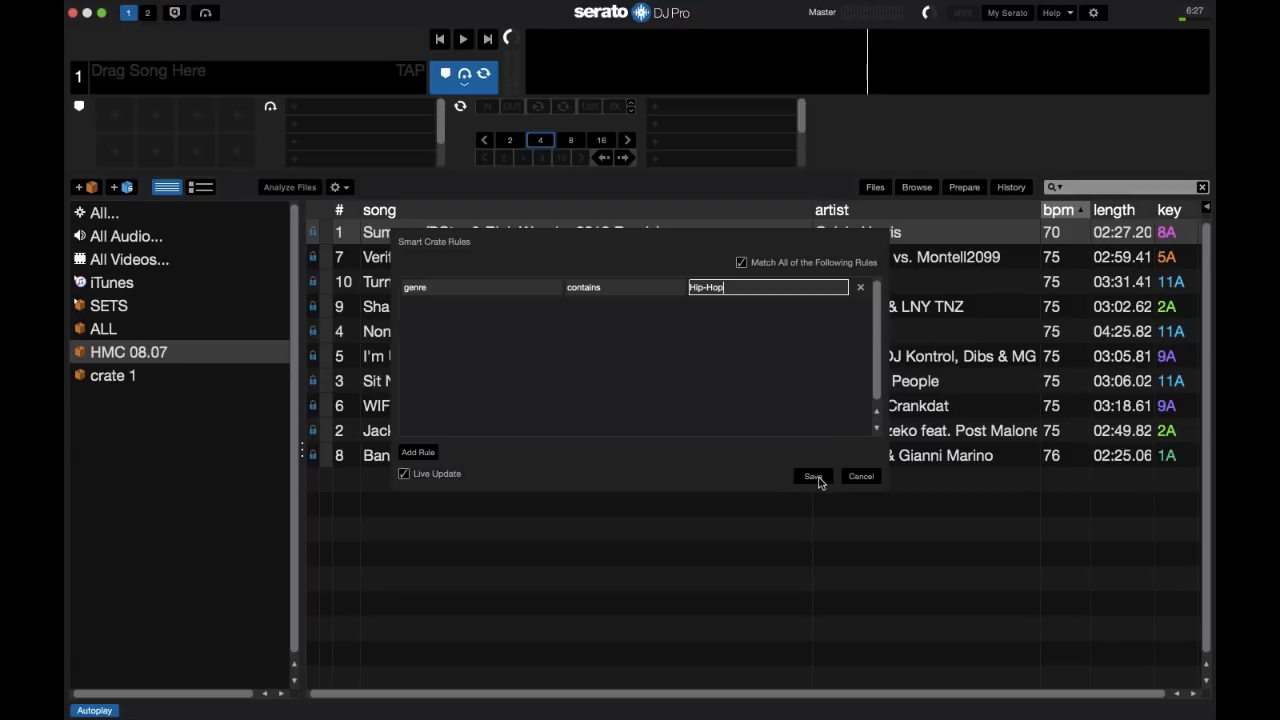
left_click(812, 476)
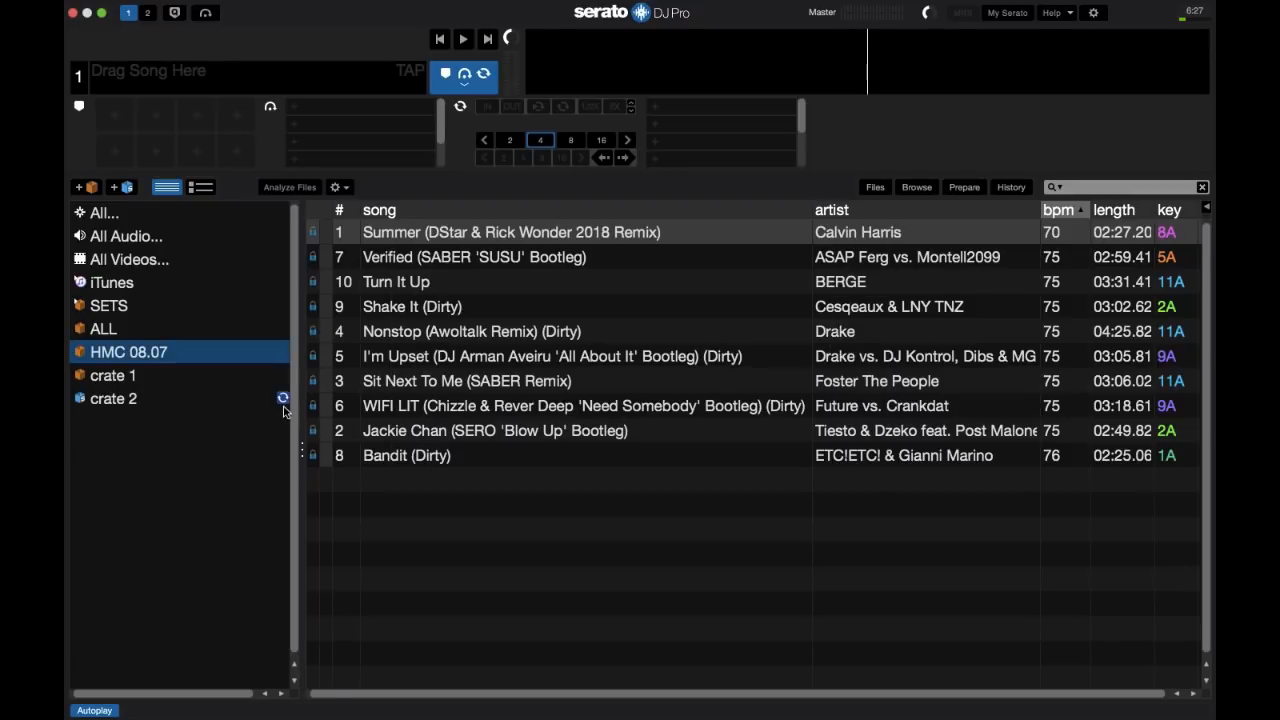
Step: Open crate 2 to view its matching Hip-Hop tracks sorted by bpm
left_click(113, 398)
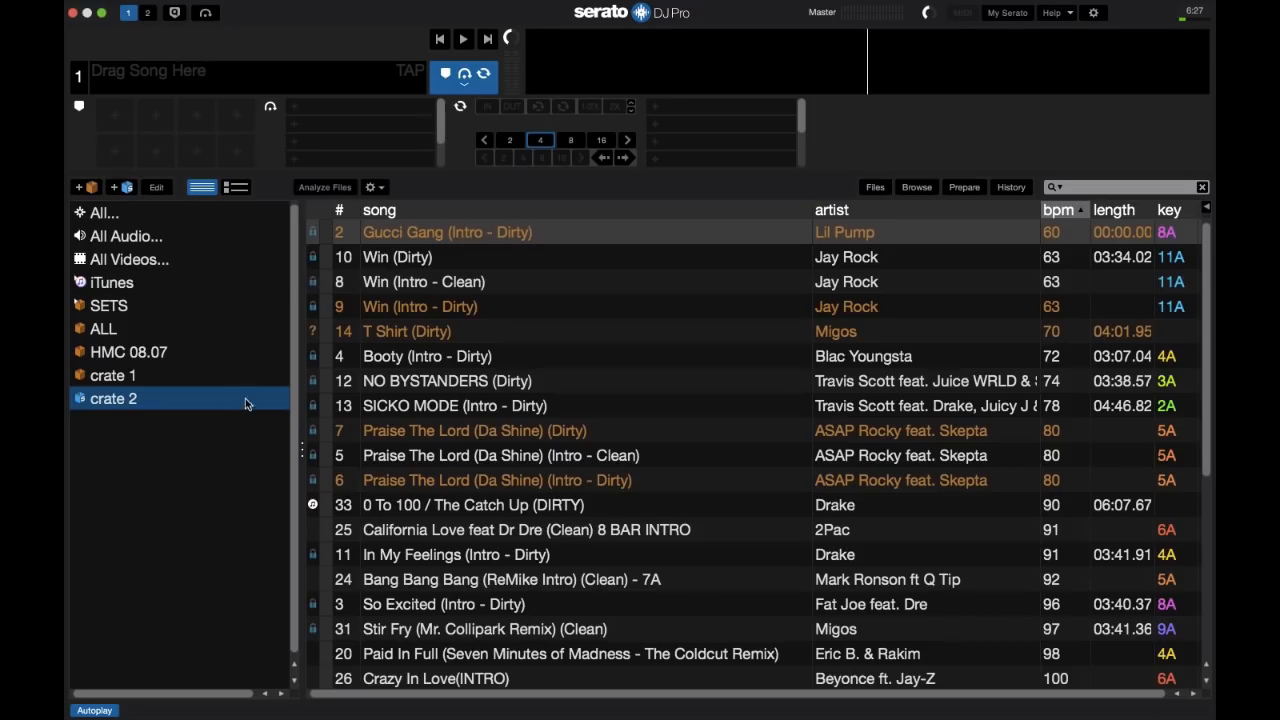
mouse_move(685, 345)
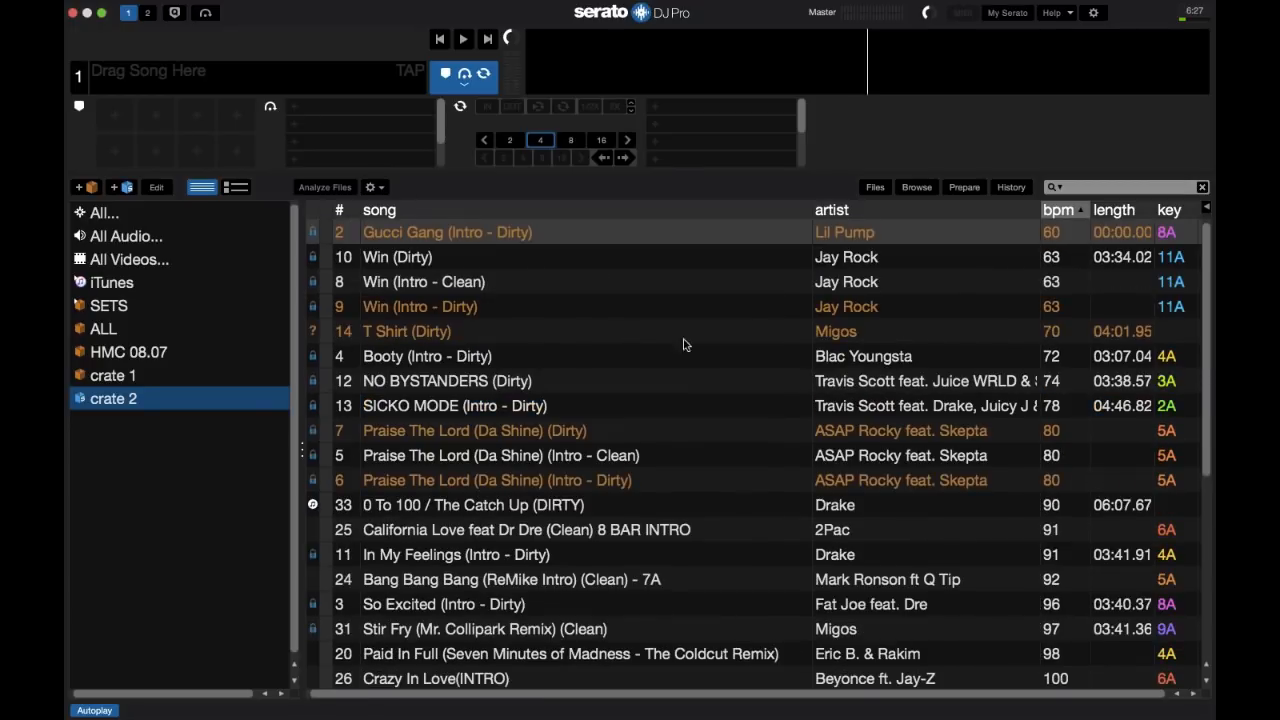
mouse_move(557, 379)
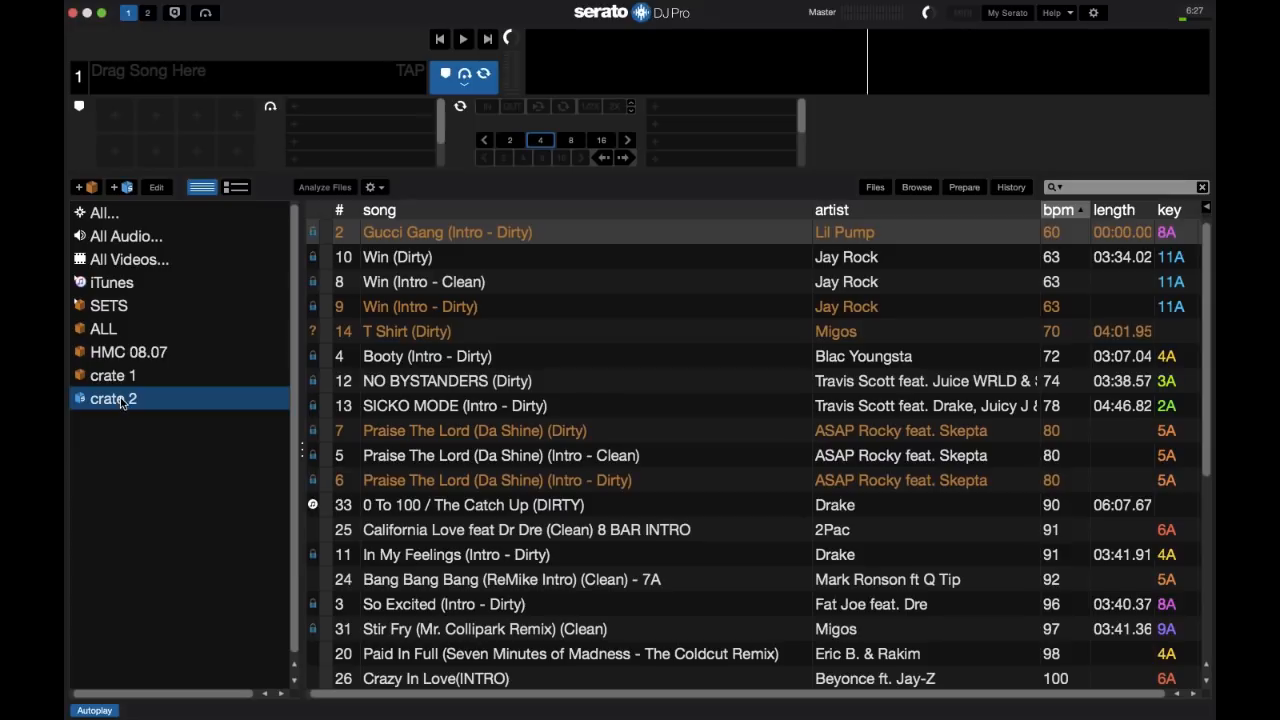
mouse_move(122, 405)
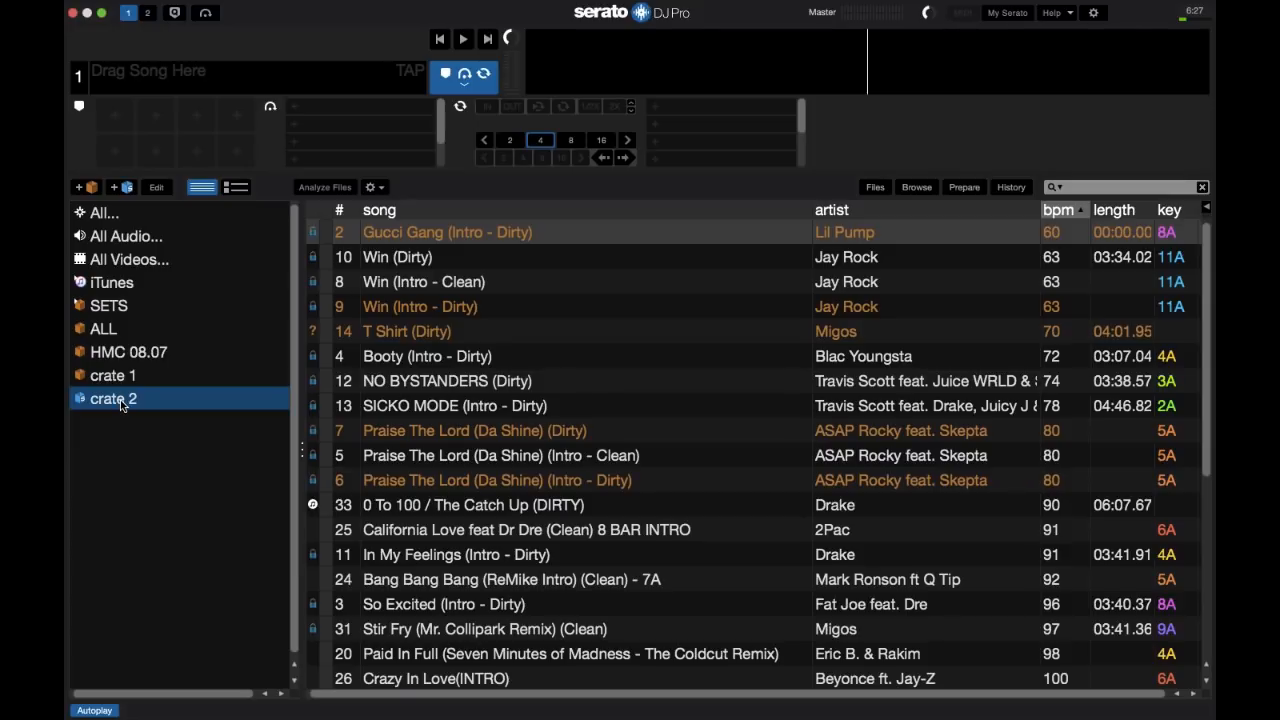
mouse_move(99, 415)
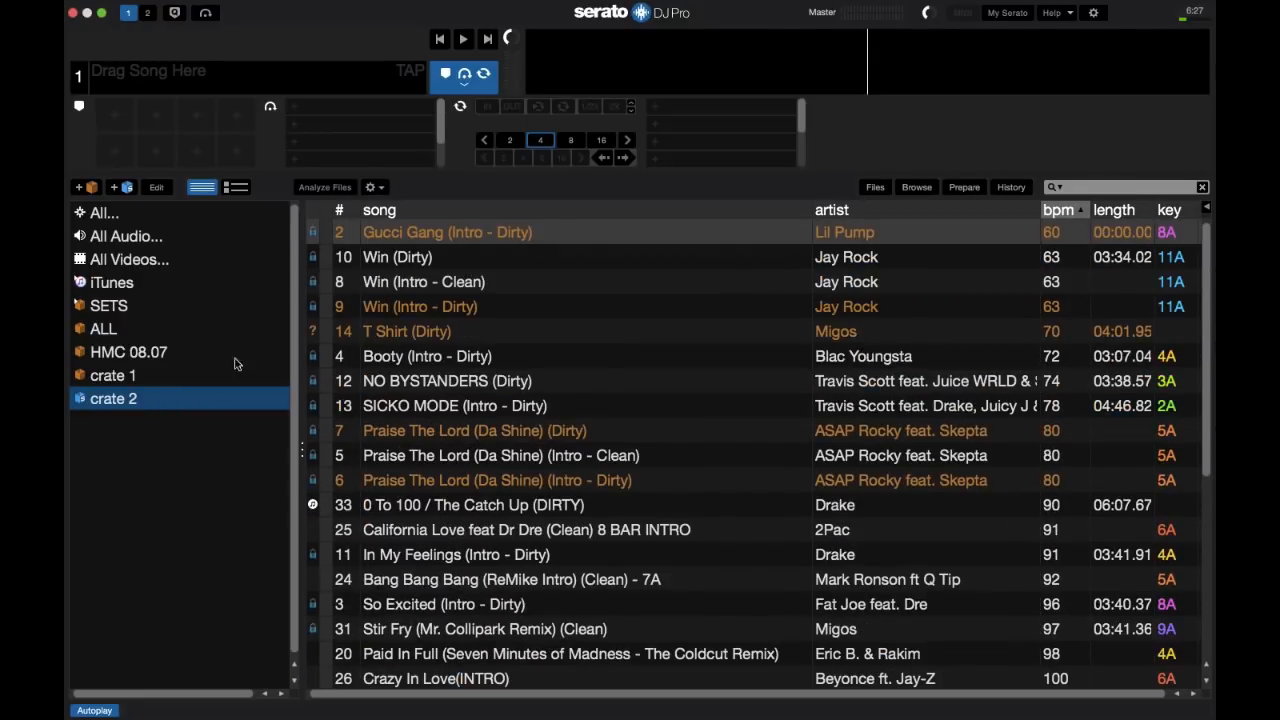
mouse_move(152, 188)
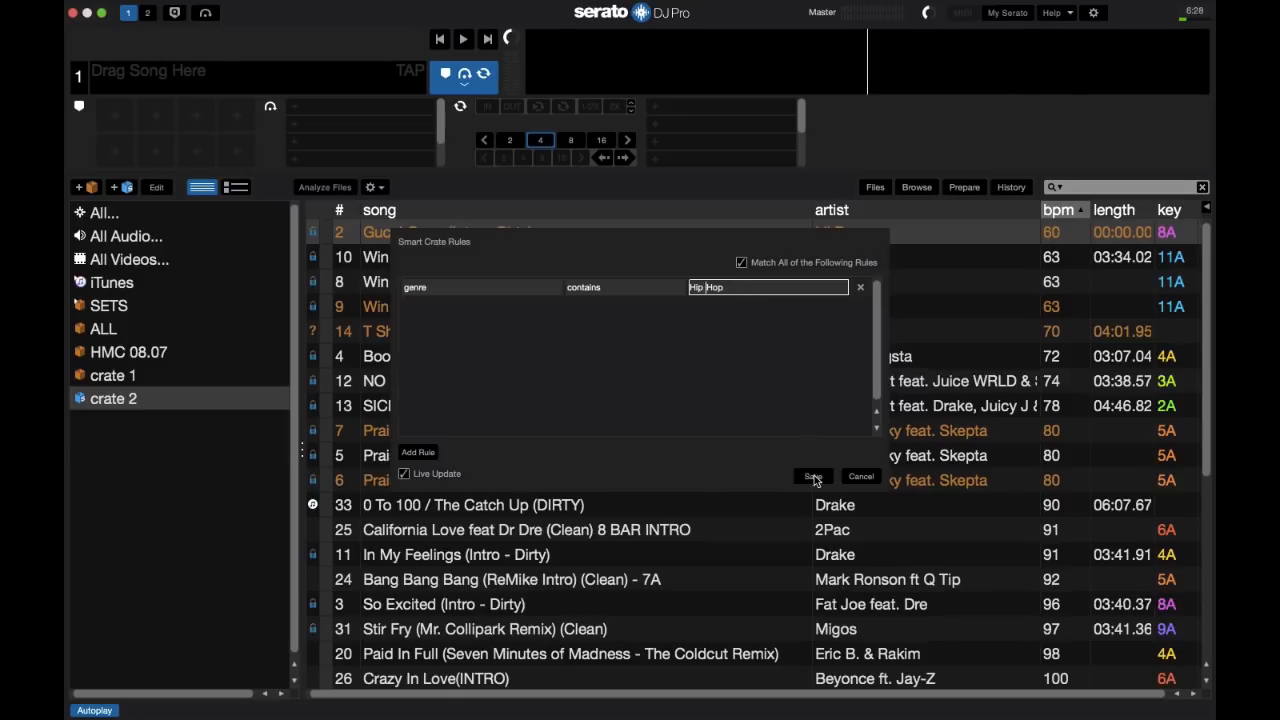
Step: Save crate 2's revised Hip Hop genre rule and scroll through its tracks
left_click(812, 475)
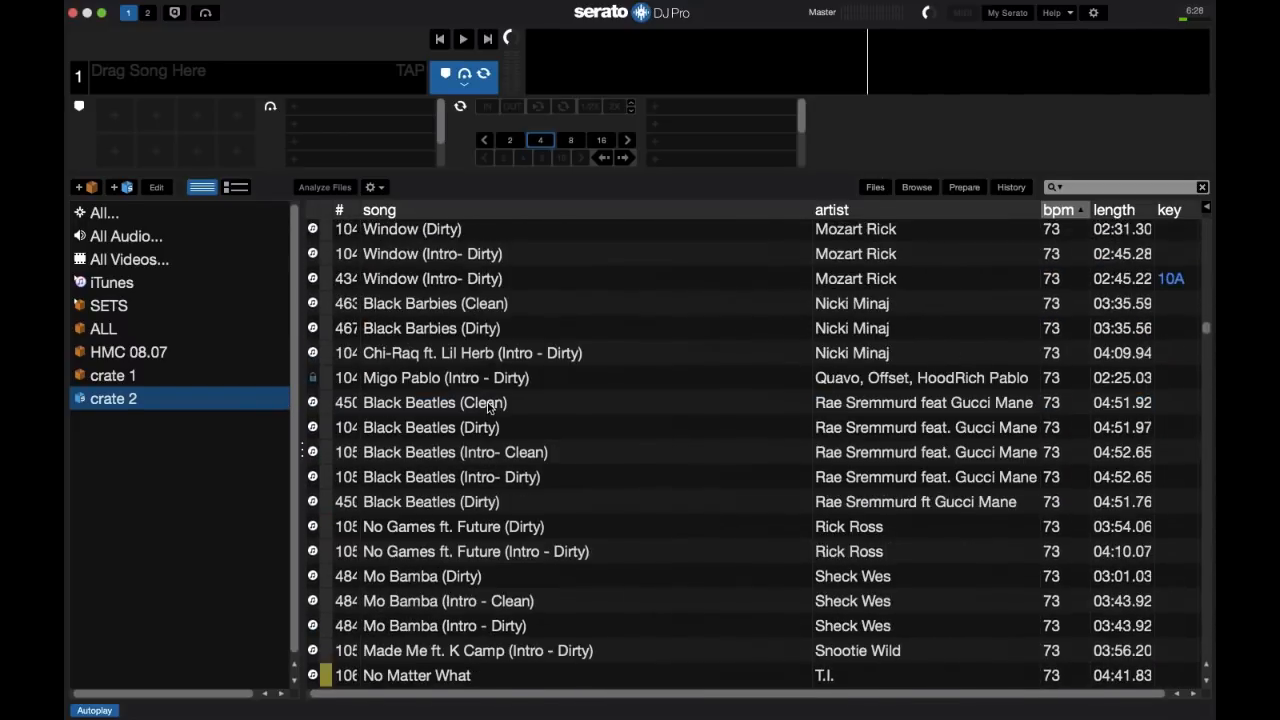
scroll("down", 3)
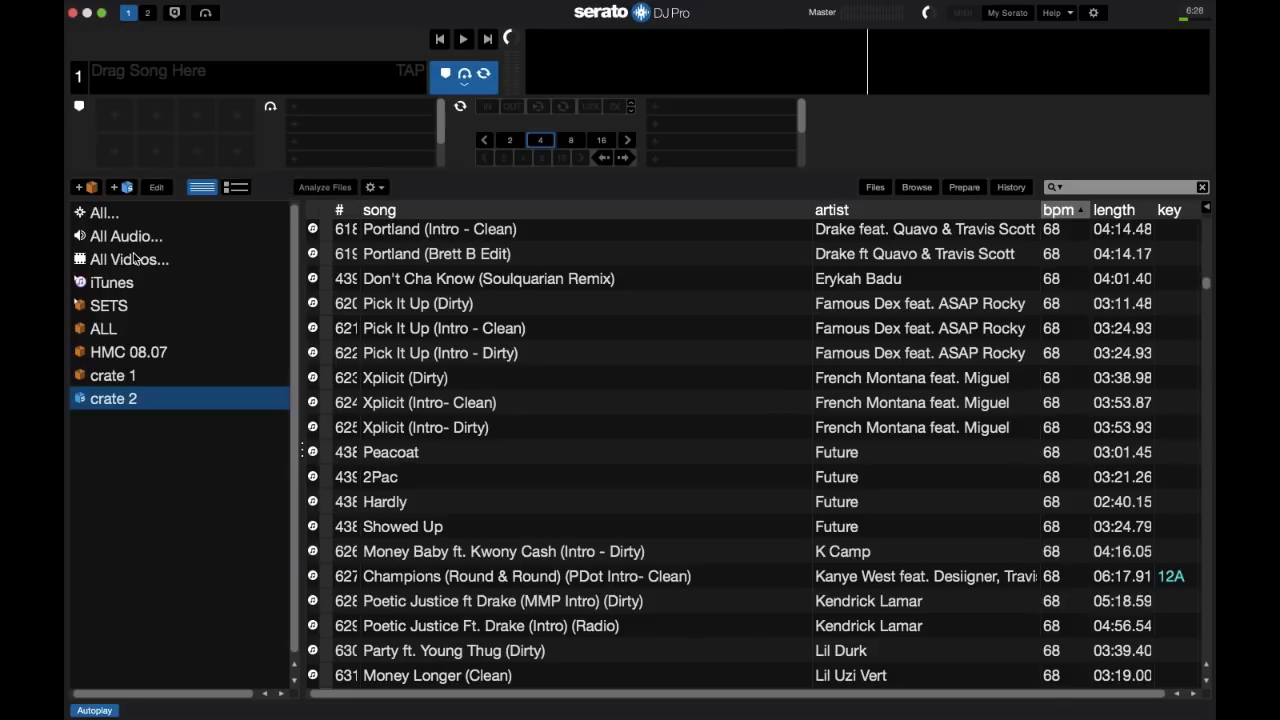
mouse_move(130, 398)
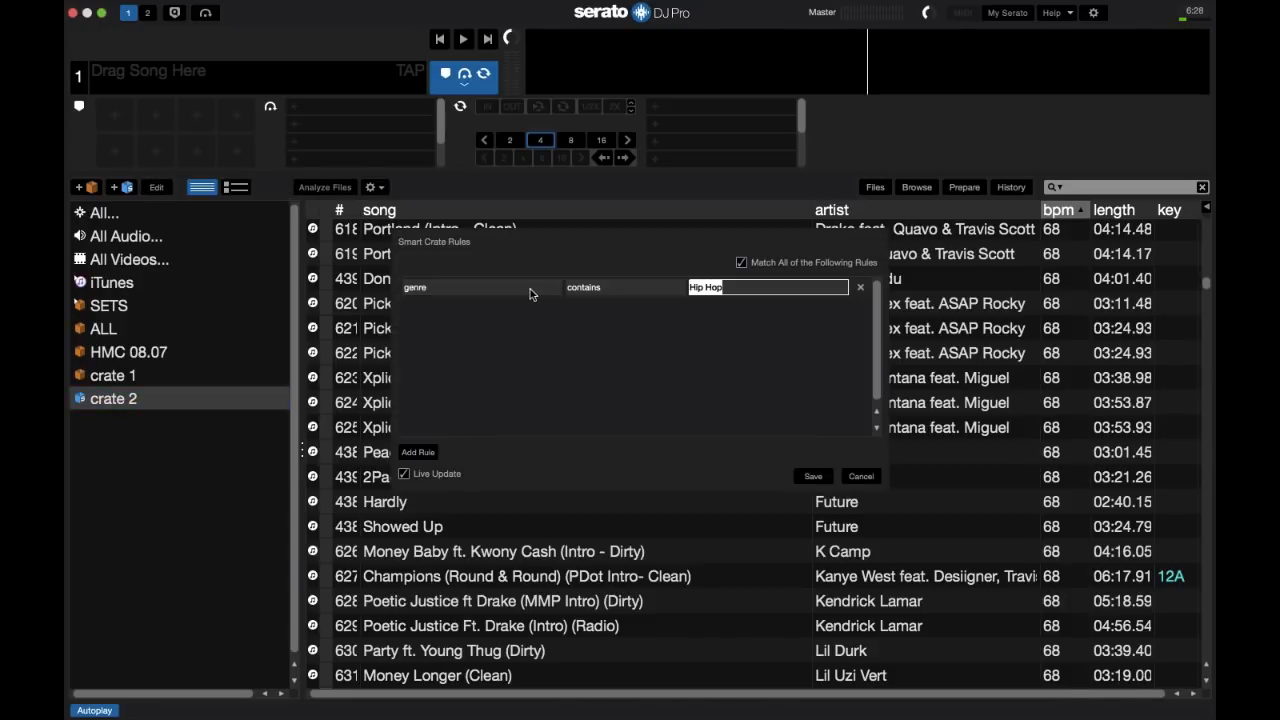
Step: Add a second crate 2 rule matching comments containing 'att'
left_click(450, 287)
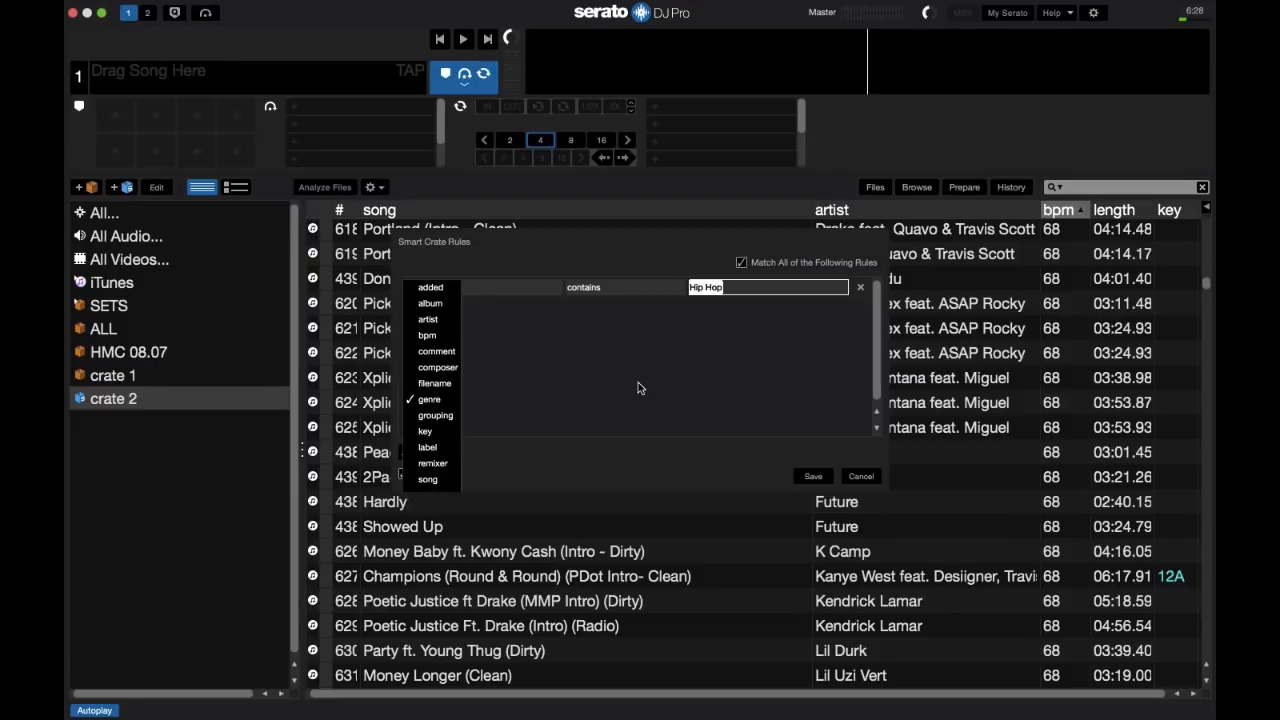
left_click(429, 399)
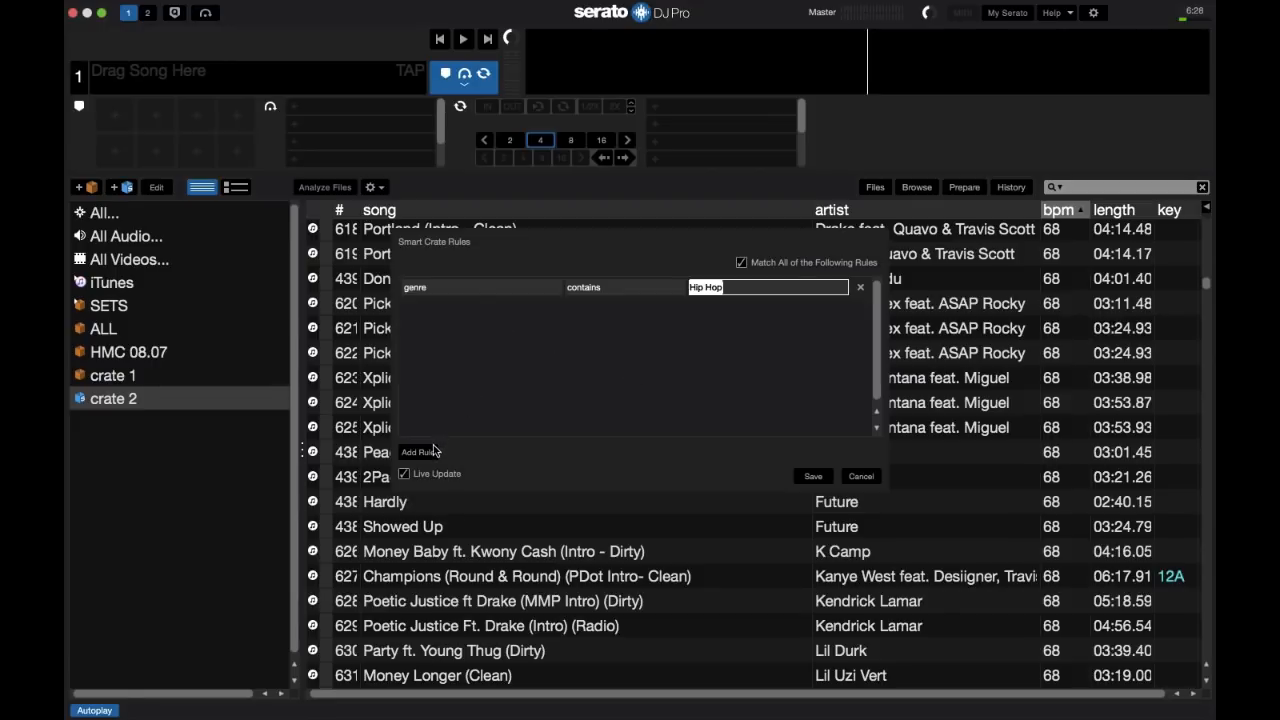
left_click(418, 451)
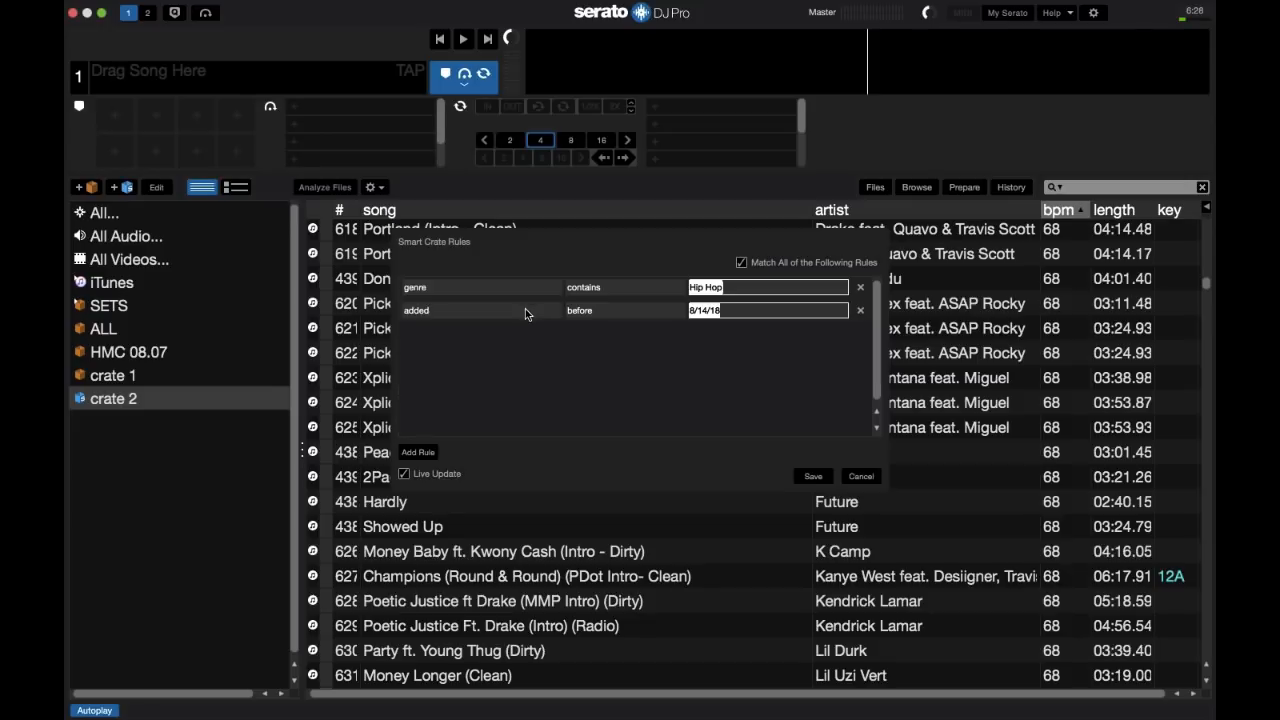
left_click(440, 310)
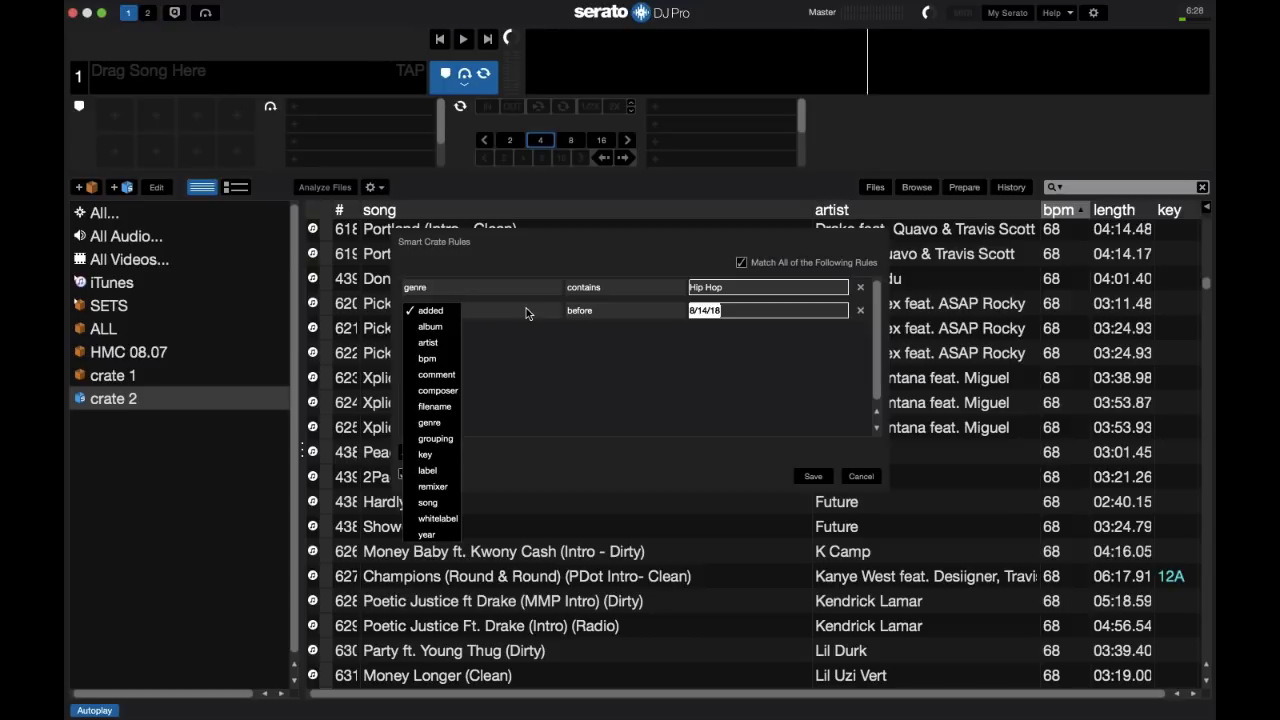
left_click(436, 374)
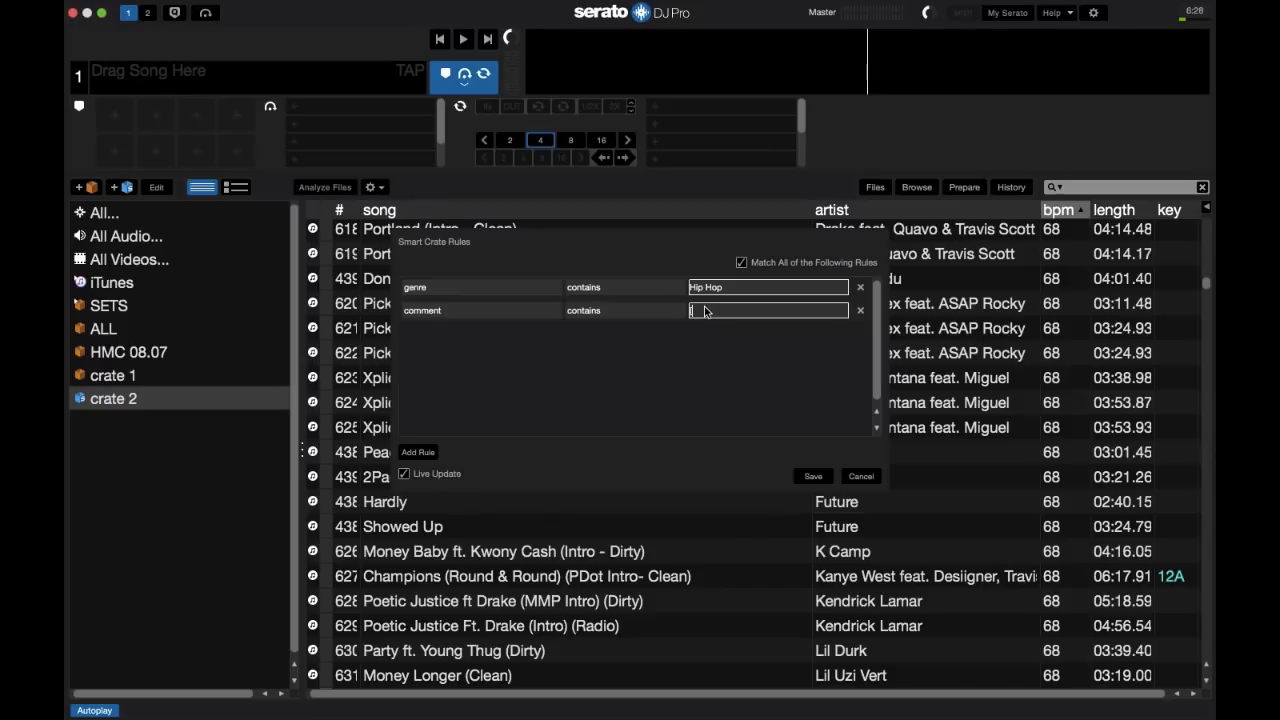
type("att")
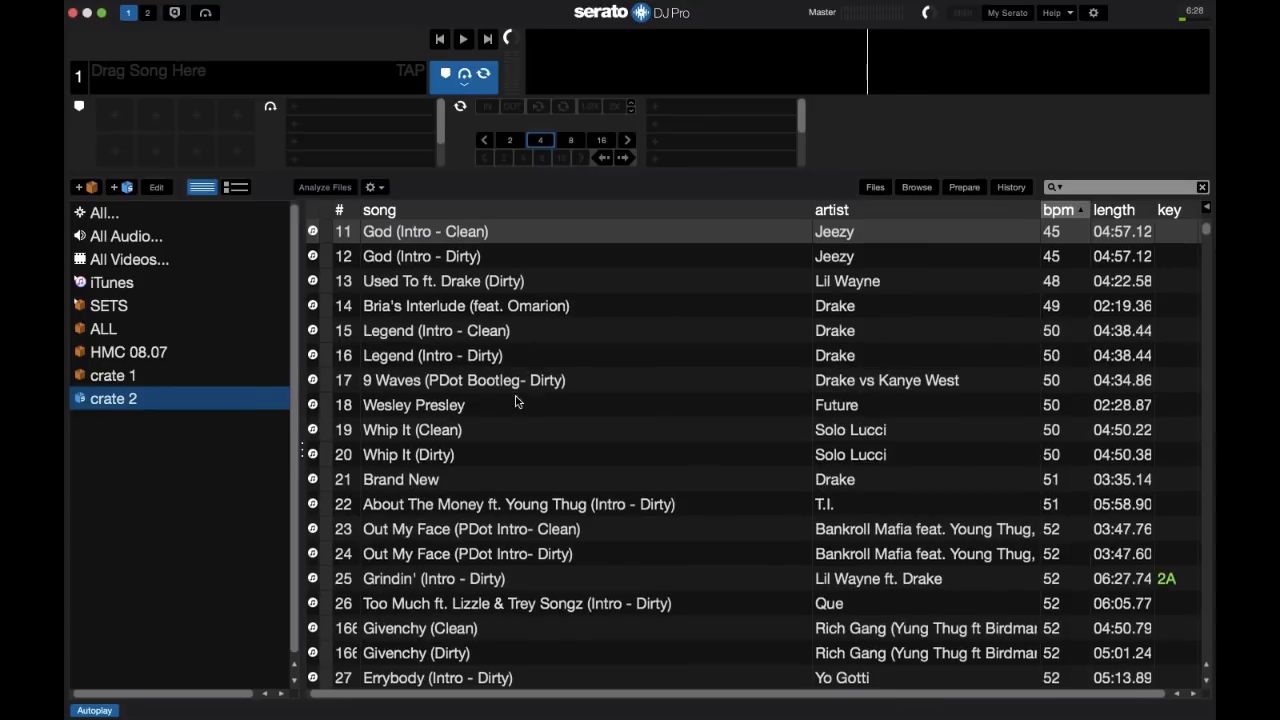
Step: Scroll crate 2's tracks, view crate 1, then return to crate 2
scroll("down", 3)
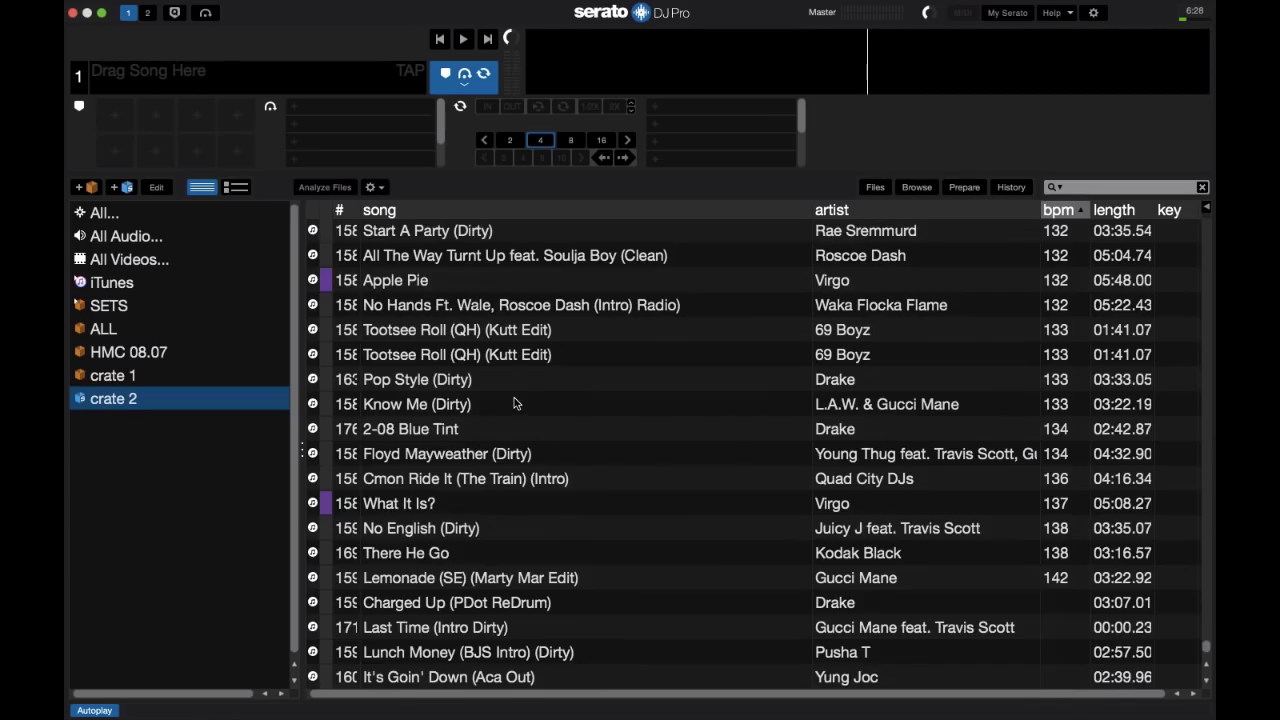
scroll("down", 3)
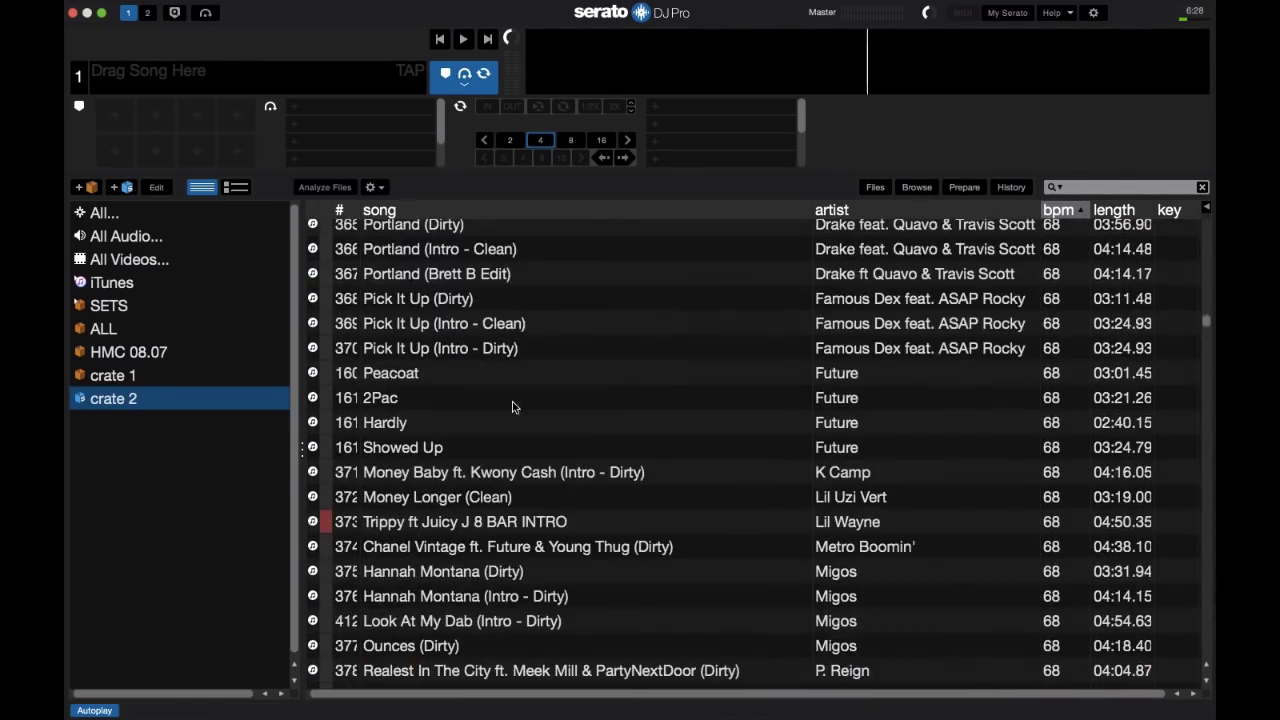
left_click(112, 375)
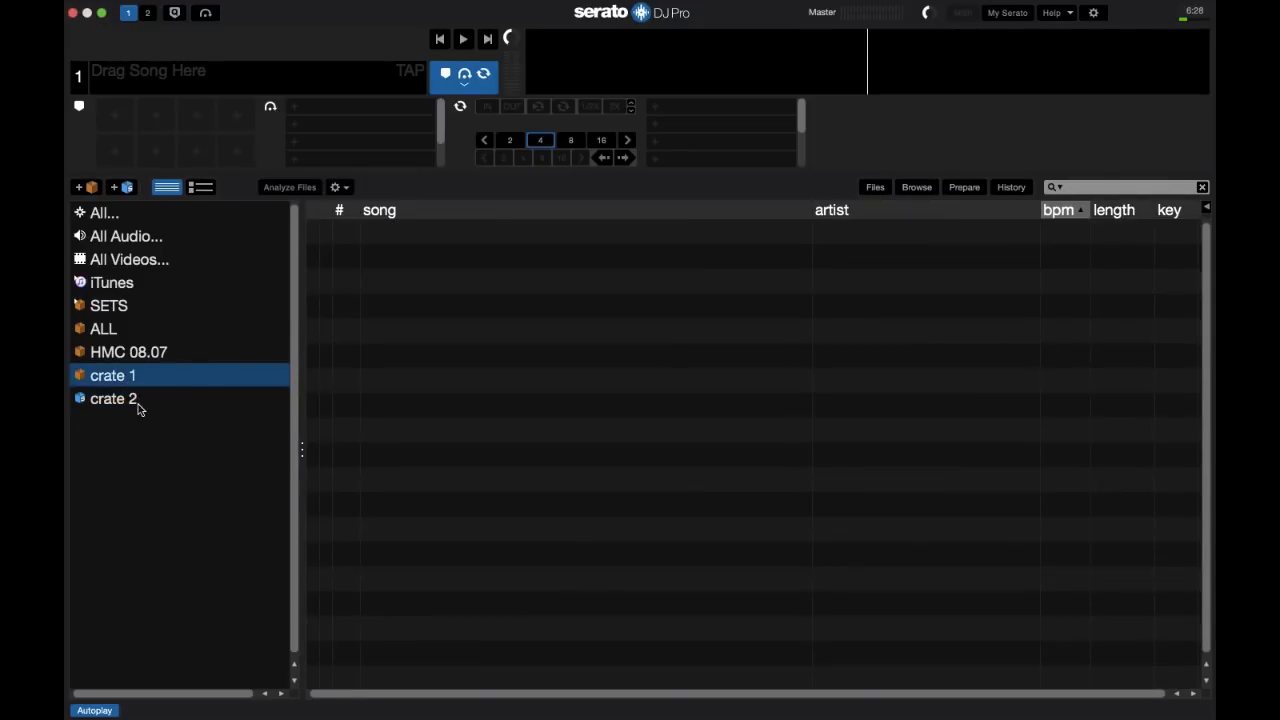
left_click(113, 398)
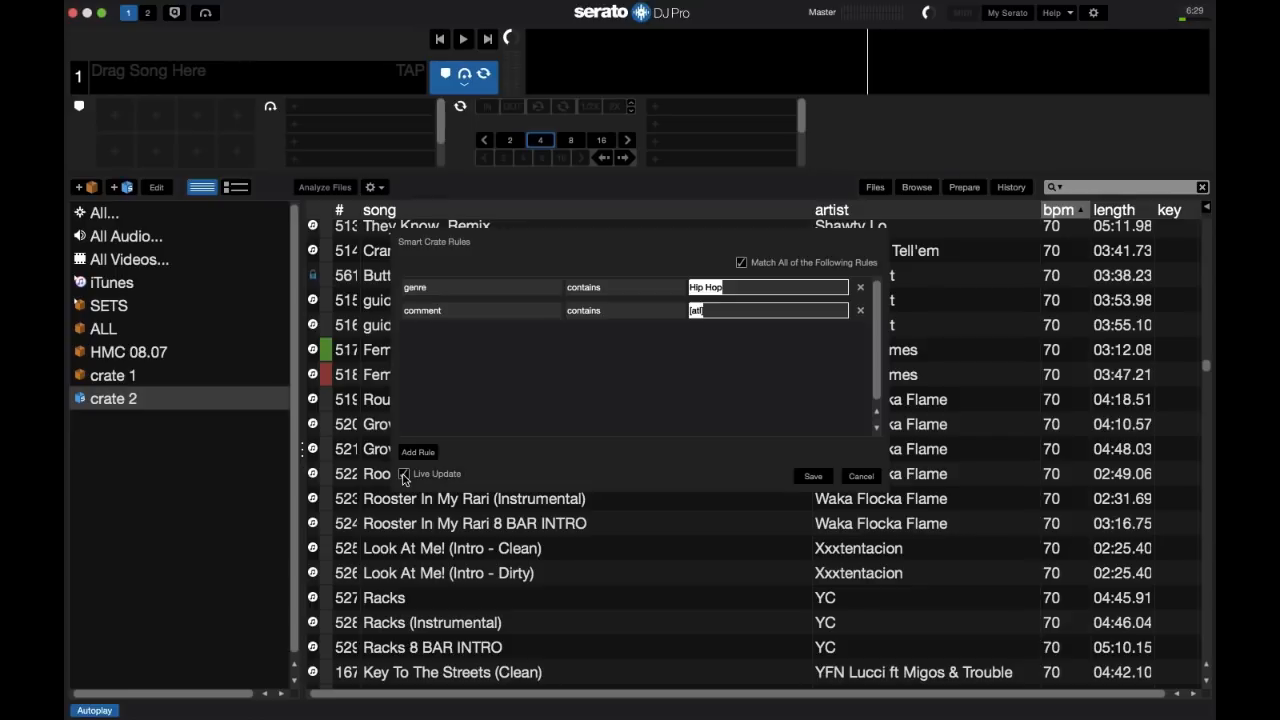
left_click(405, 474)
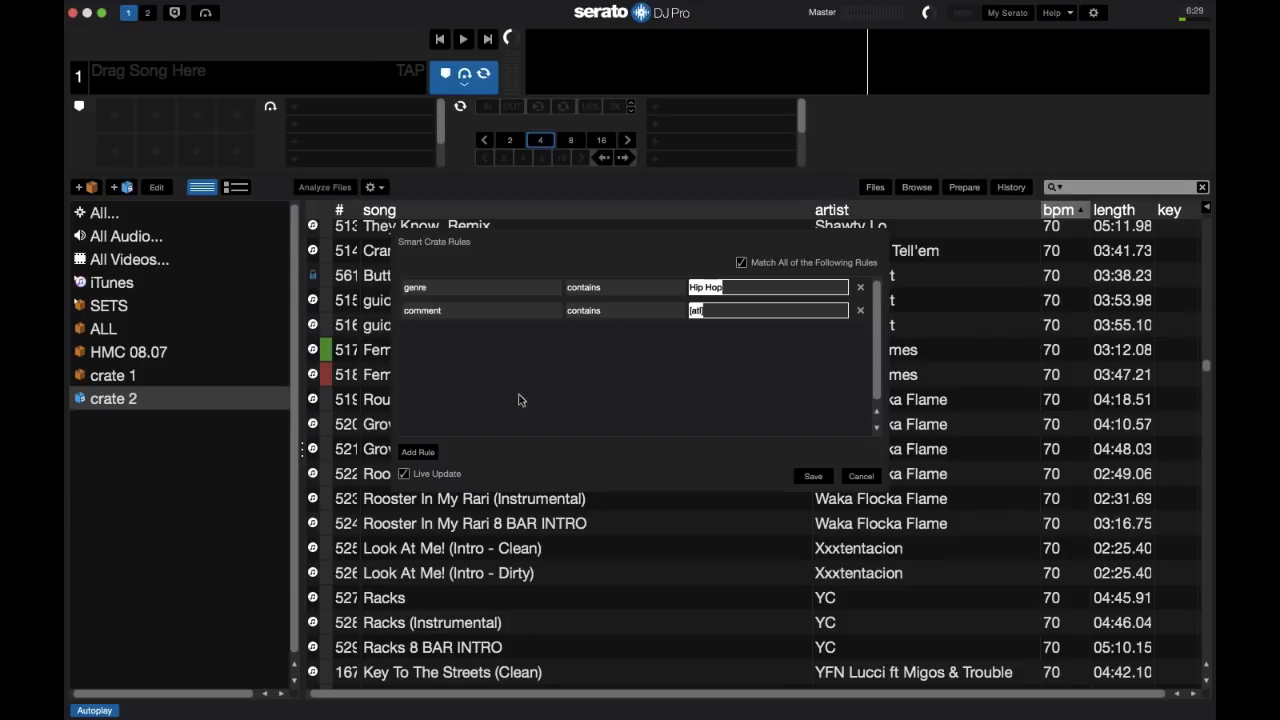
mouse_move(697, 378)
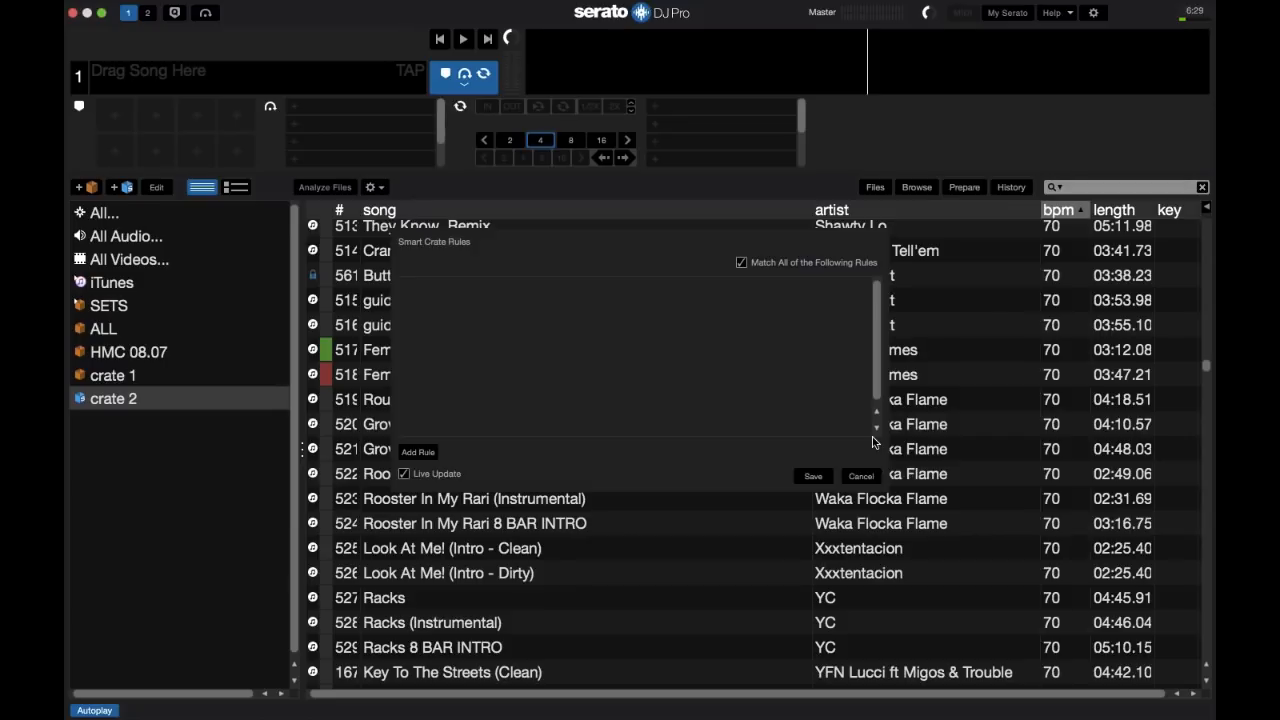
mouse_move(653, 394)
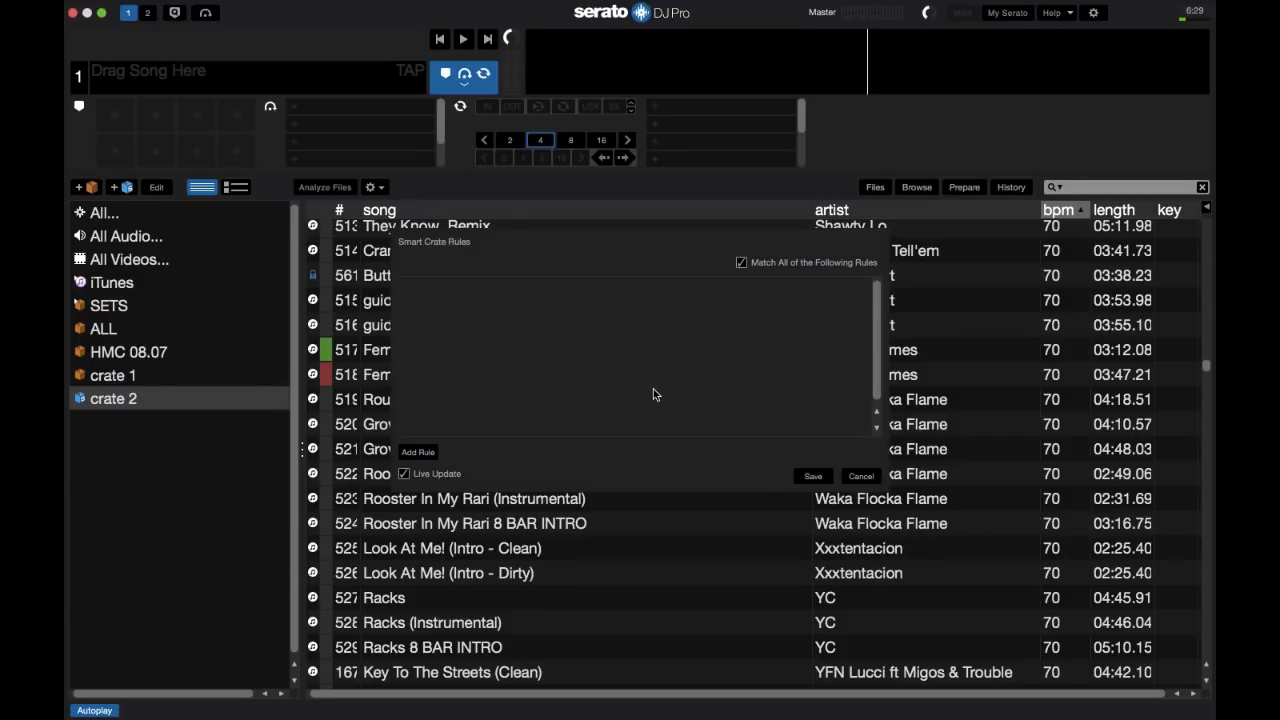
mouse_move(660, 381)
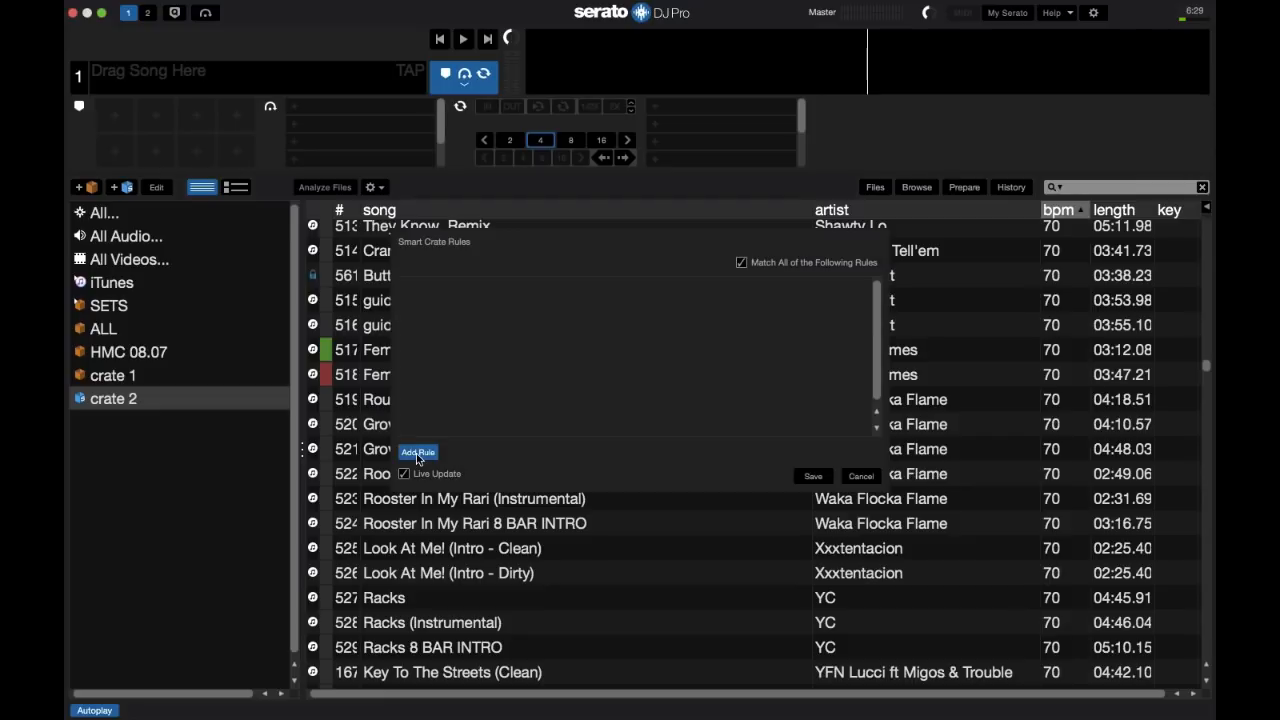
Step: Set crate 2's rules to comment contains party and year before 2016
left_click(417, 451)
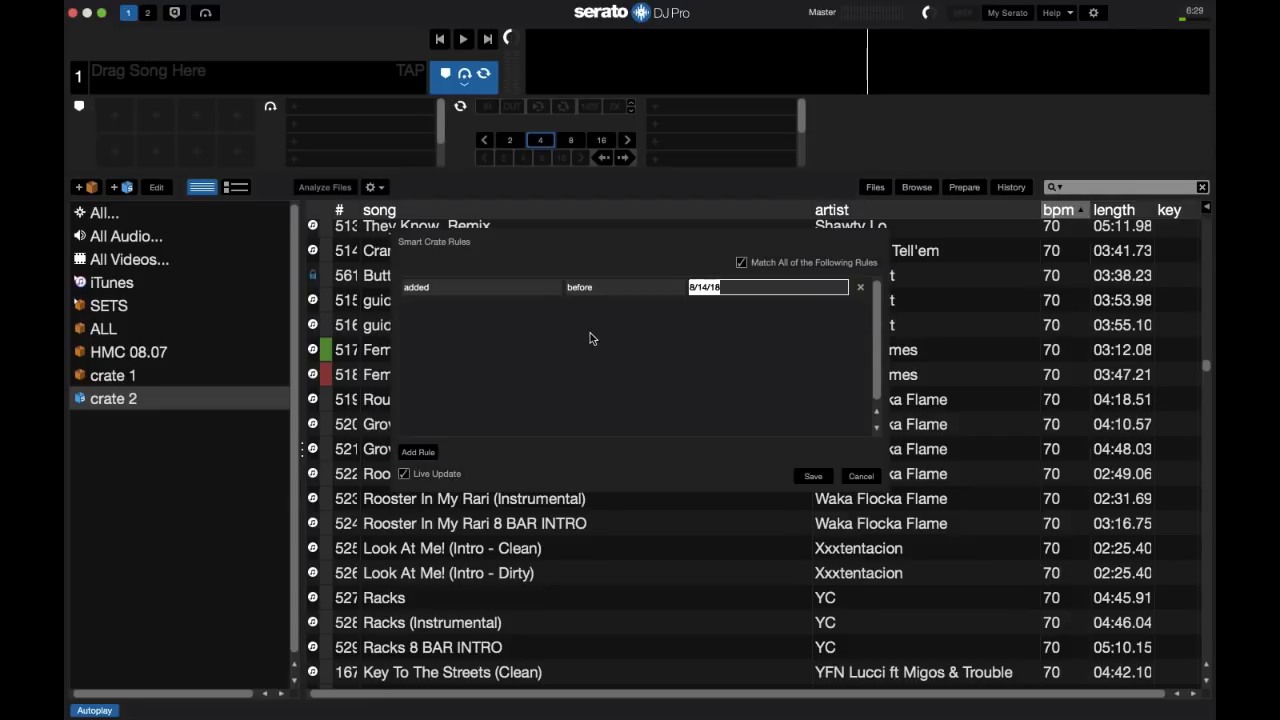
mouse_move(593, 340)
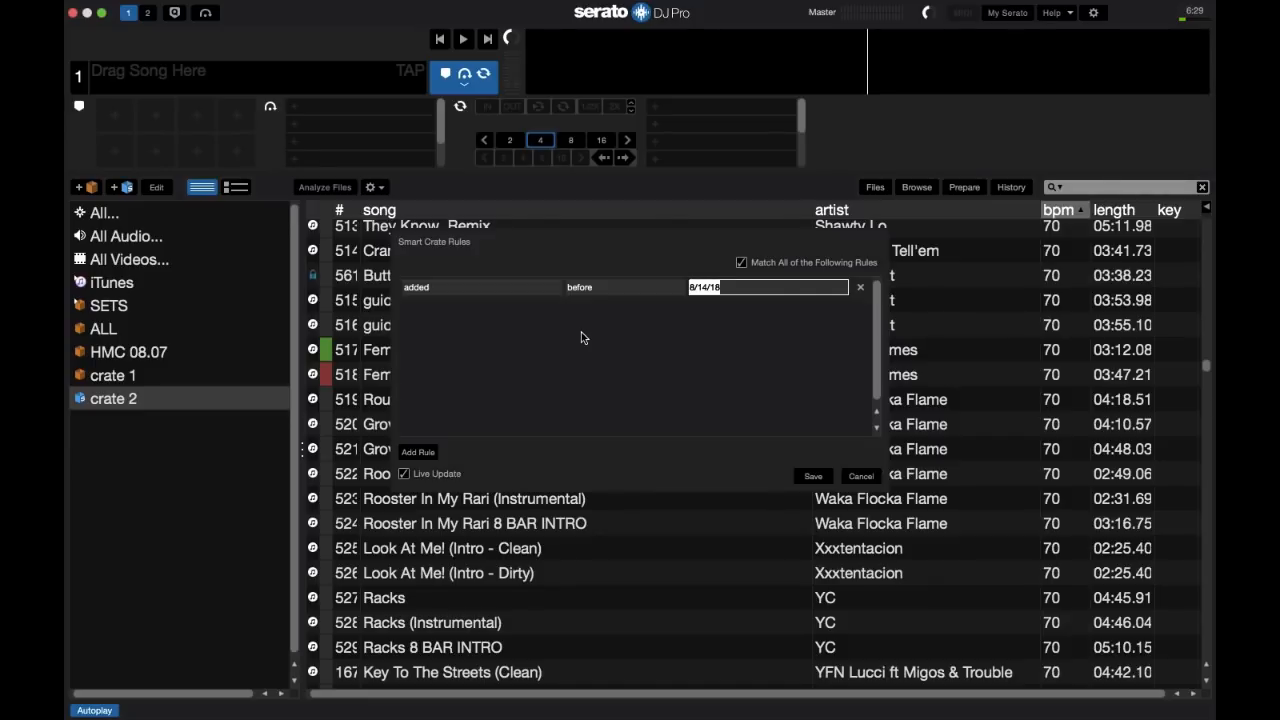
mouse_move(506, 287)
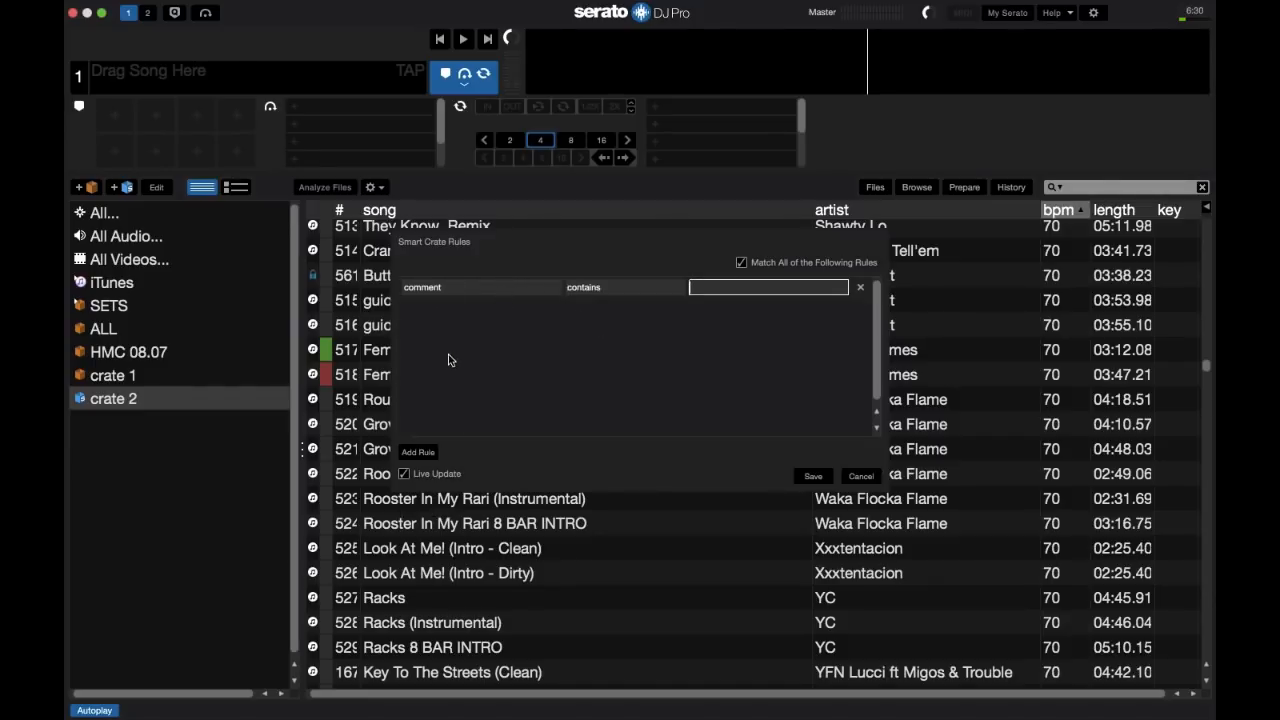
type("party]")
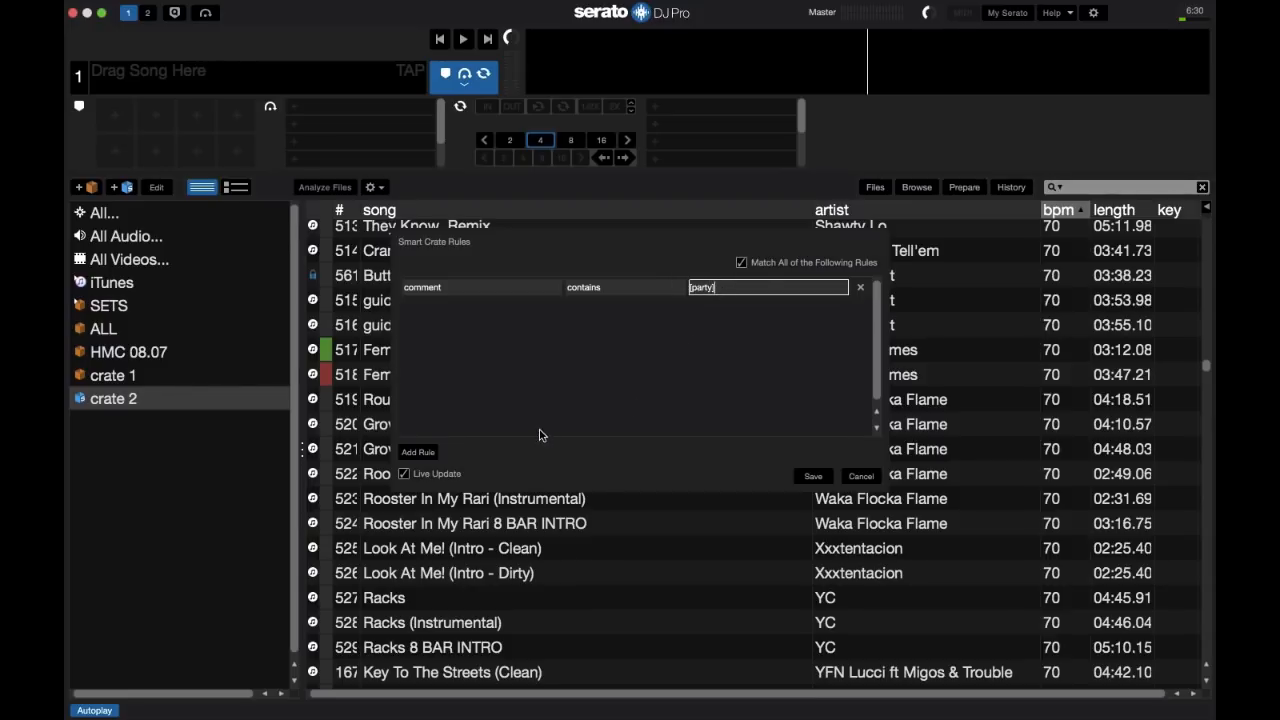
mouse_move(500, 442)
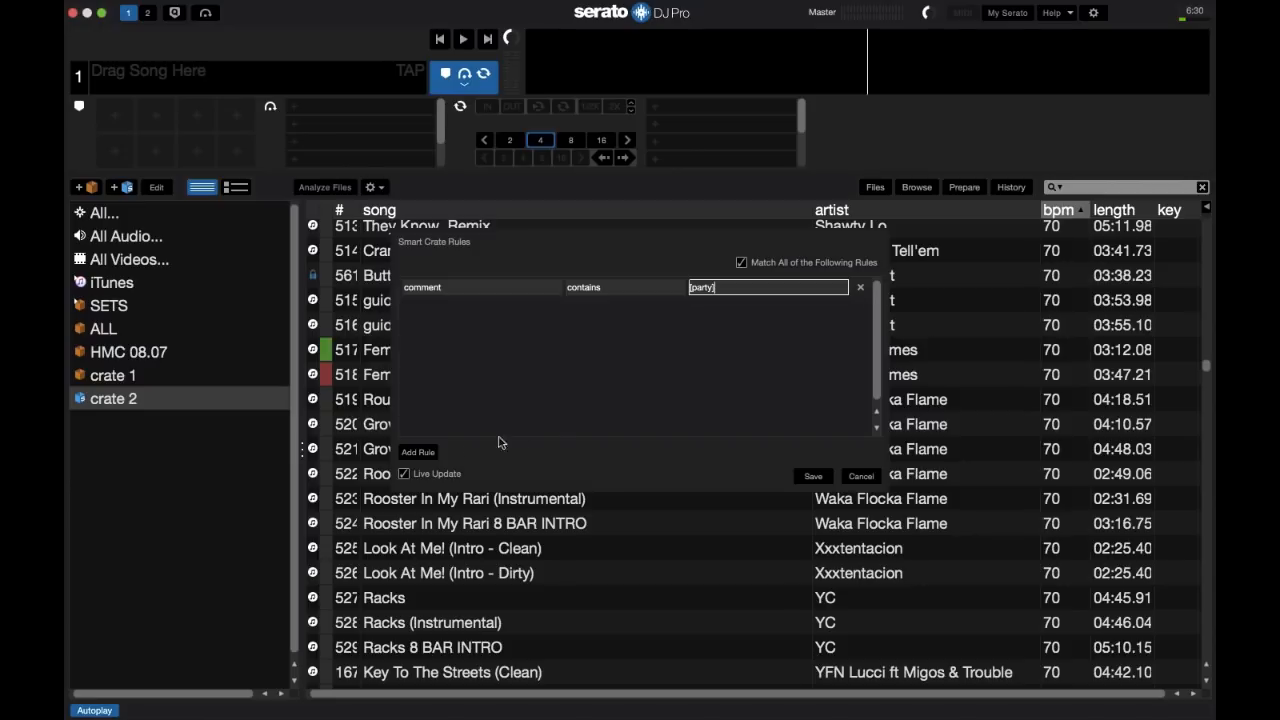
left_click(417, 451)
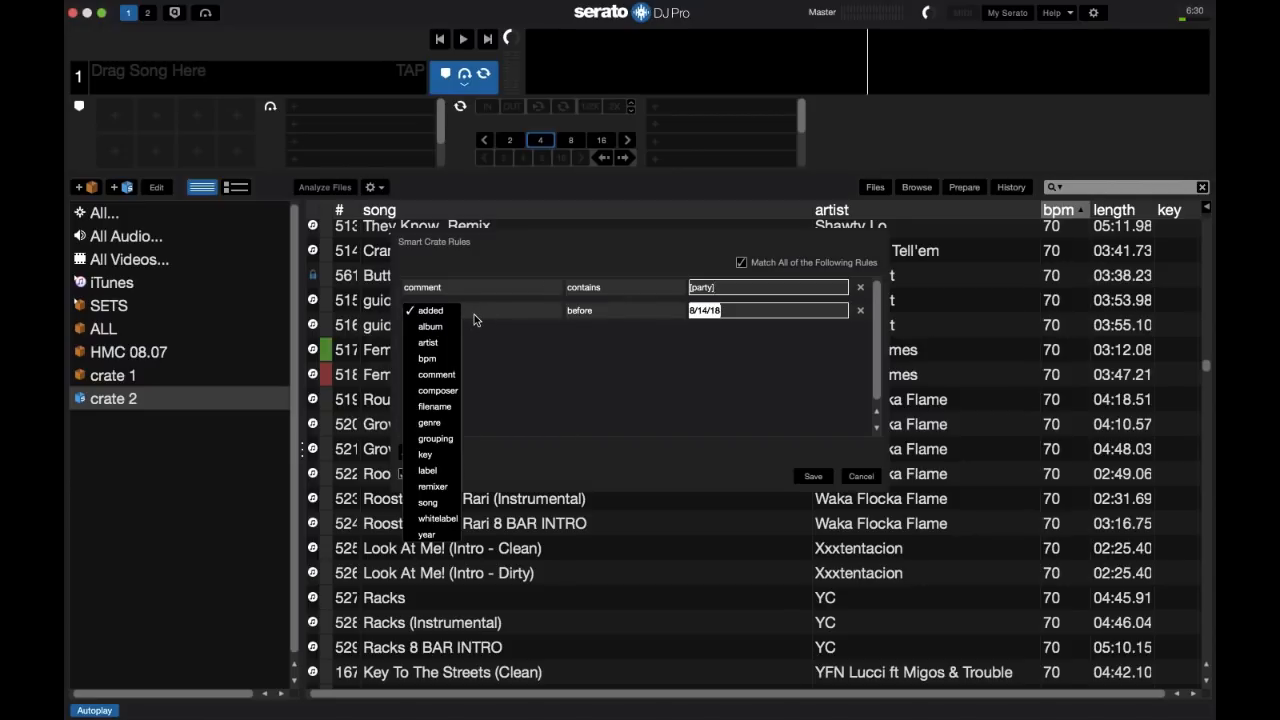
left_click(426, 533)
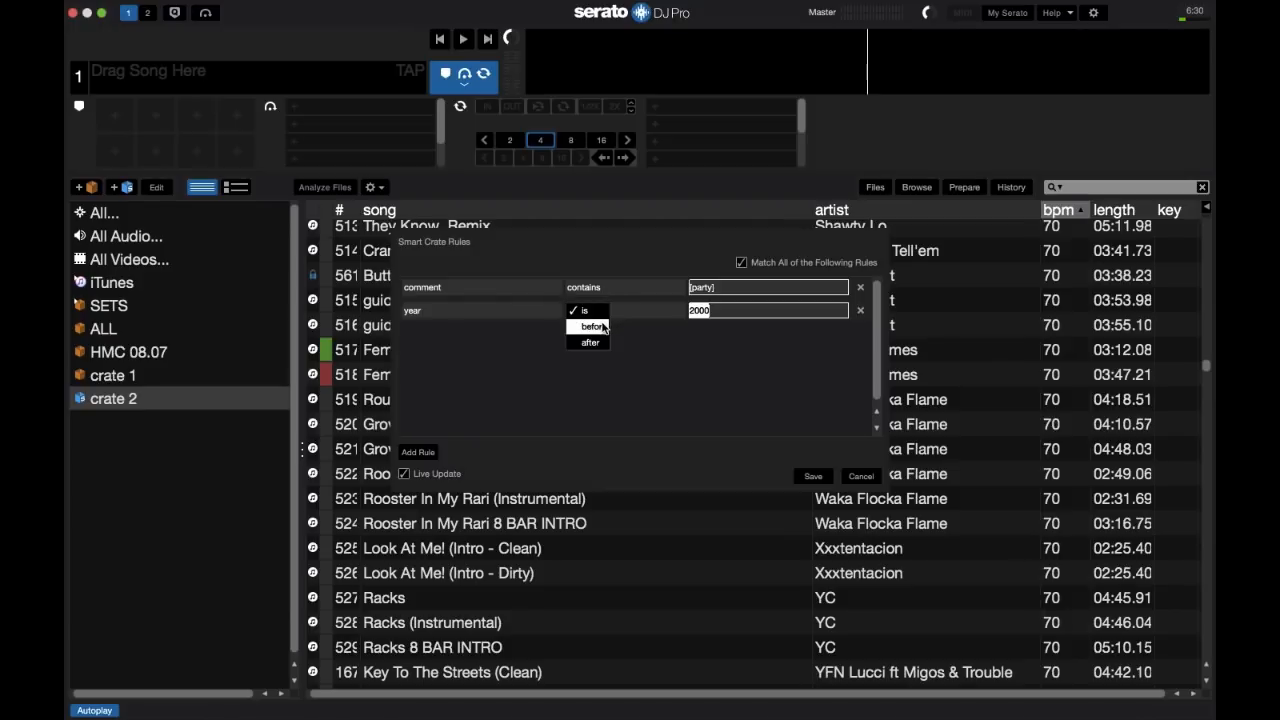
left_click(592, 326)
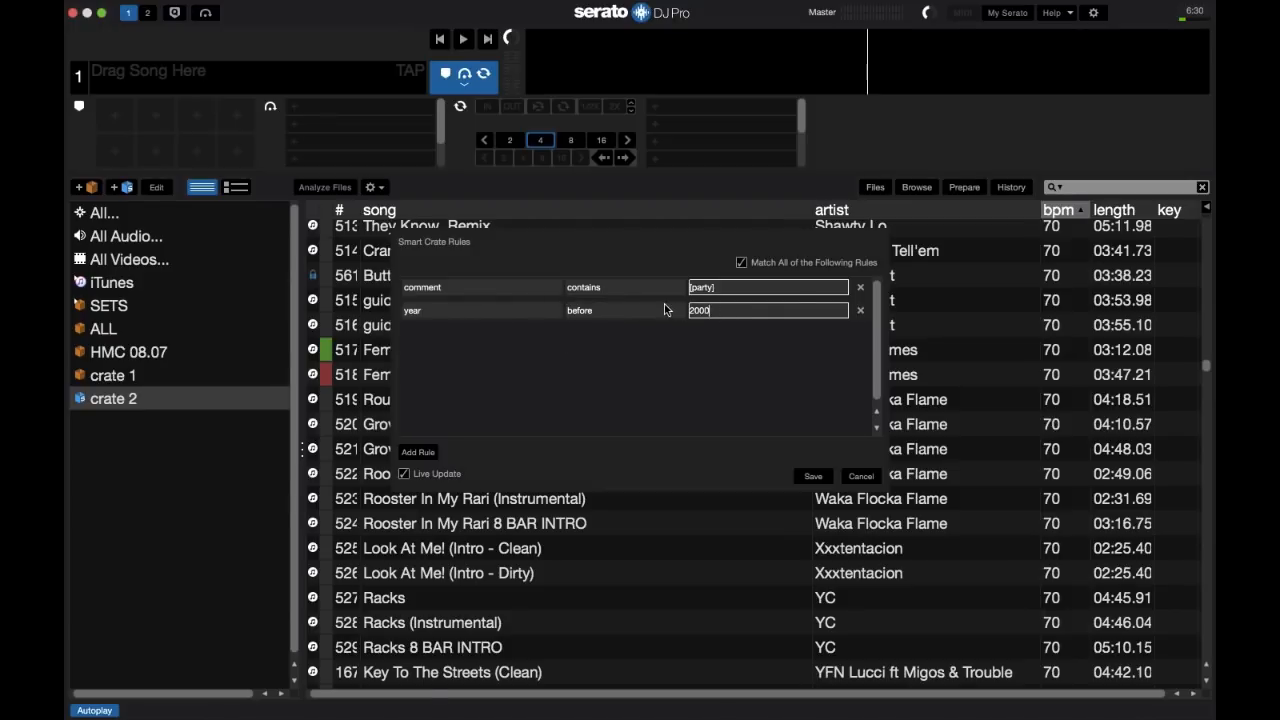
key("Backspace")
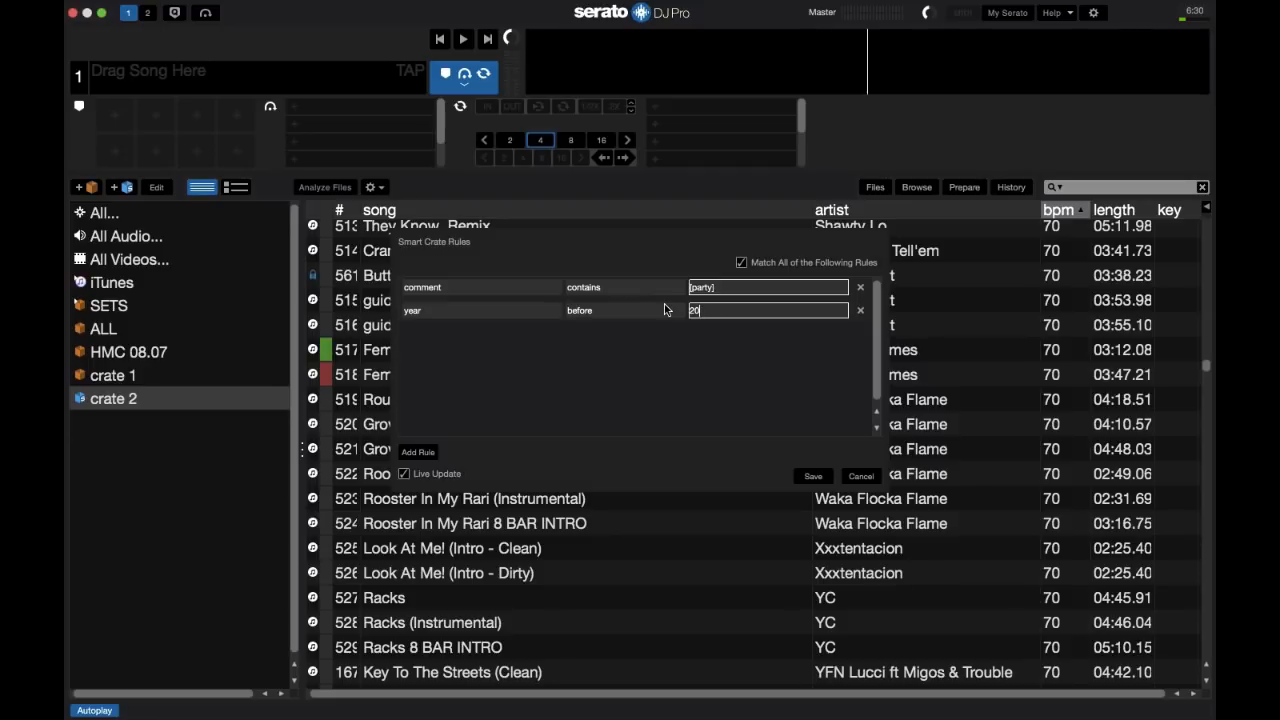
type("2016")
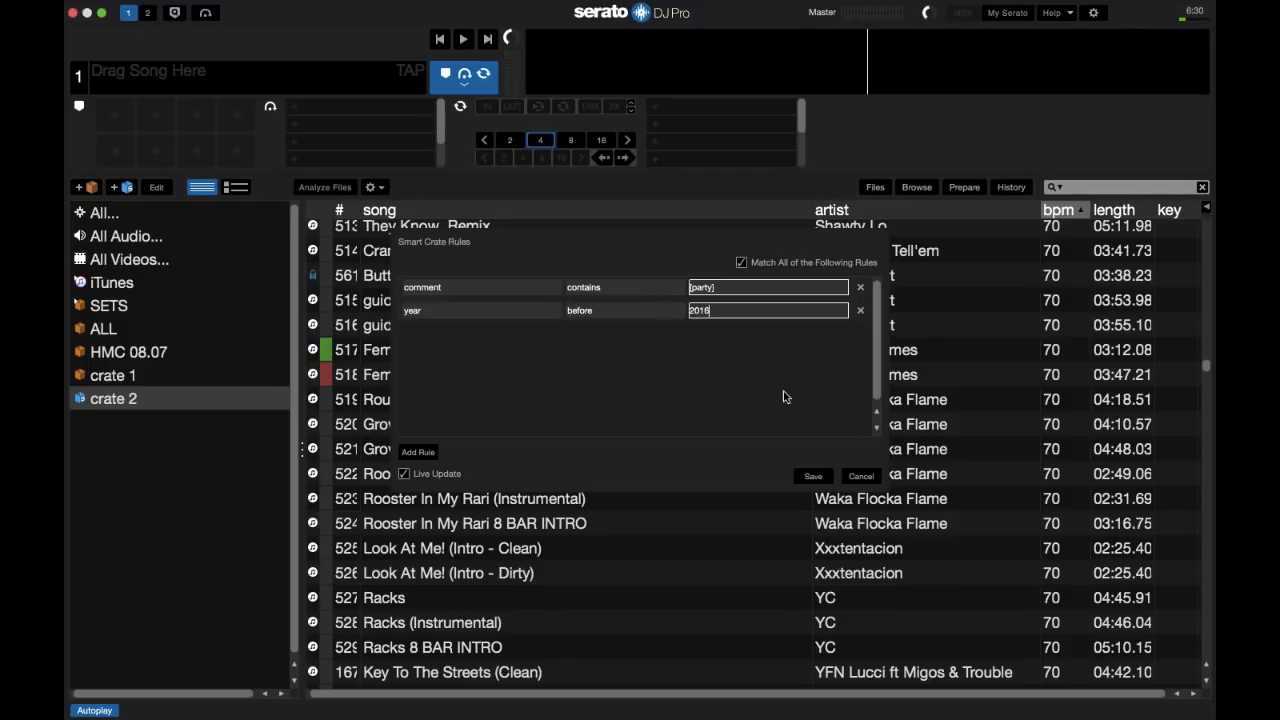
mouse_move(812, 475)
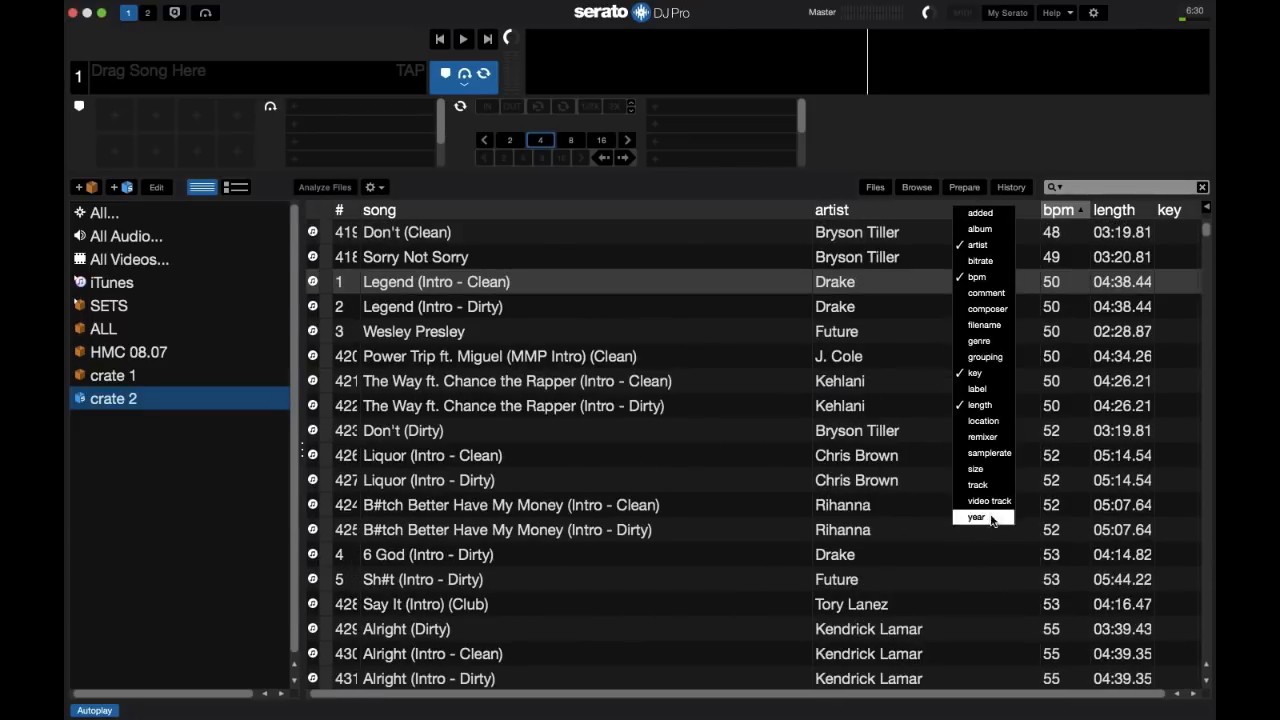
Step: Add a year column, sort tracks by bpm, and select You Owe Me
left_click(976, 517)
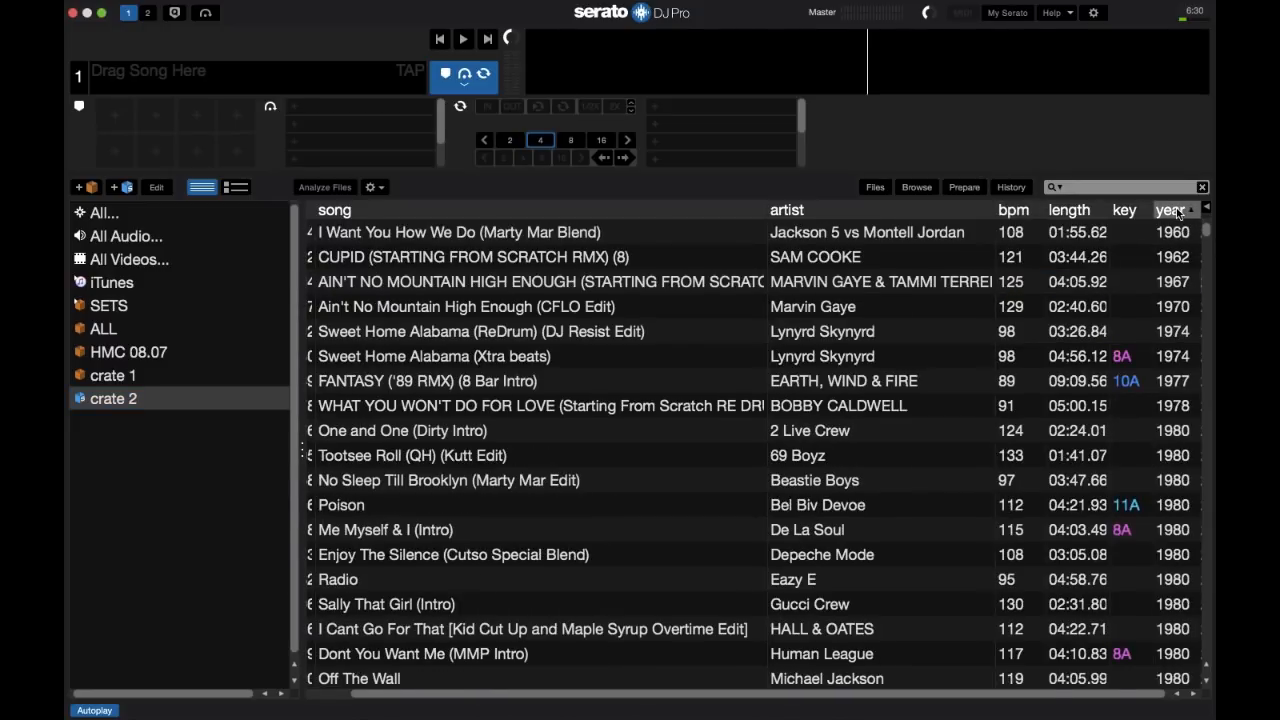
left_click(1170, 210)
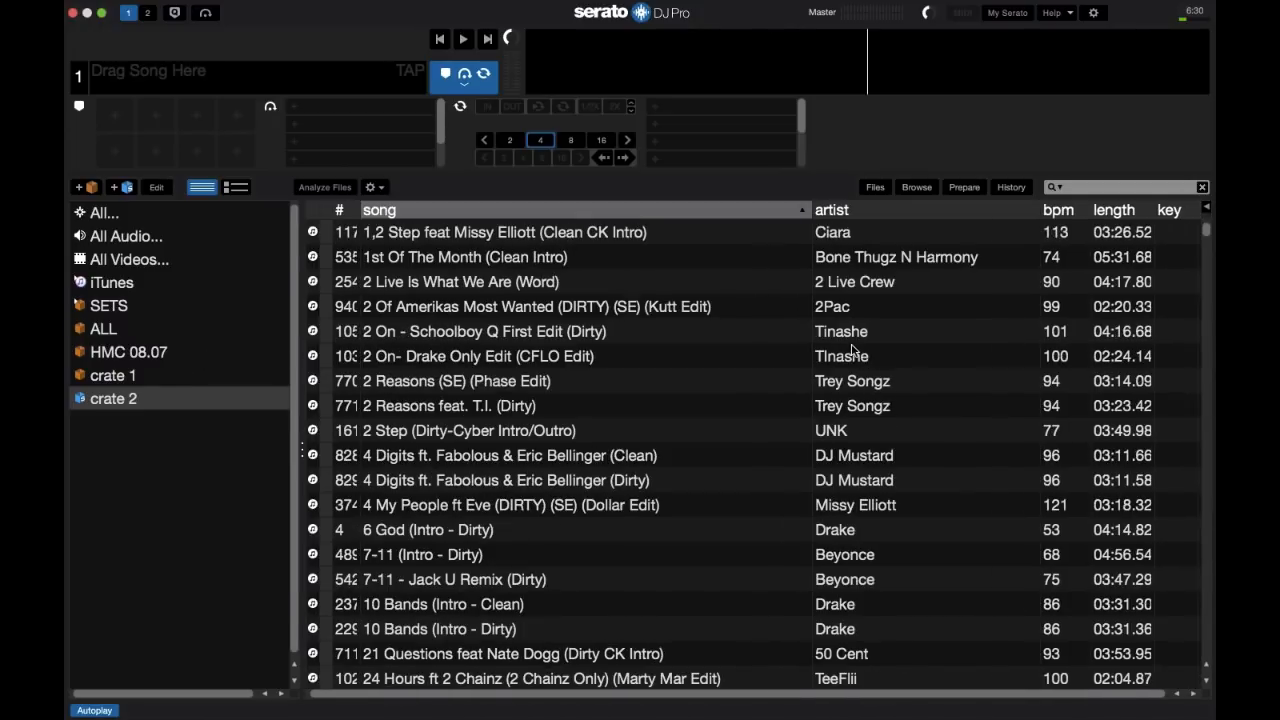
left_click(1058, 210)
type("OPENERS")
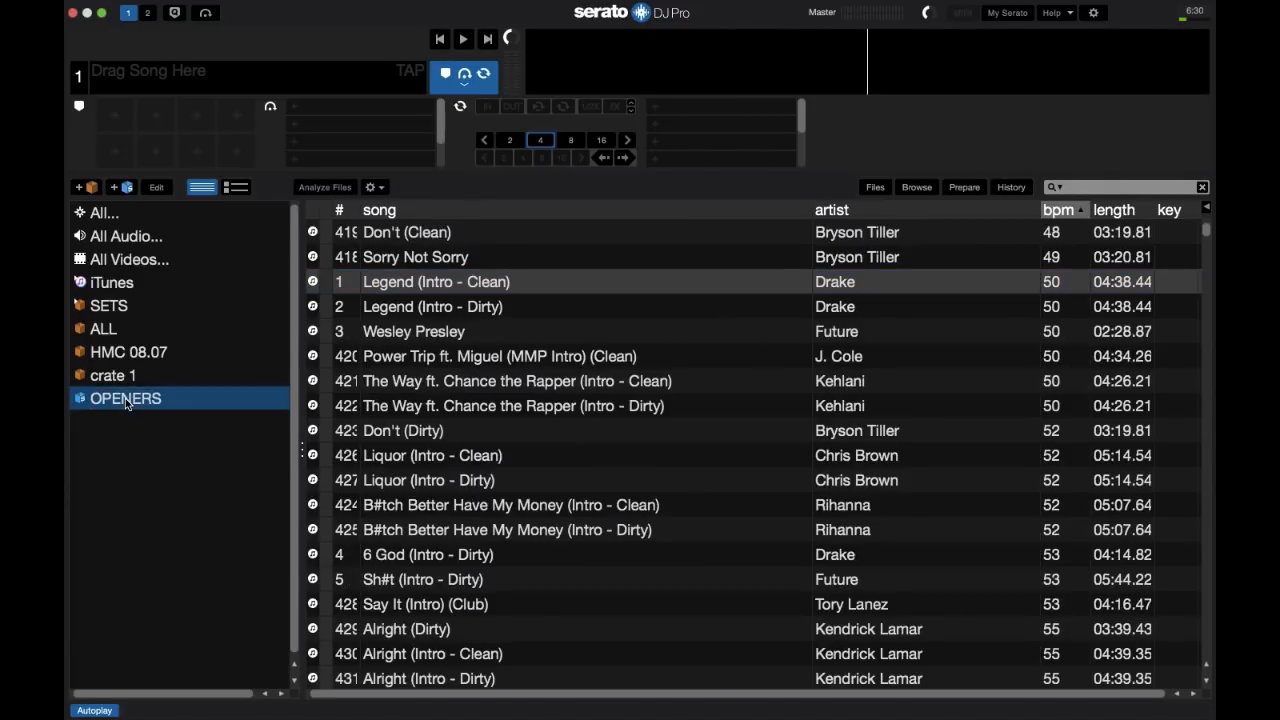
mouse_move(160, 403)
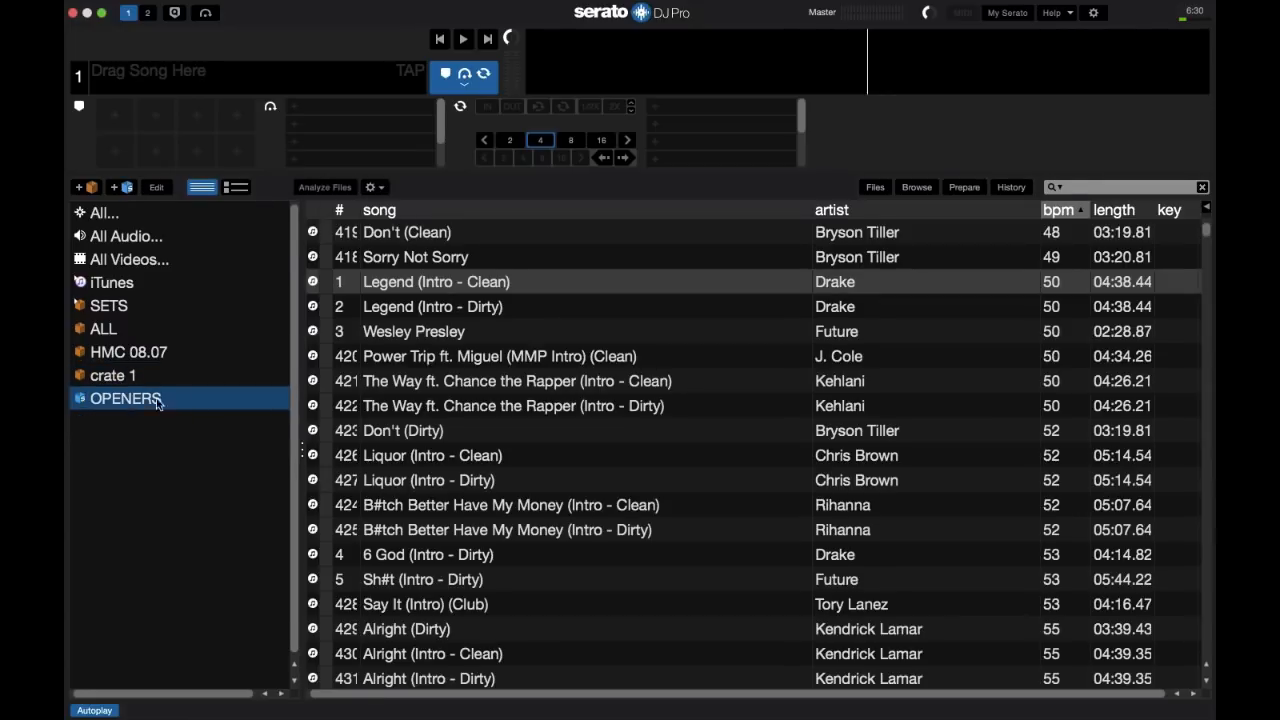
scroll("down", 3)
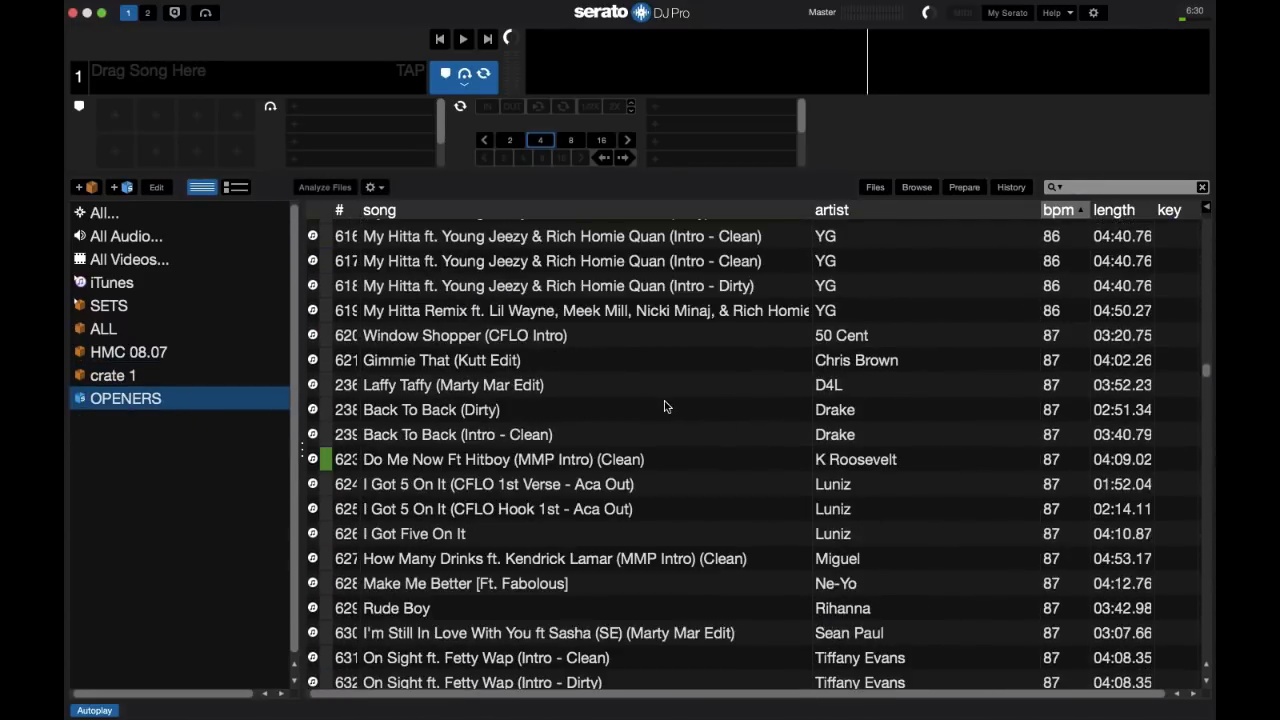
scroll("down", 3)
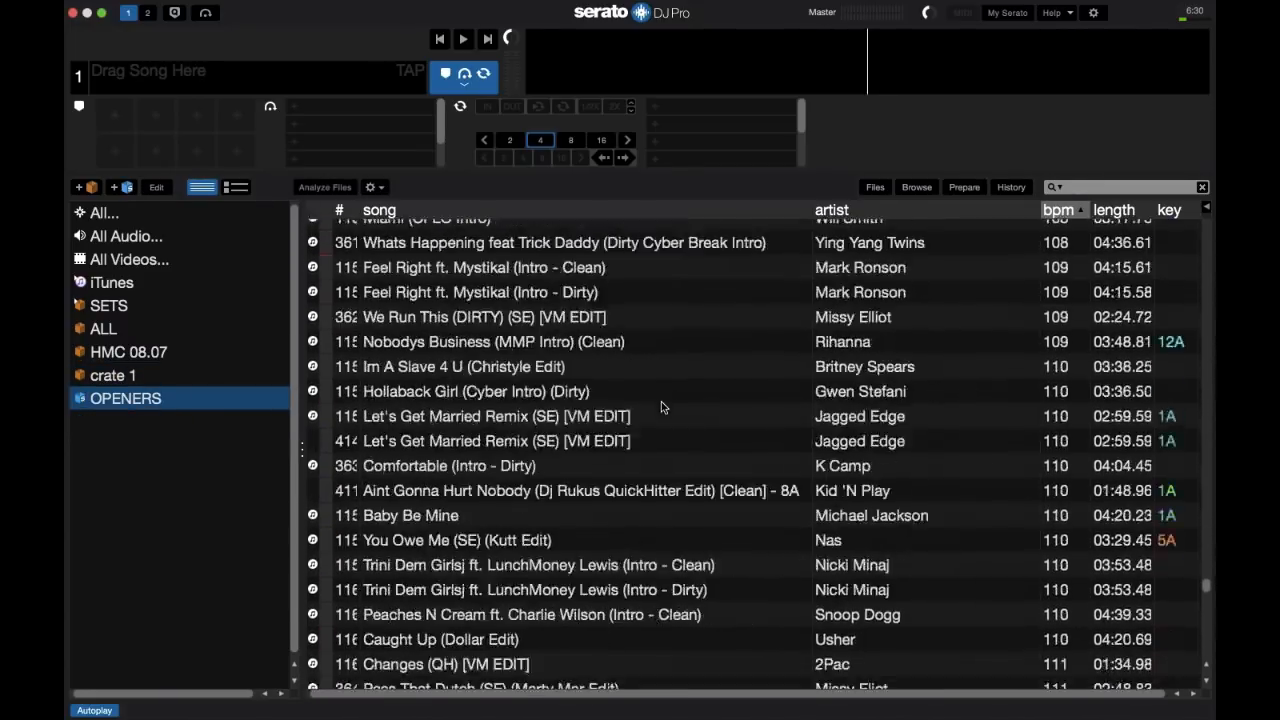
scroll("down", 3)
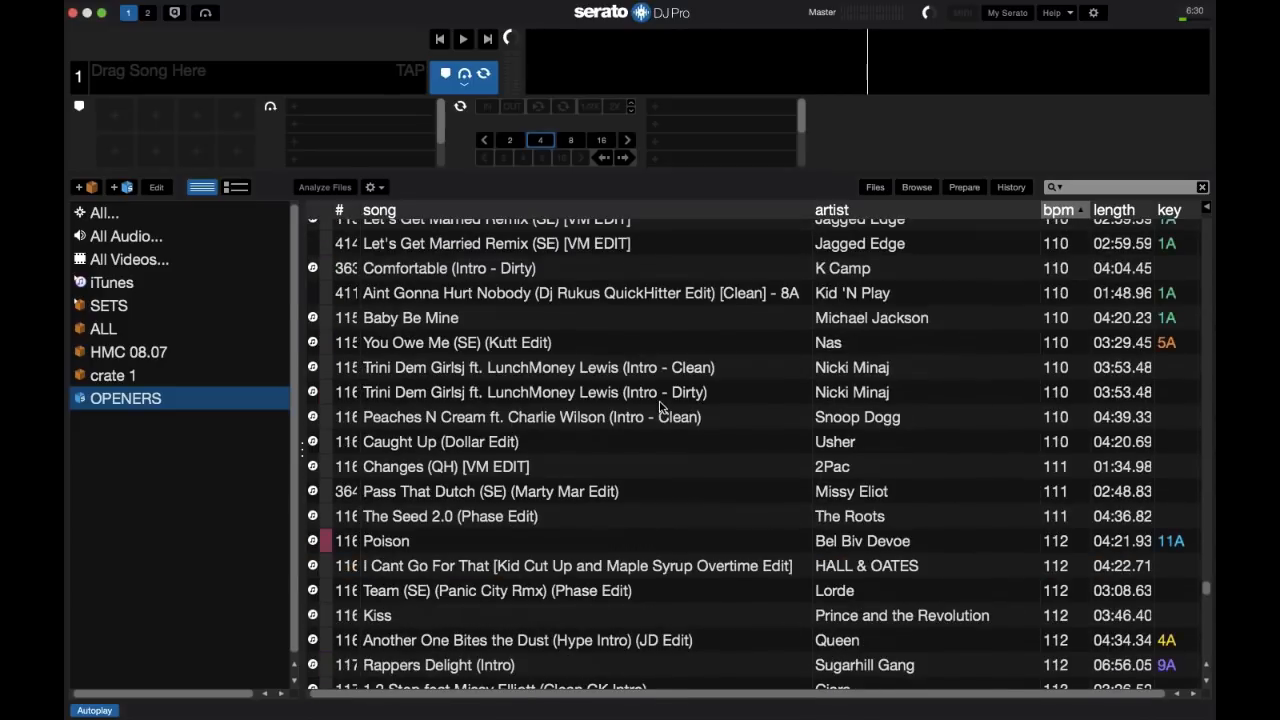
mouse_move(687, 405)
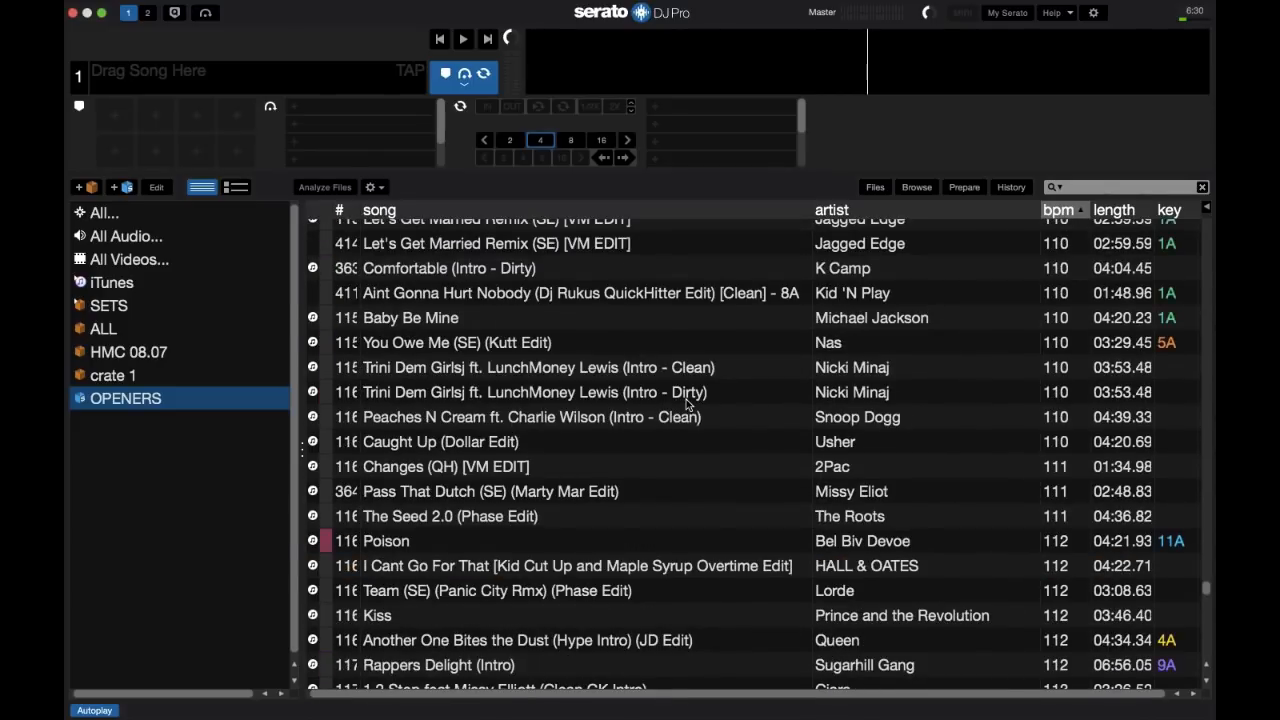
left_click(457, 342)
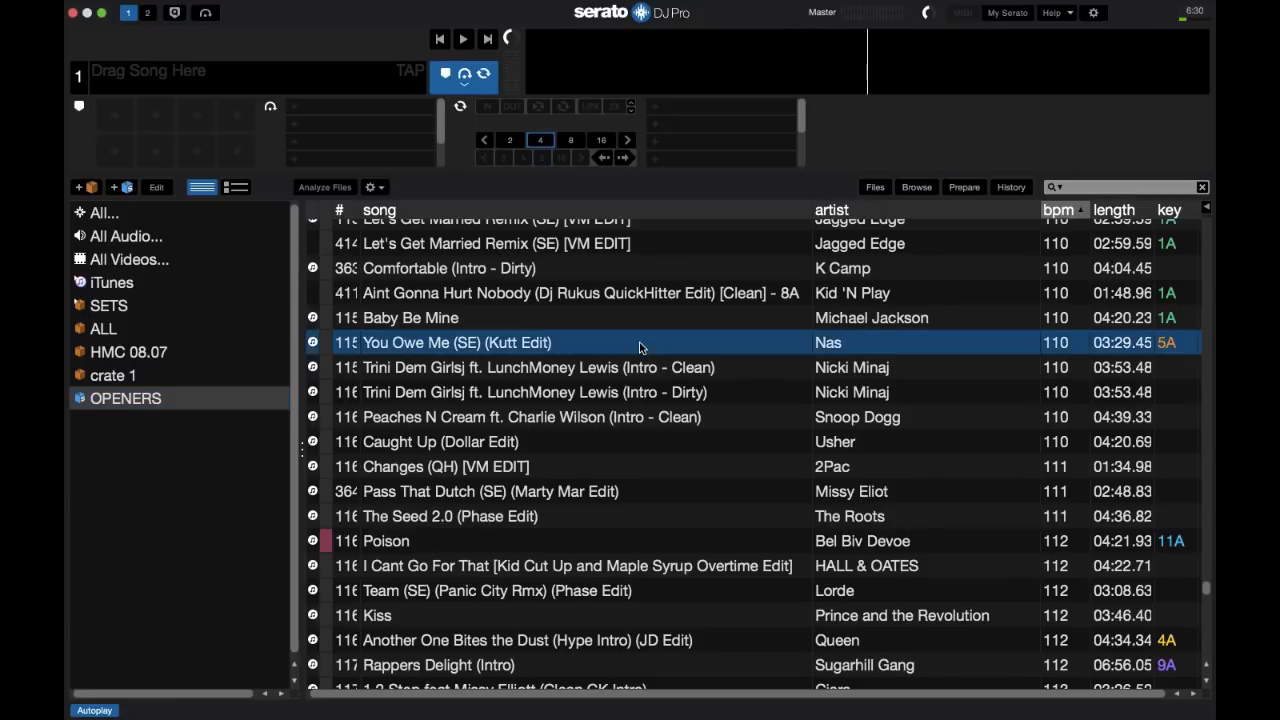
Step: Create a smart crate with rules bpm at least 40 plus an upper bpm limit
left_click(533, 392)
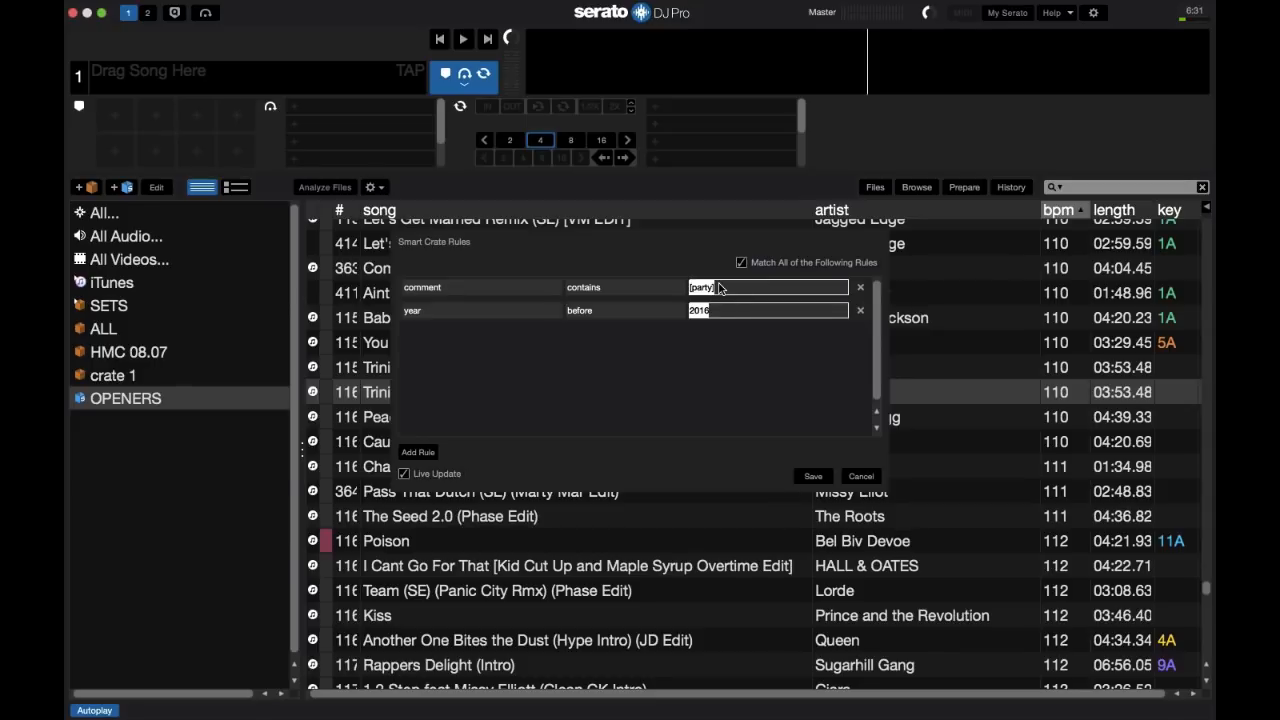
mouse_move(537, 479)
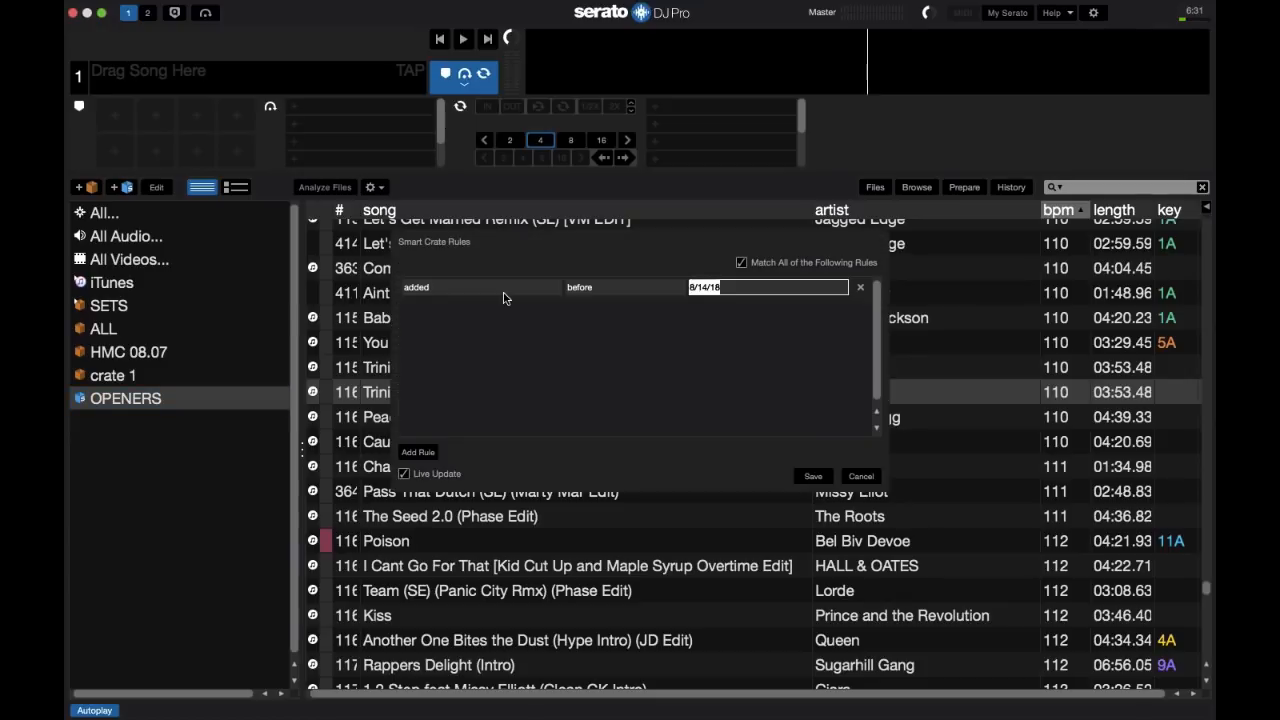
mouse_move(424, 461)
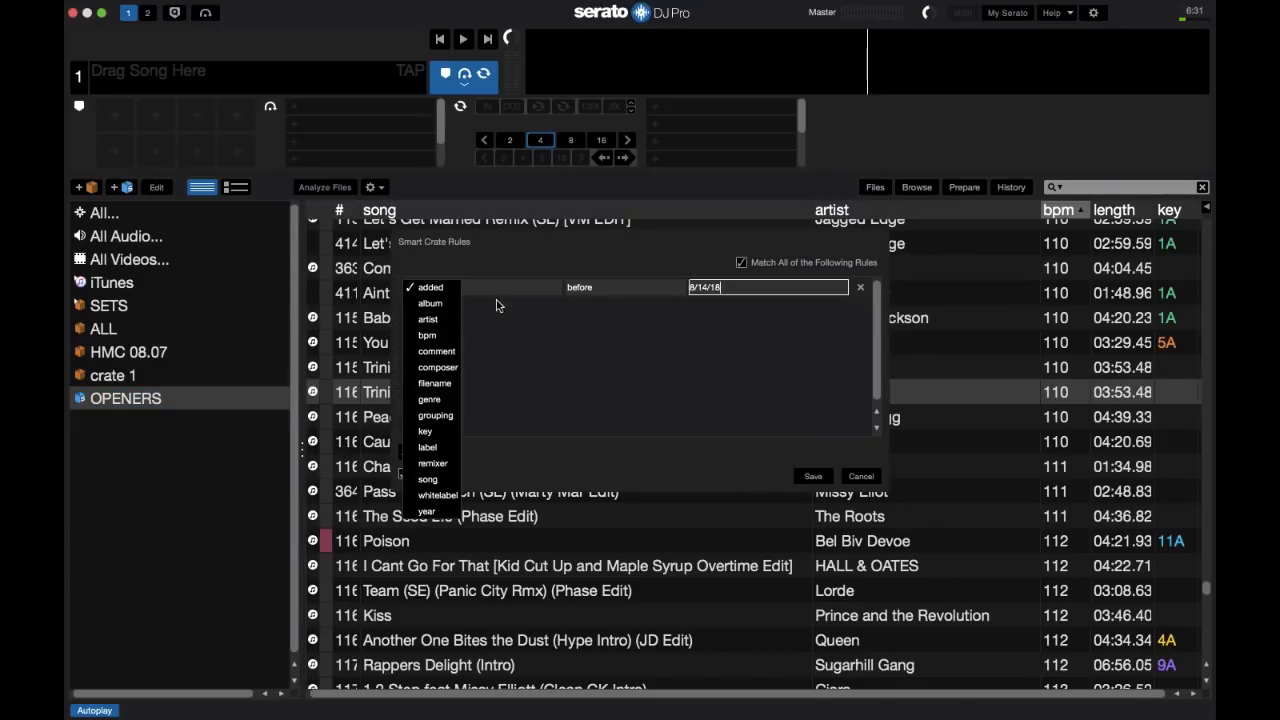
mouse_move(427, 335)
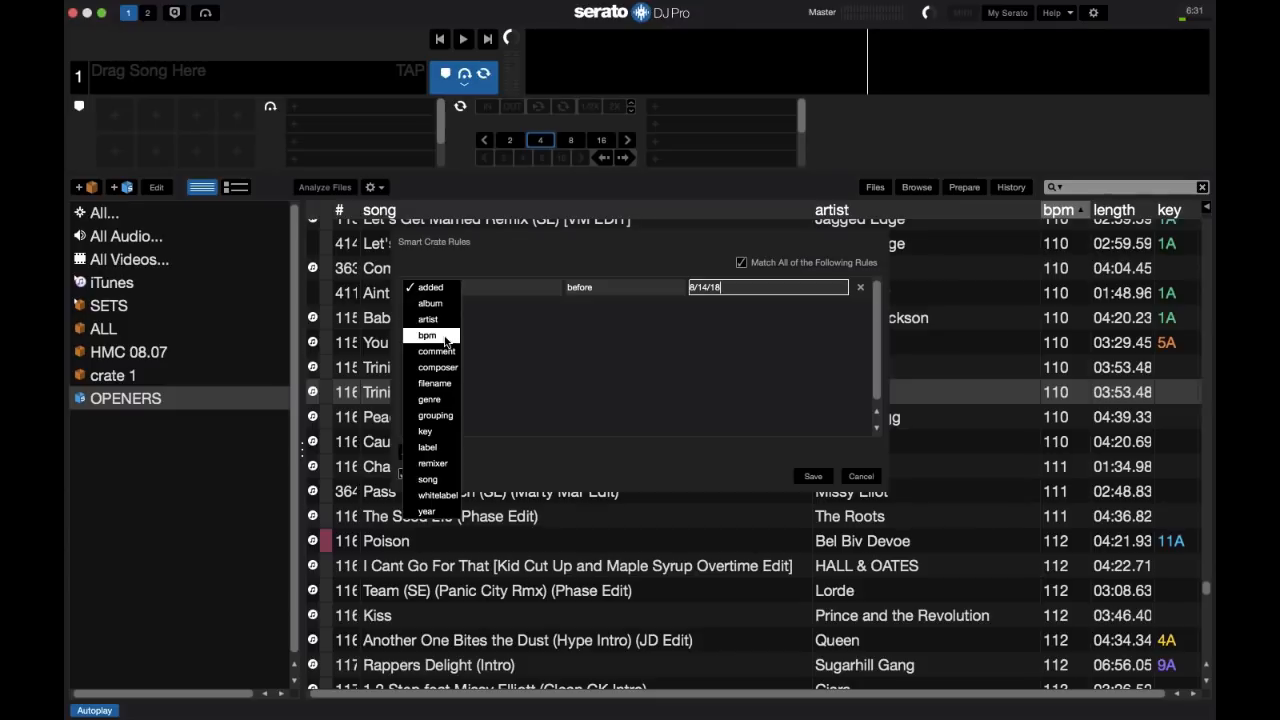
left_click(427, 335)
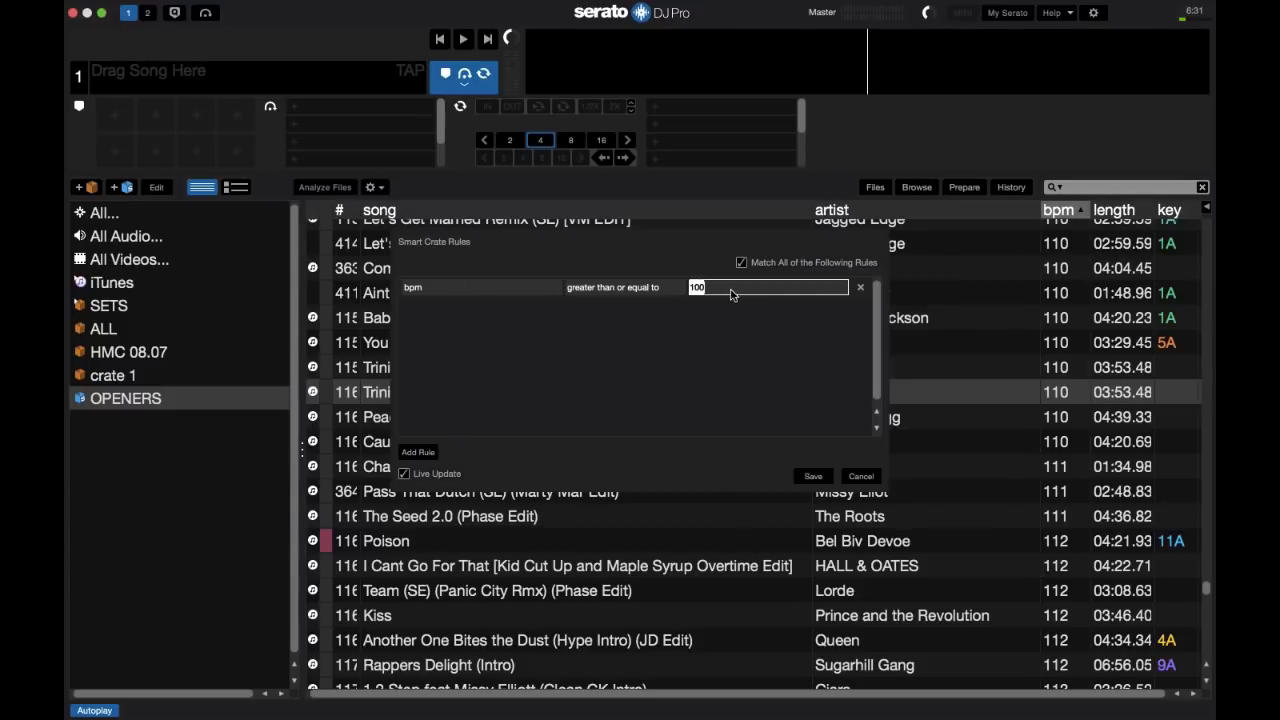
type("40")
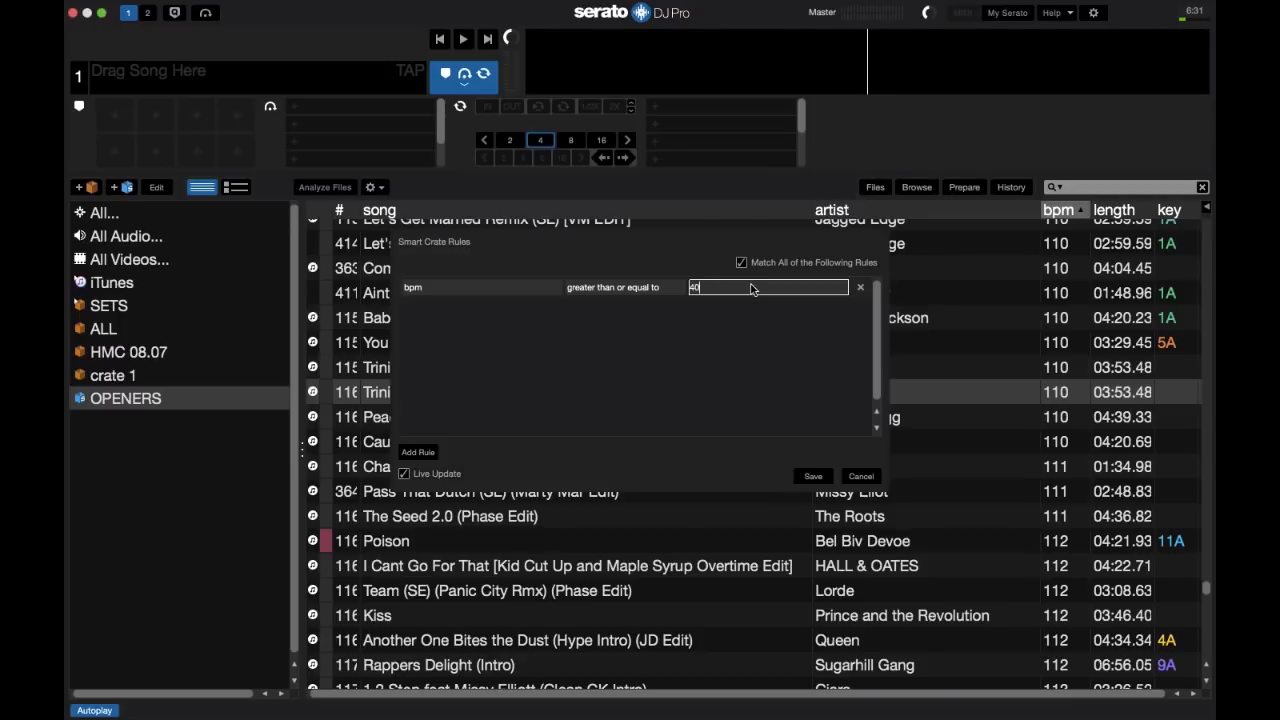
left_click(417, 452)
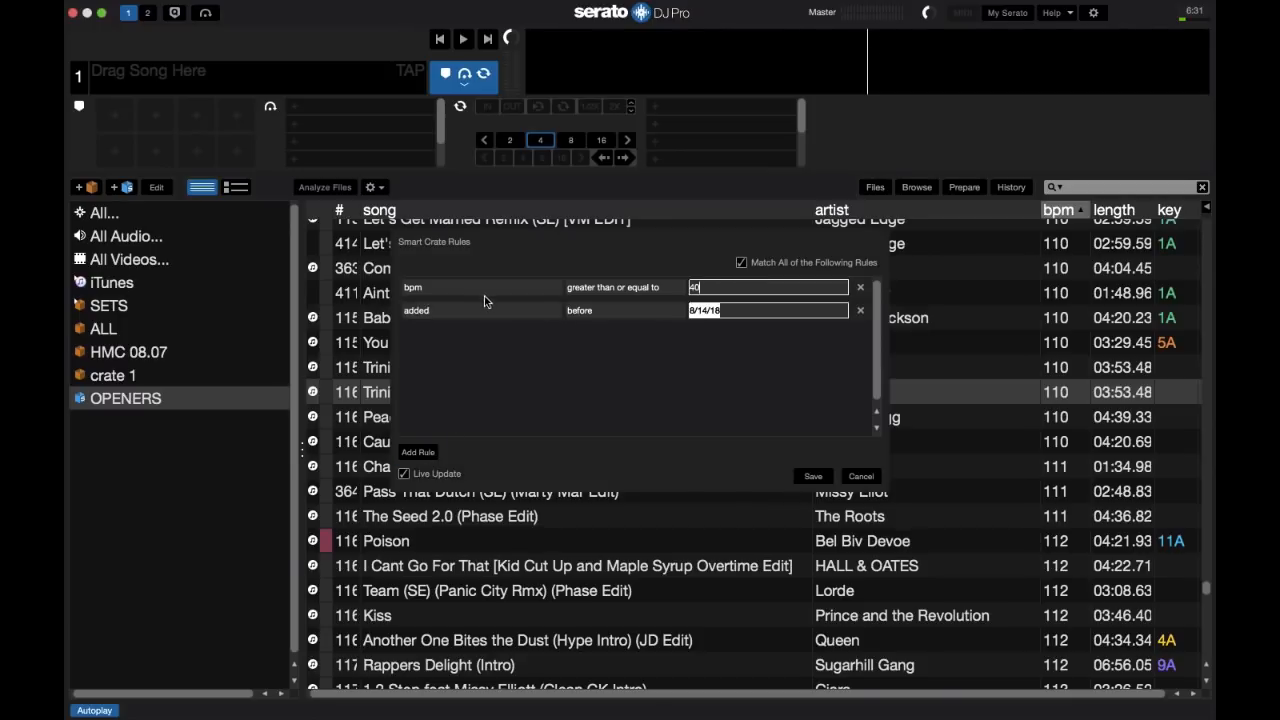
left_click(440, 287)
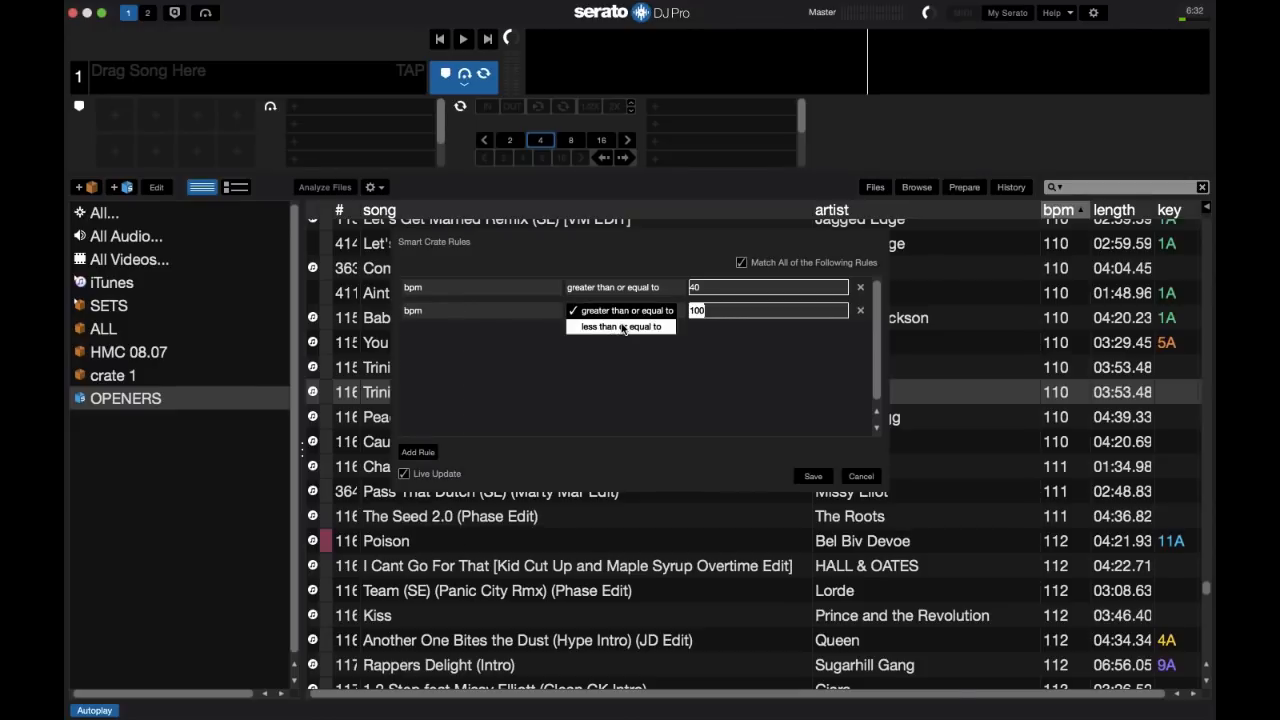
left_click(620, 327)
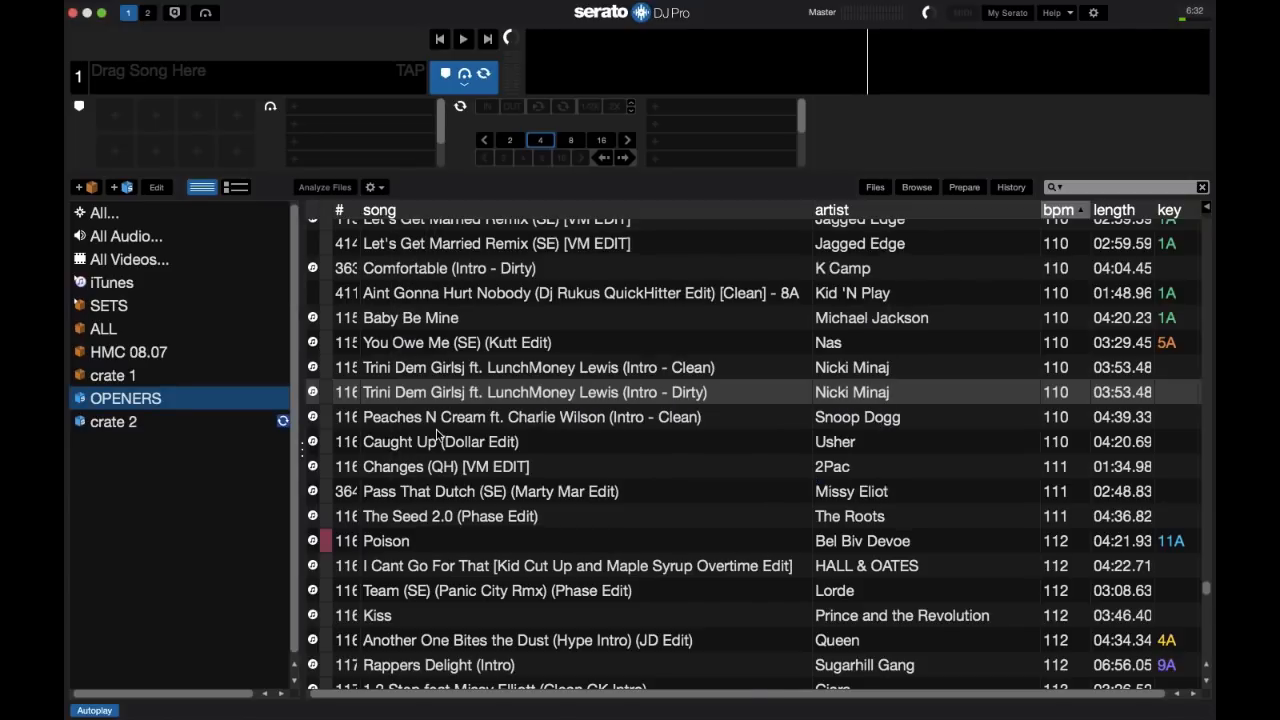
mouse_move(143, 432)
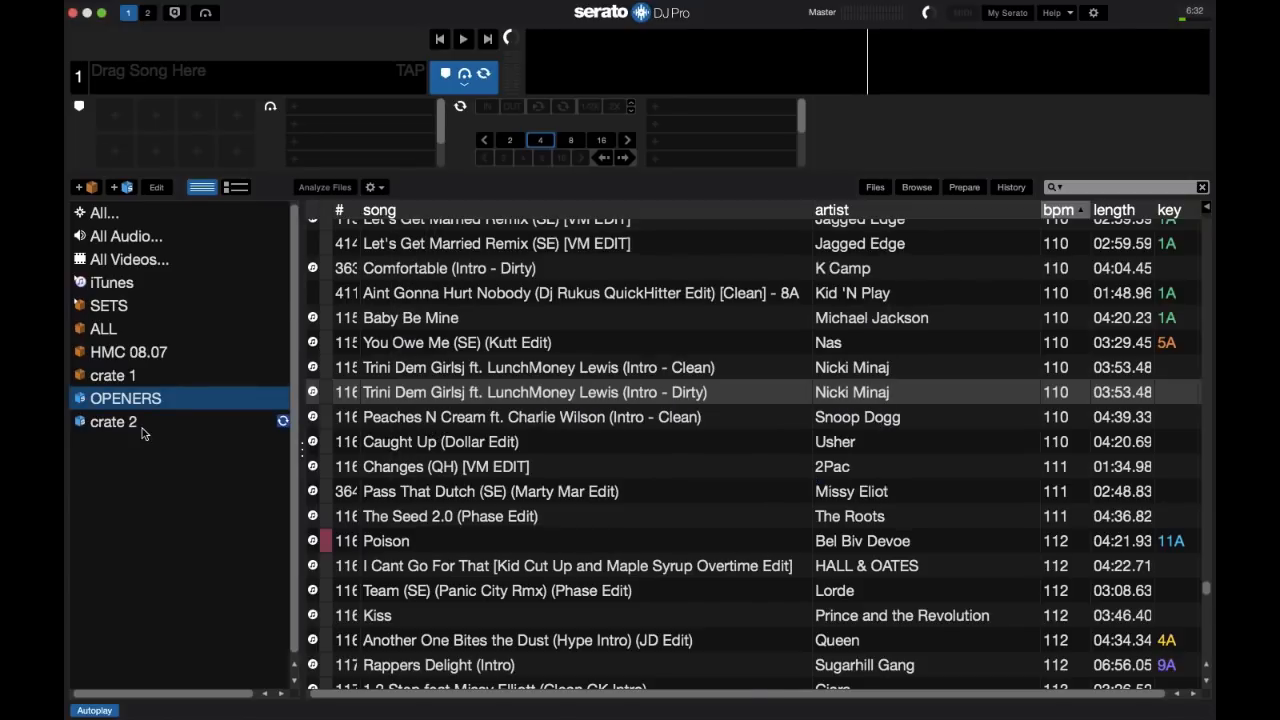
Step: Add a third rule to crate 2 requiring the comment to contain 'party'
left_click(113, 421)
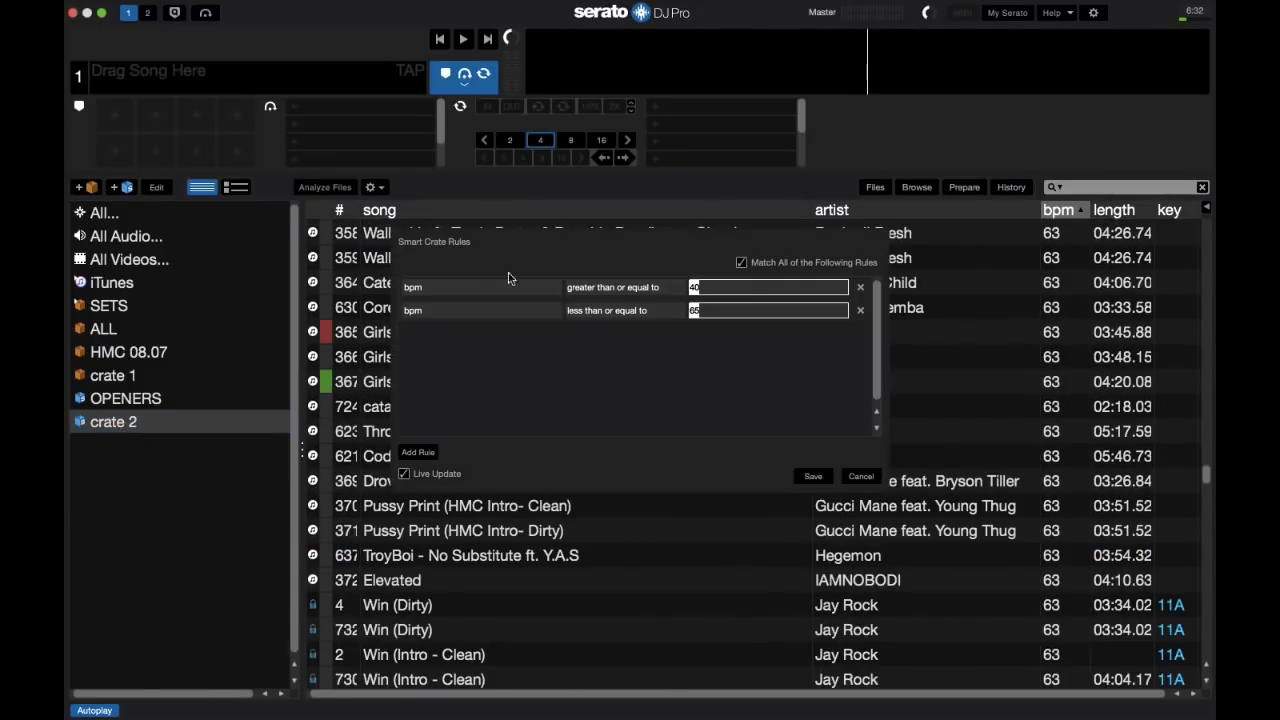
left_click(417, 452)
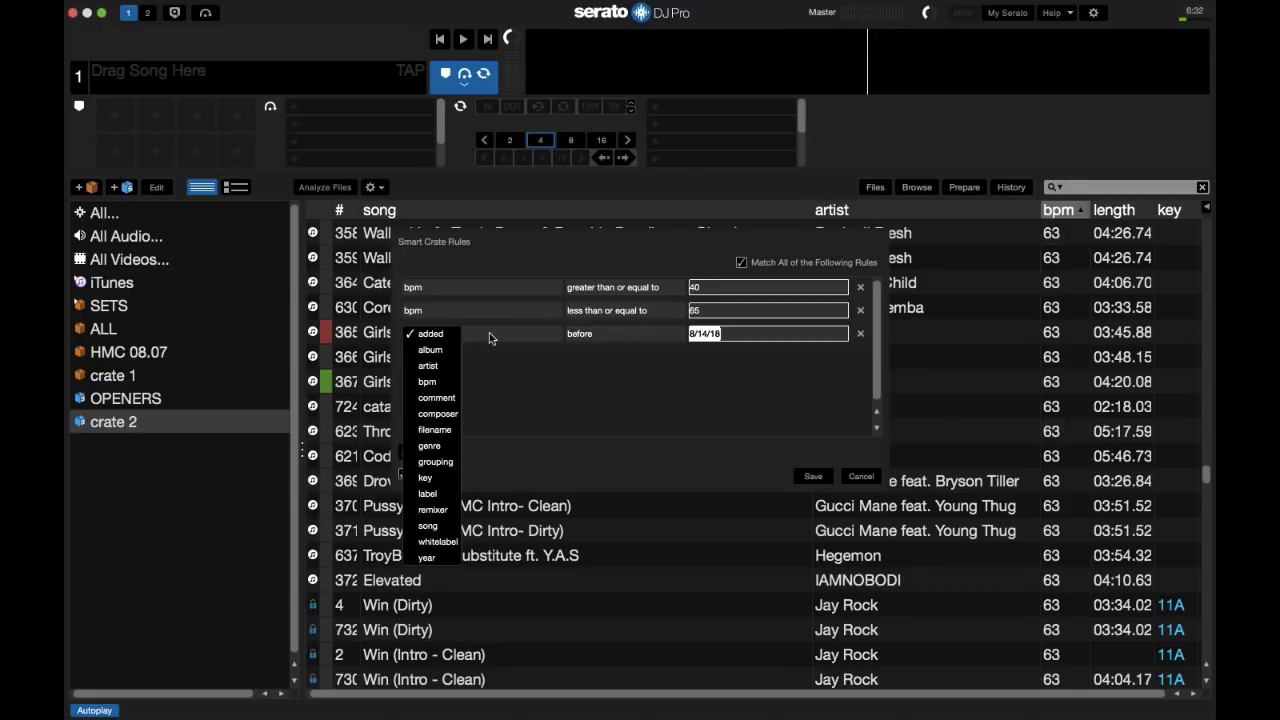
left_click(436, 397)
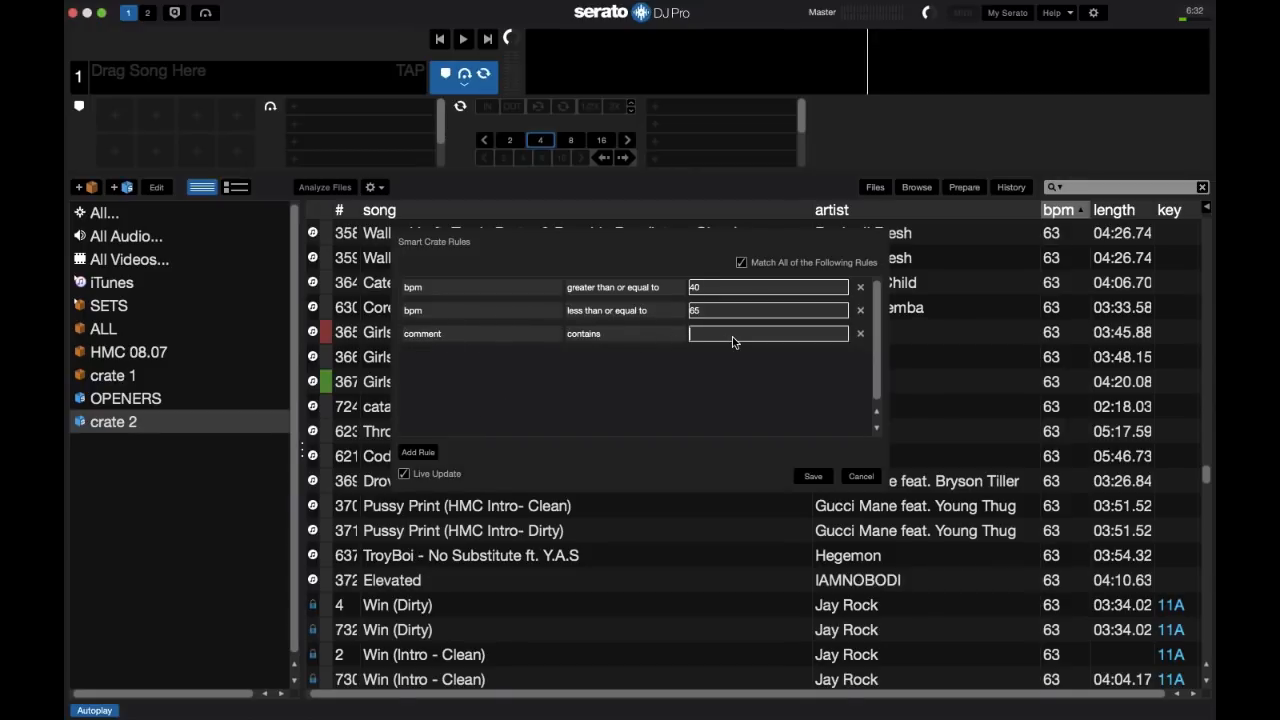
type("party")
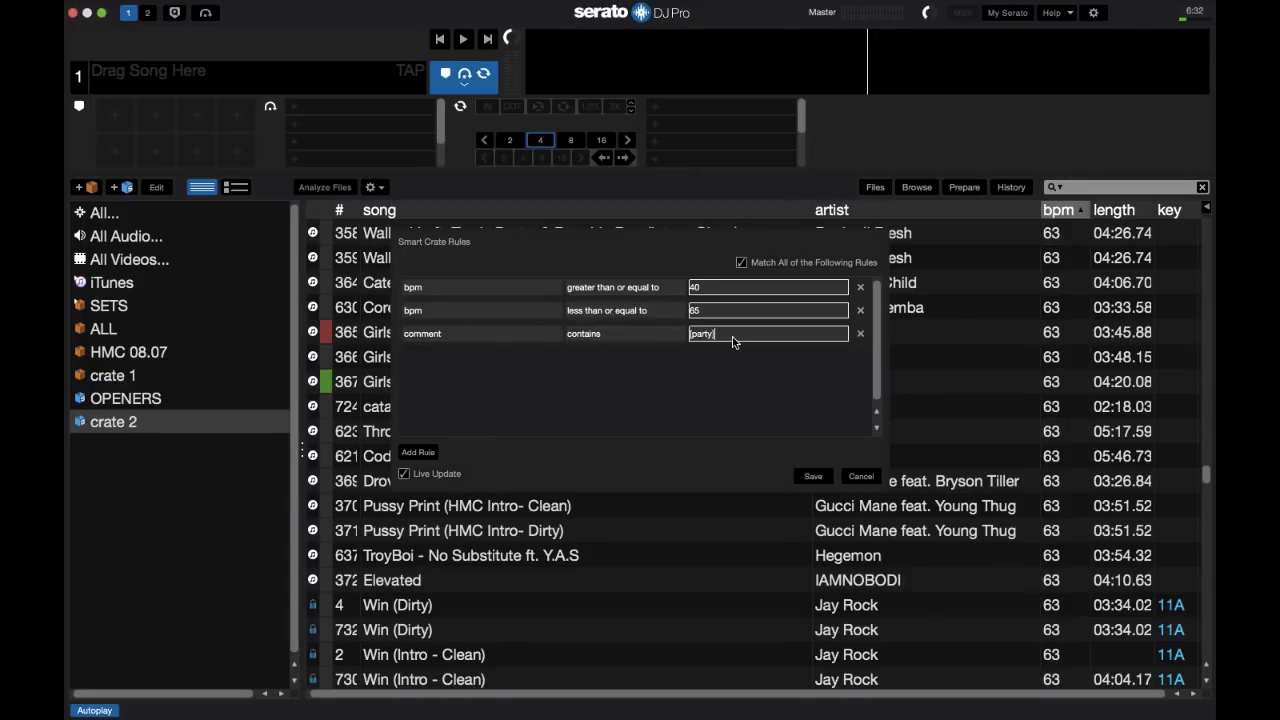
mouse_move(700, 352)
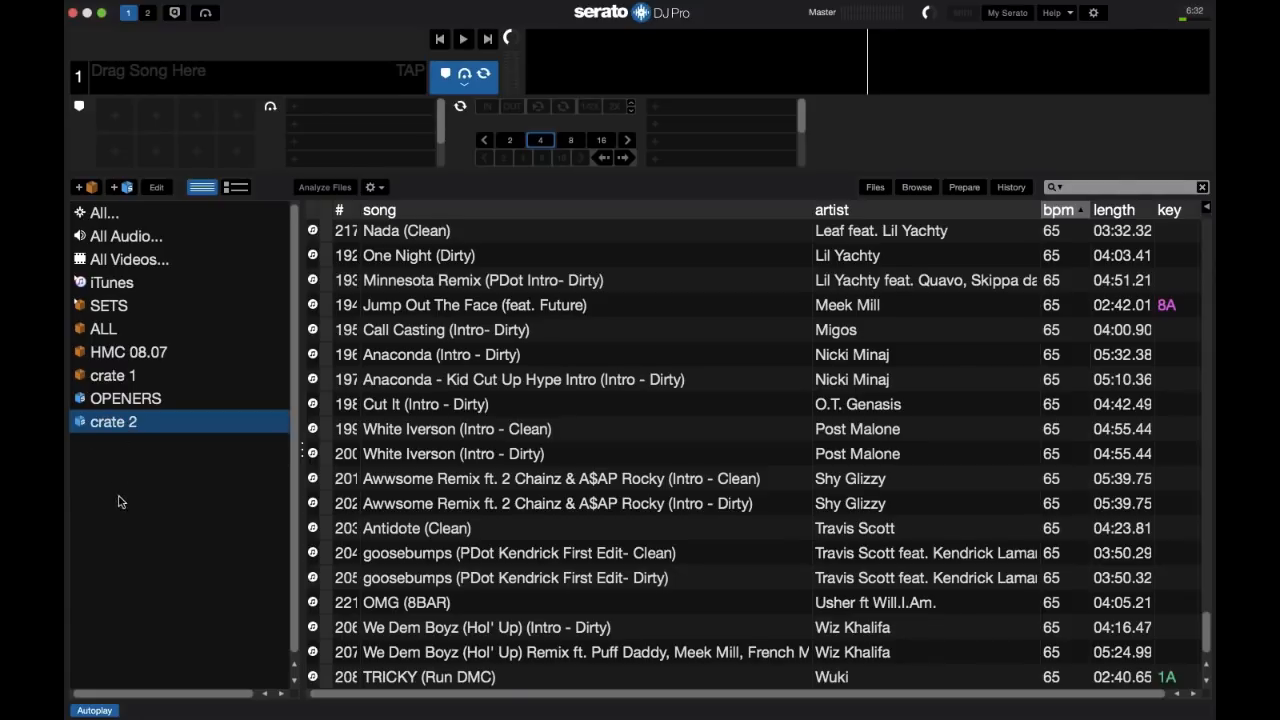
mouse_move(135, 649)
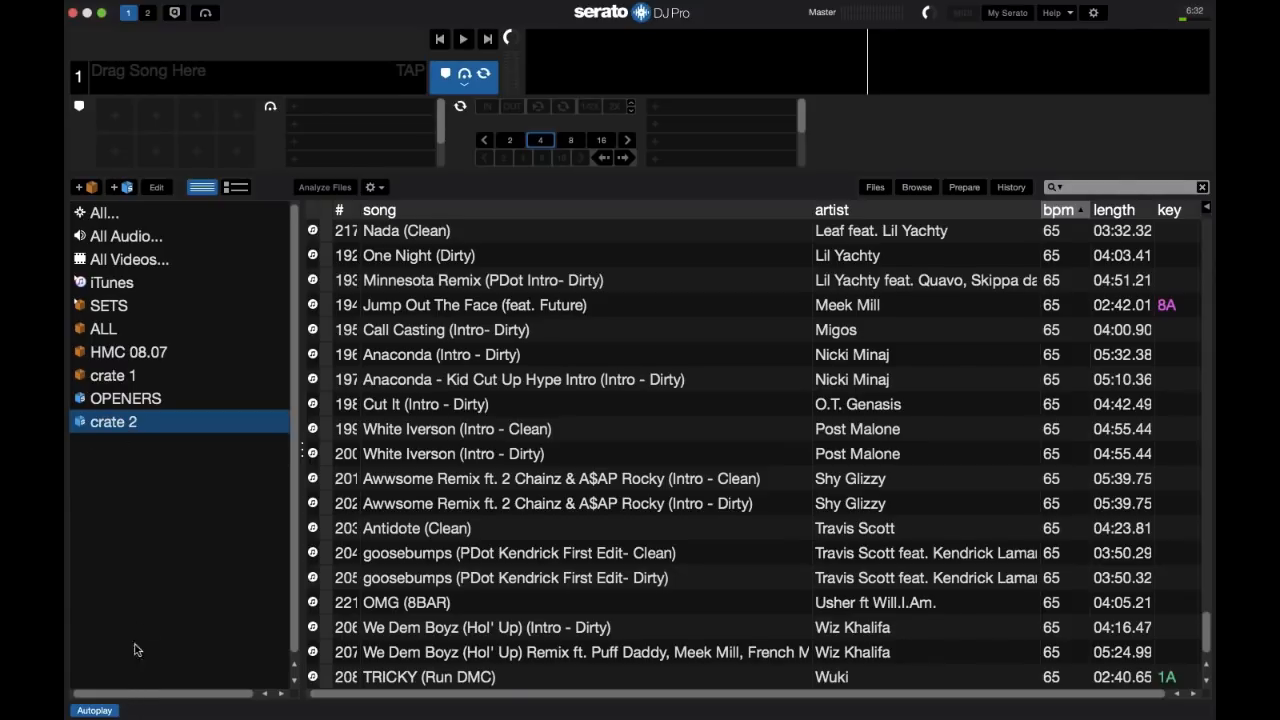
mouse_move(180, 406)
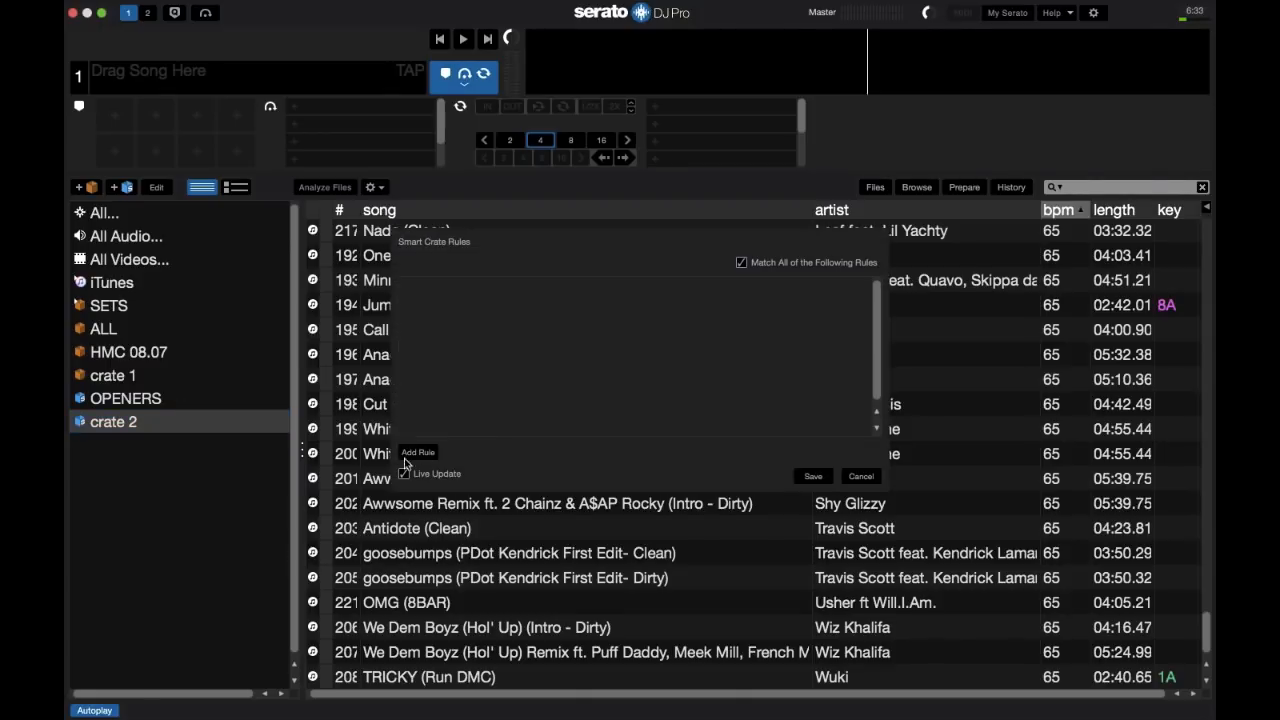
Step: Give the new smart crate bpm rules from 66 to 80 plus comment contains 'party'
left_click(418, 452)
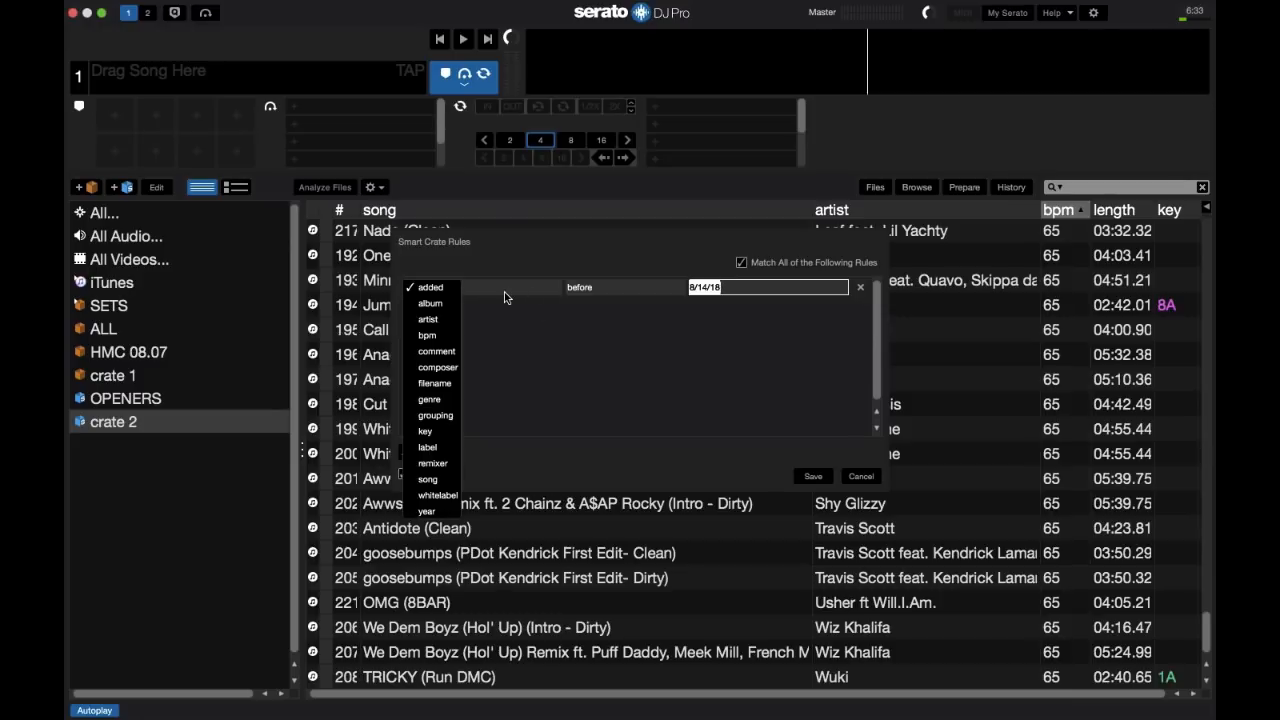
left_click(426, 335)
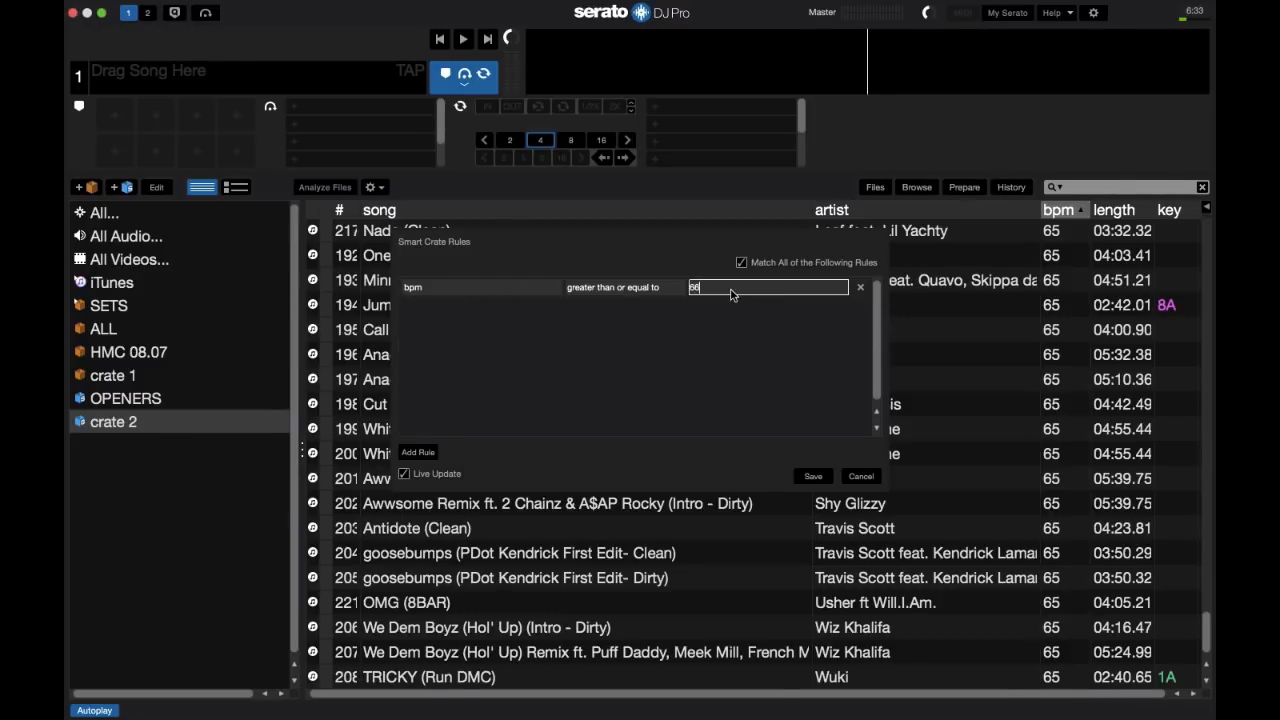
left_click(417, 452)
type("100")
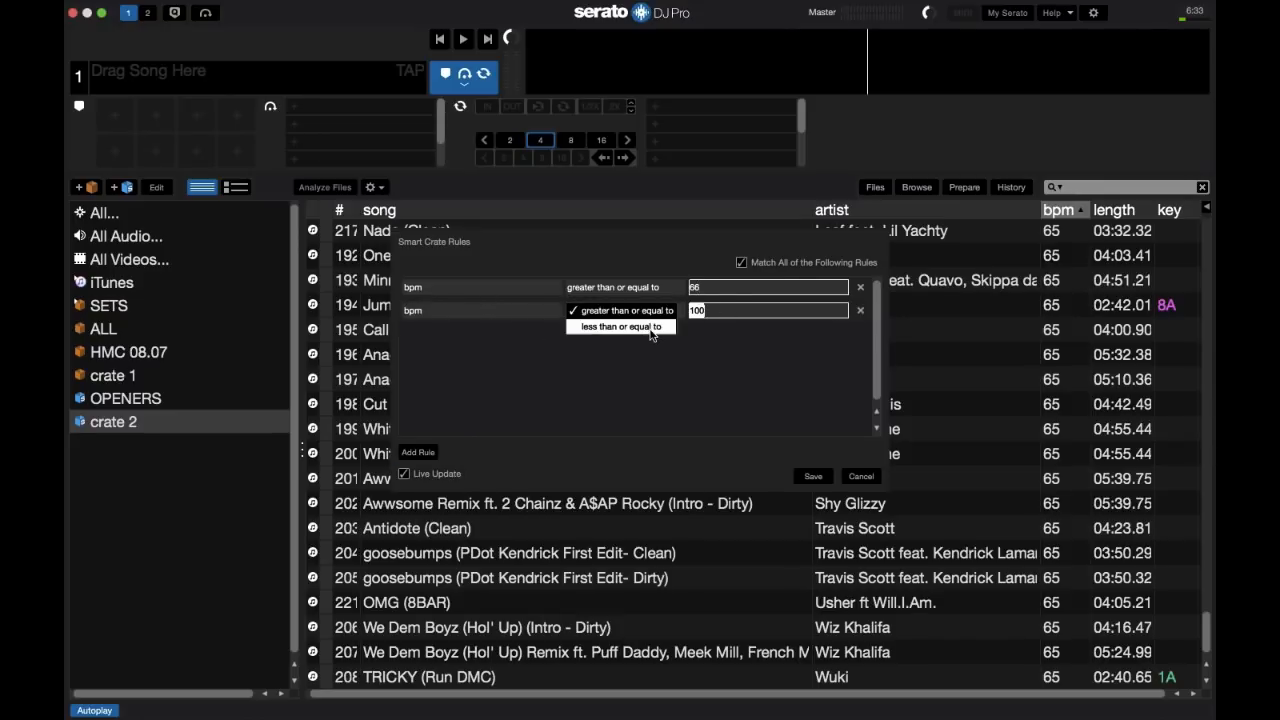
left_click(618, 326)
type("80")
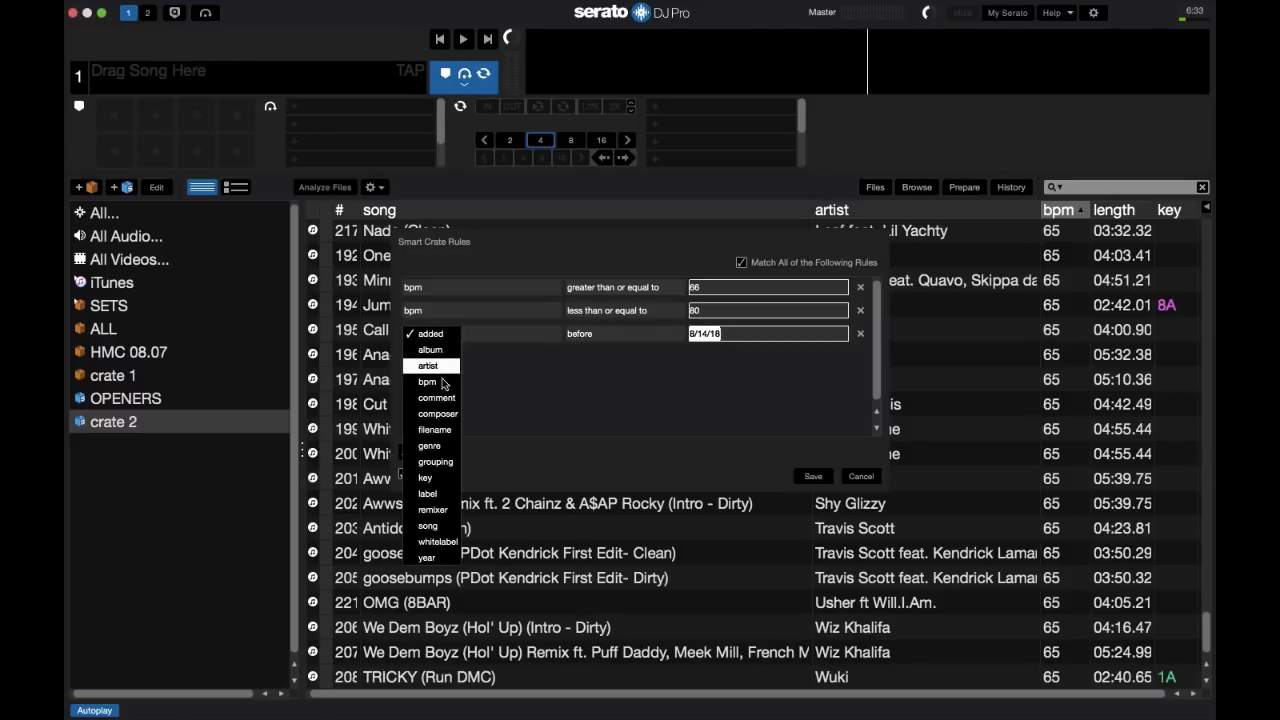
left_click(435, 397)
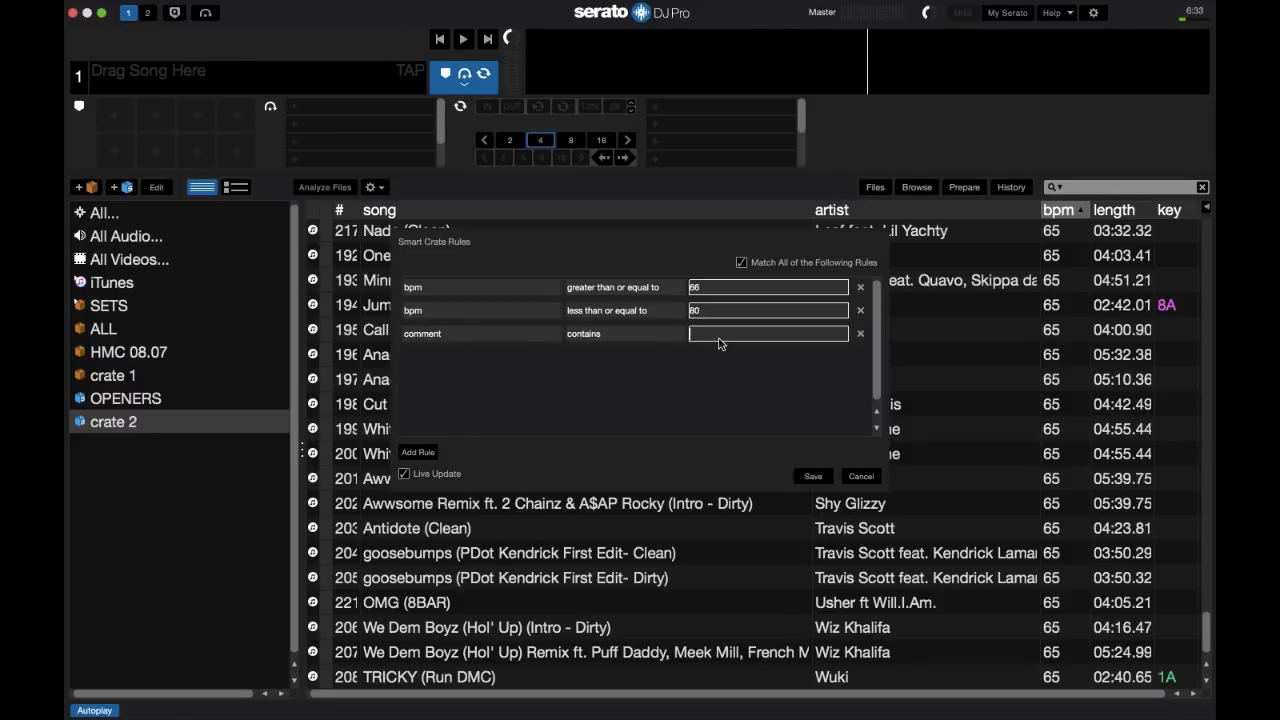
type("party")
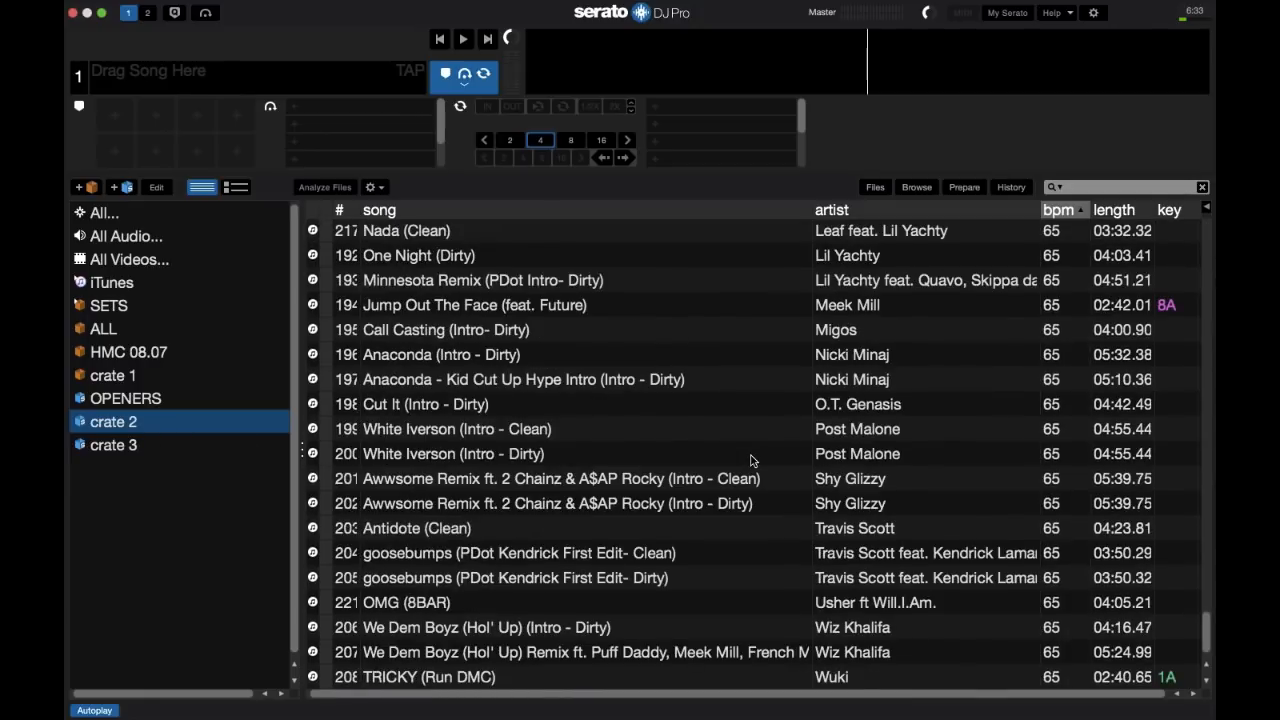
Step: Review the songs in crates 2 and 3, then rename crate 2 starting with '40'
left_click(113, 421)
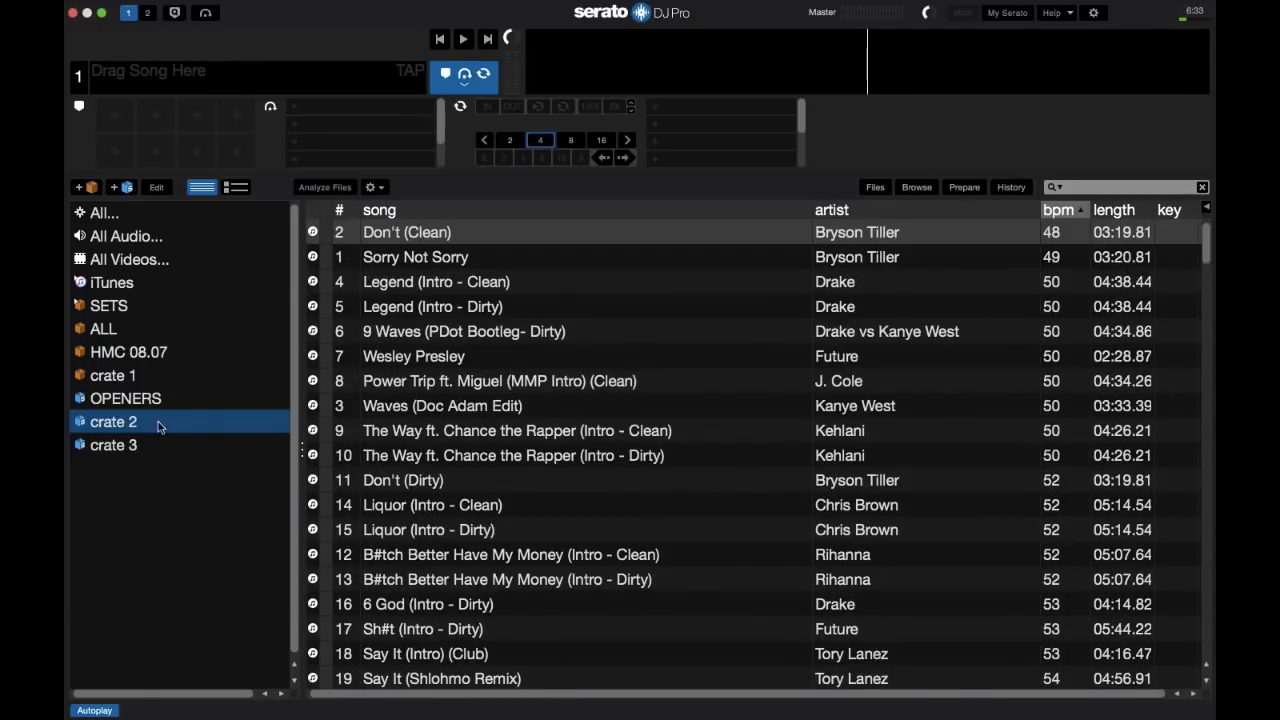
mouse_move(850, 400)
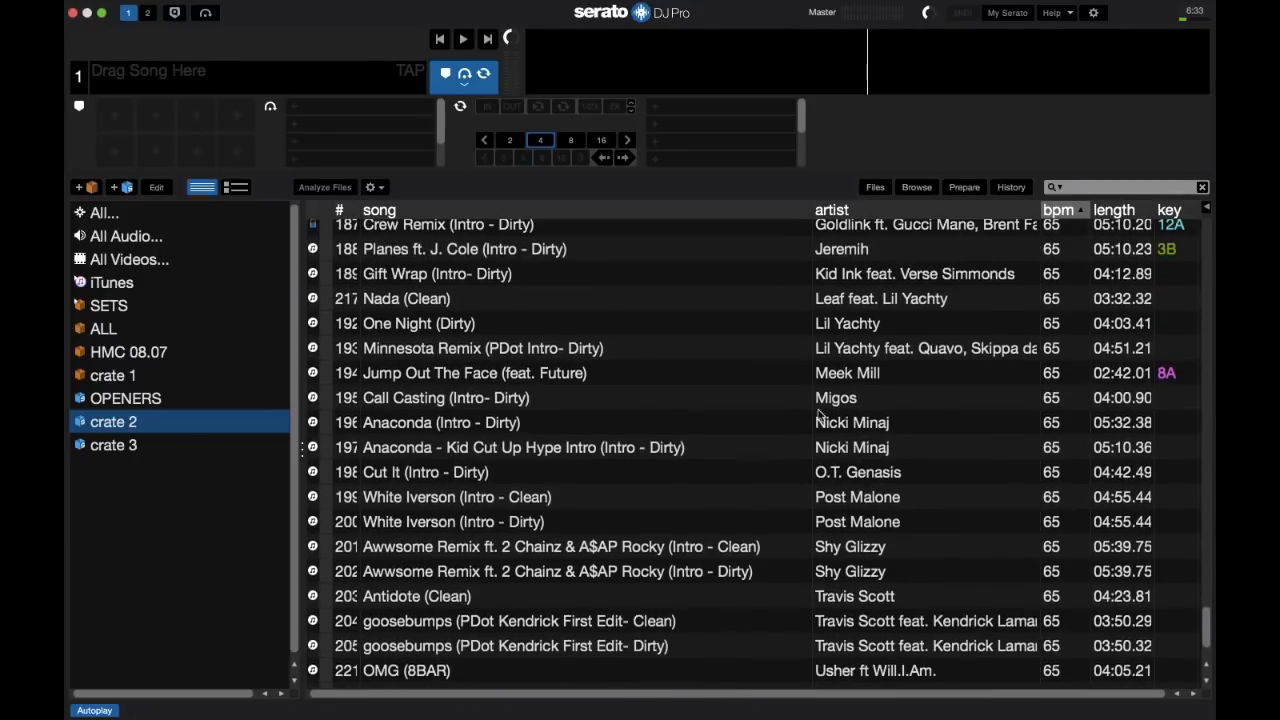
left_click(113, 444)
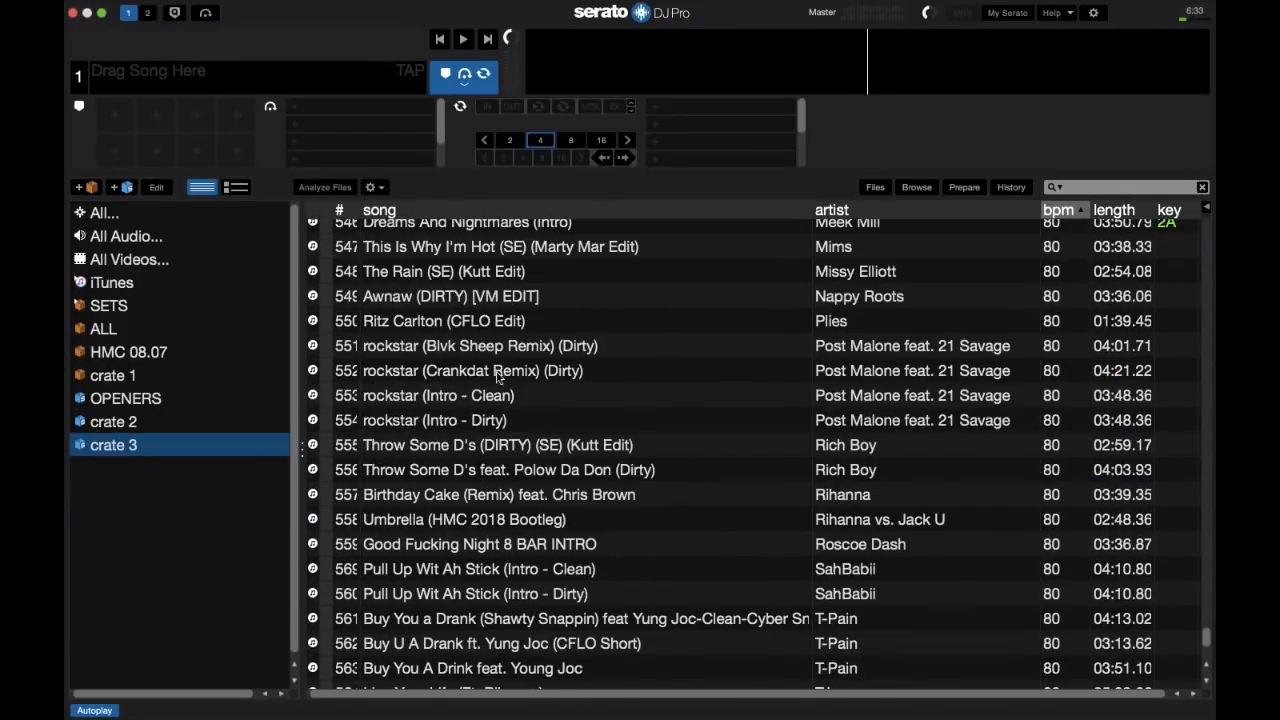
mouse_move(781, 393)
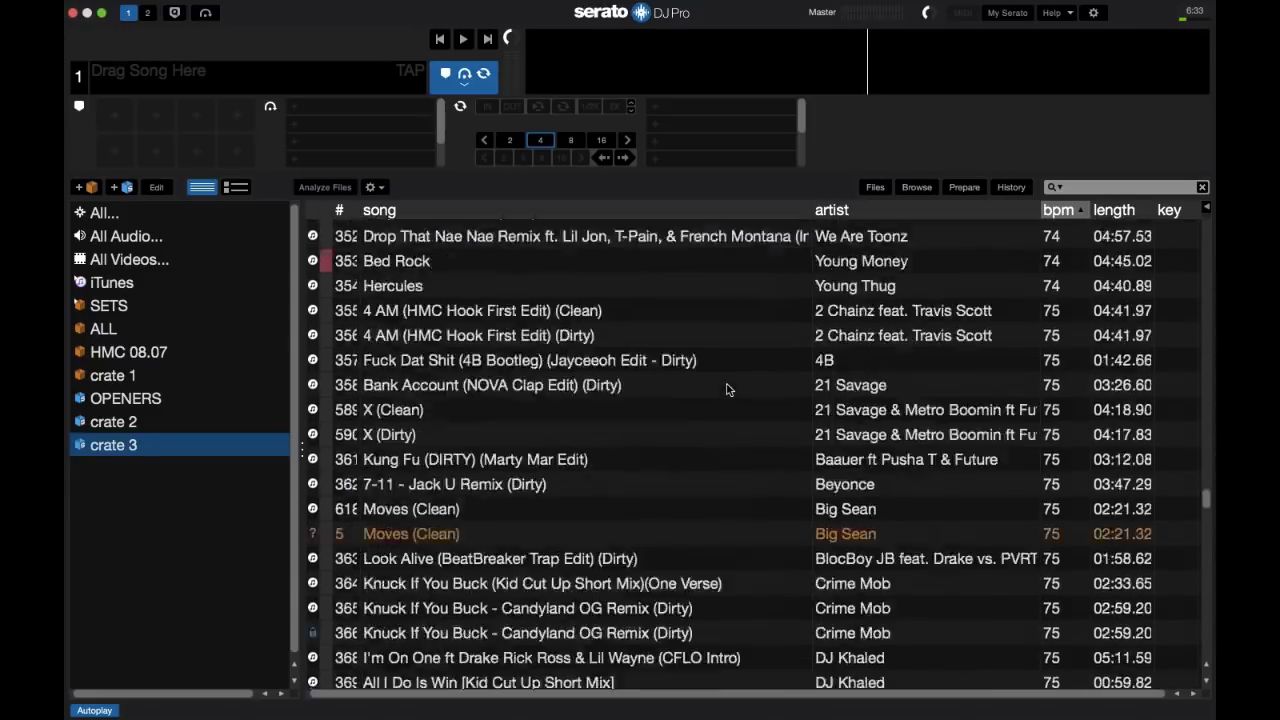
left_click(113, 421)
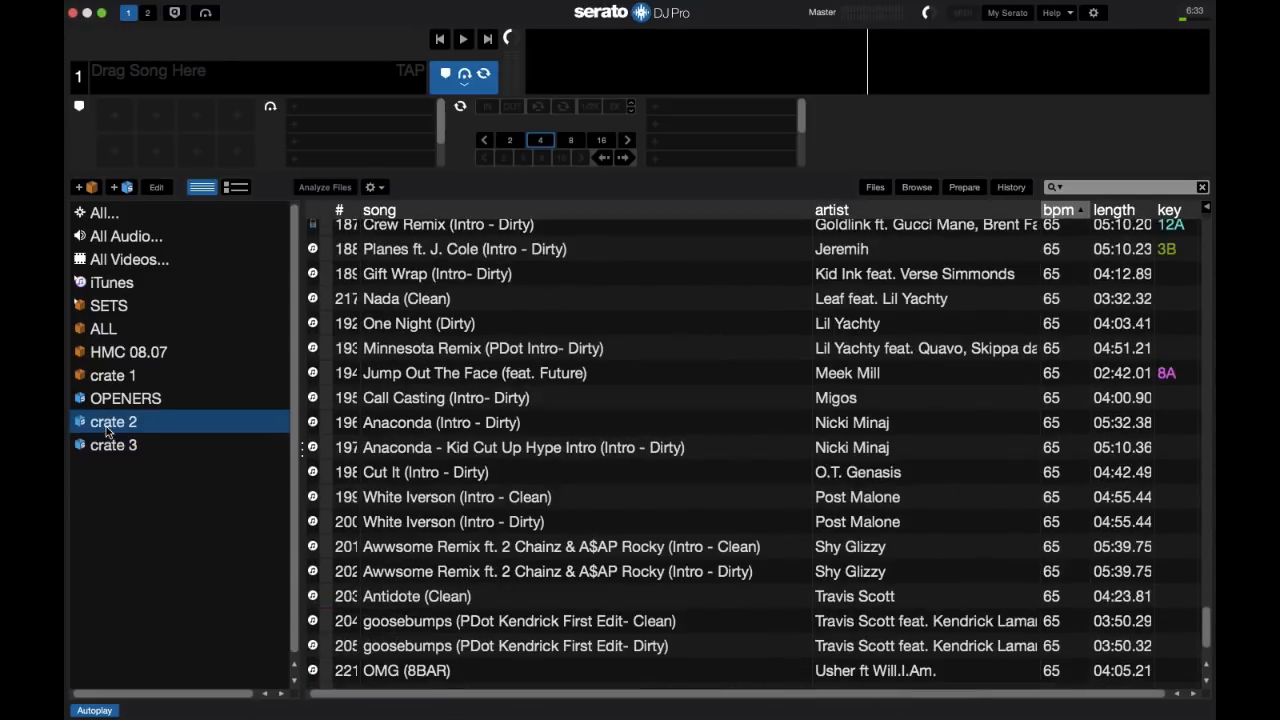
double_click(113, 421)
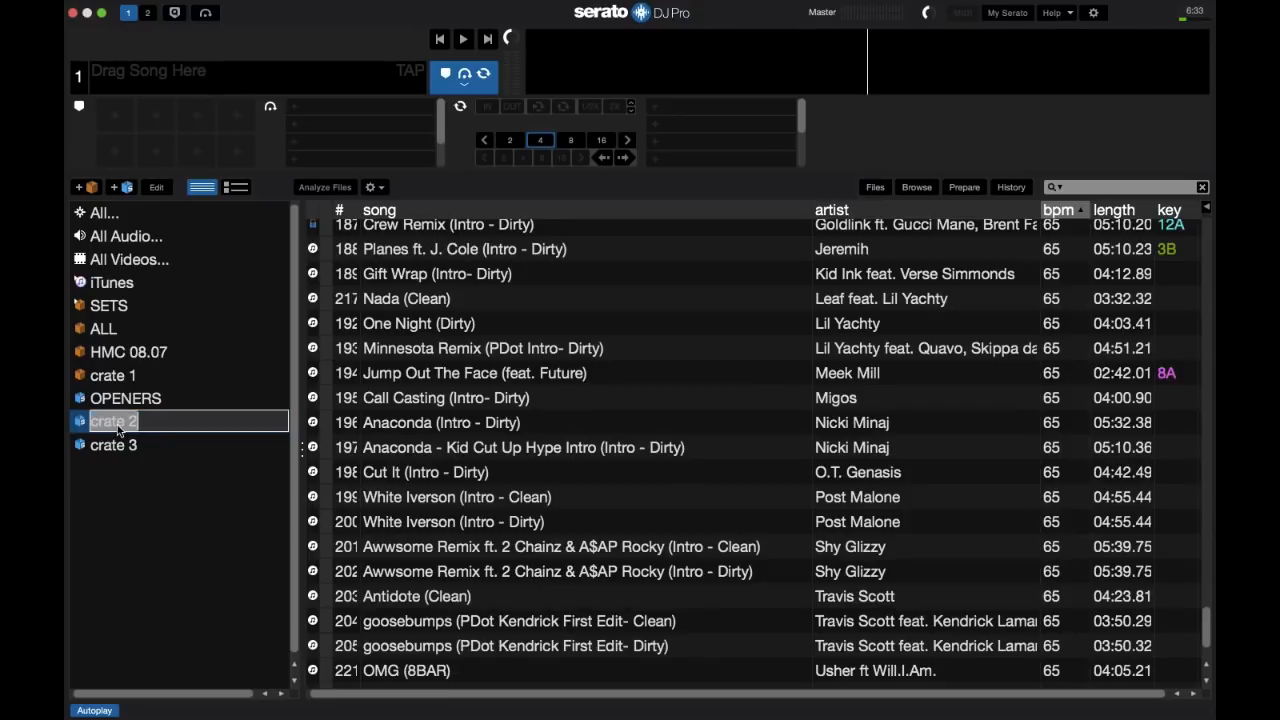
type("40-65")
left_click(180, 445)
type("66-80")
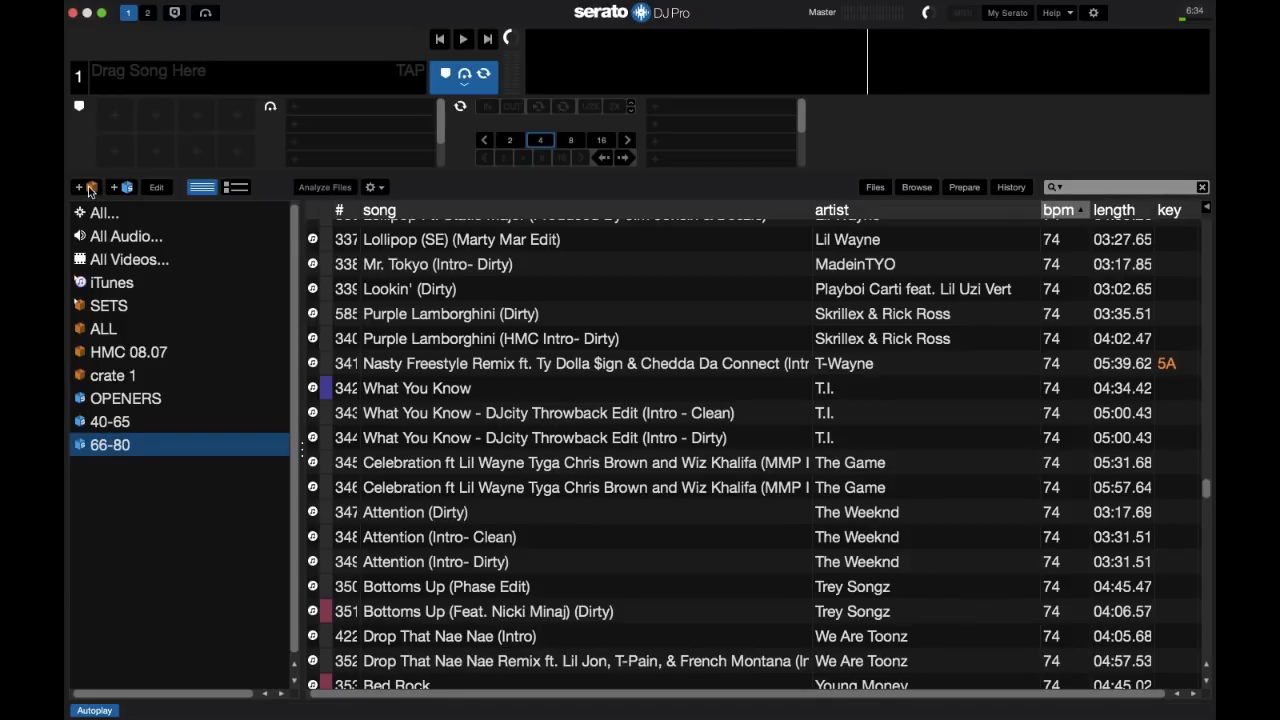
Step: Create a new BPMs crate, nest a smart crate inside it, check 40-65, then collapse BPMs
left_click(89, 187)
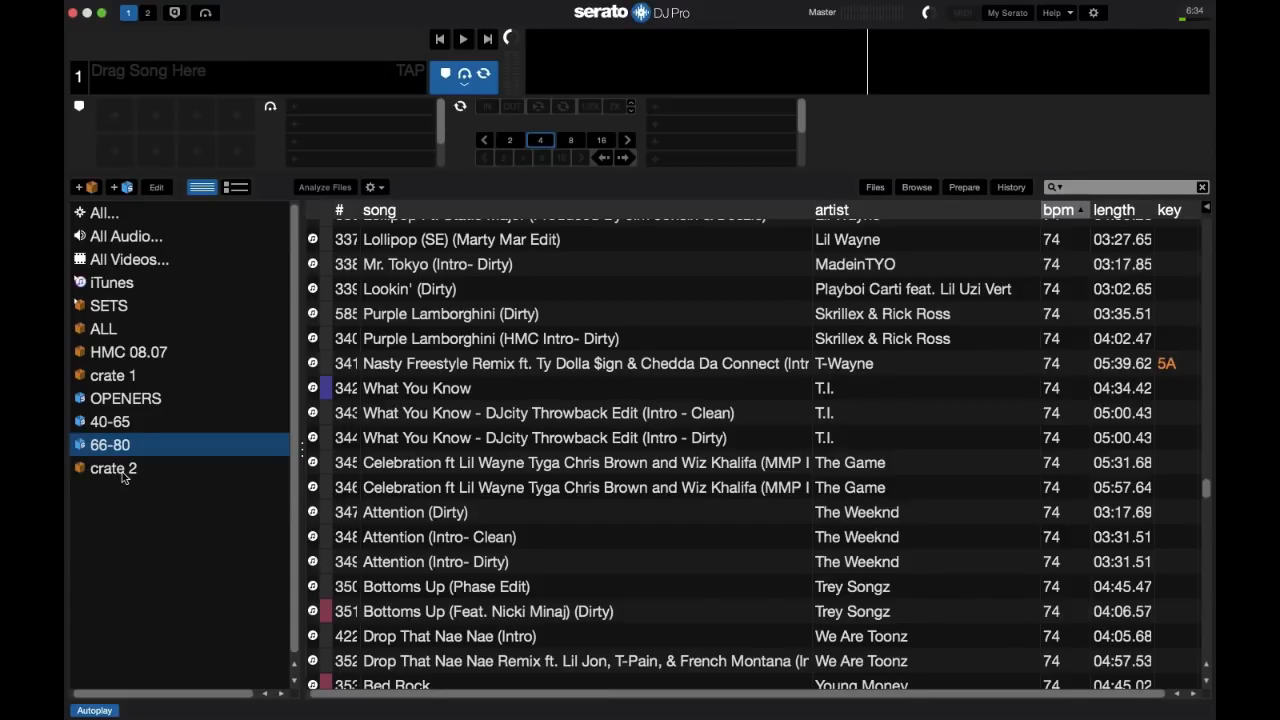
double_click(113, 467)
type("BPMs")
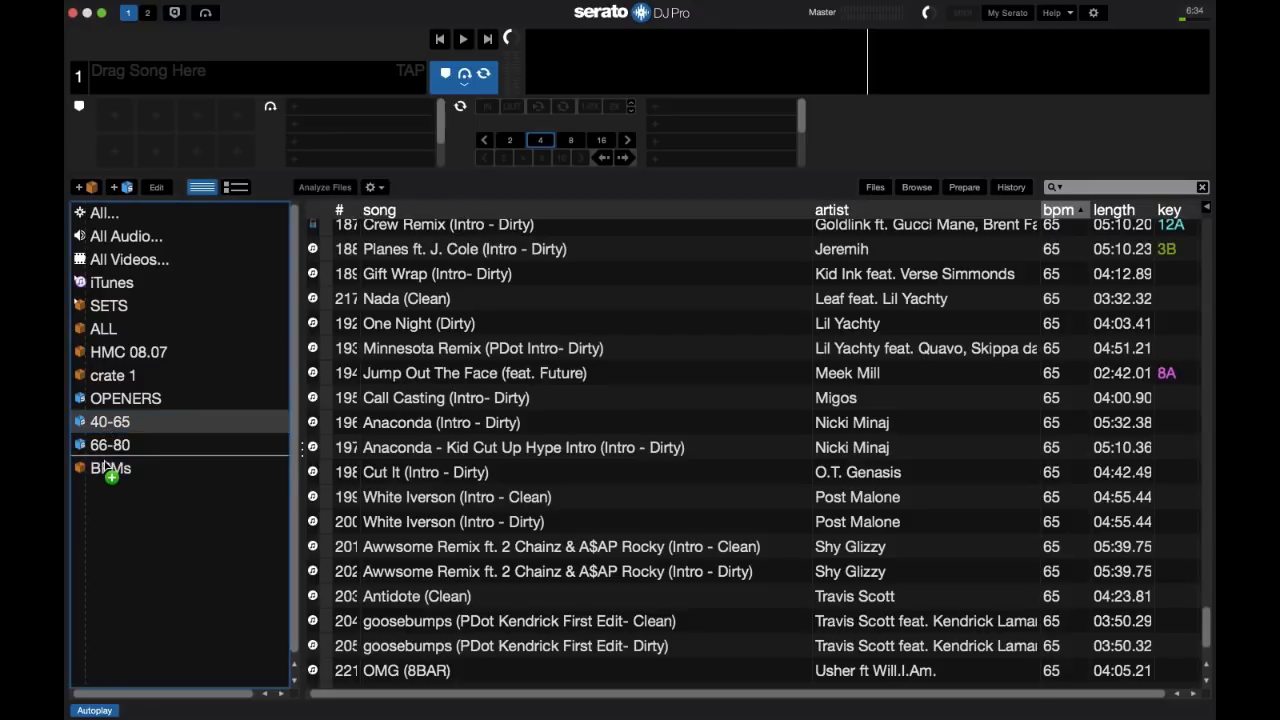
left_click(110, 444)
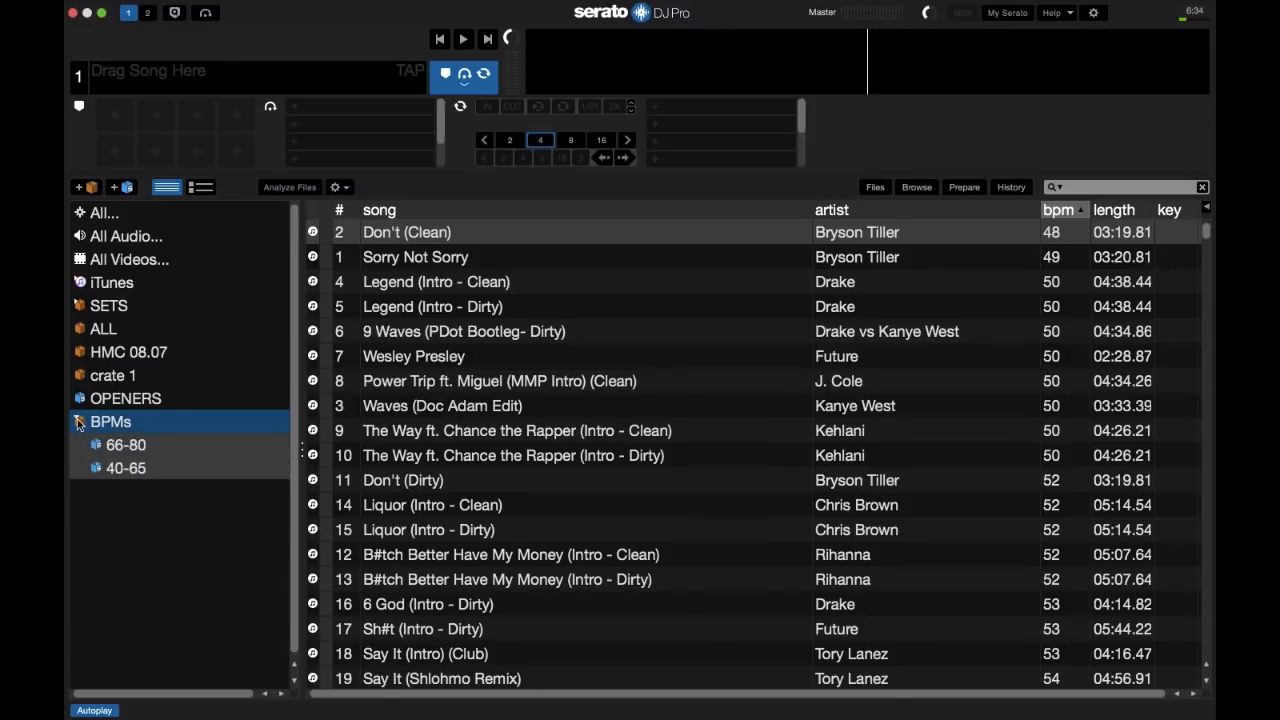
left_click(126, 468)
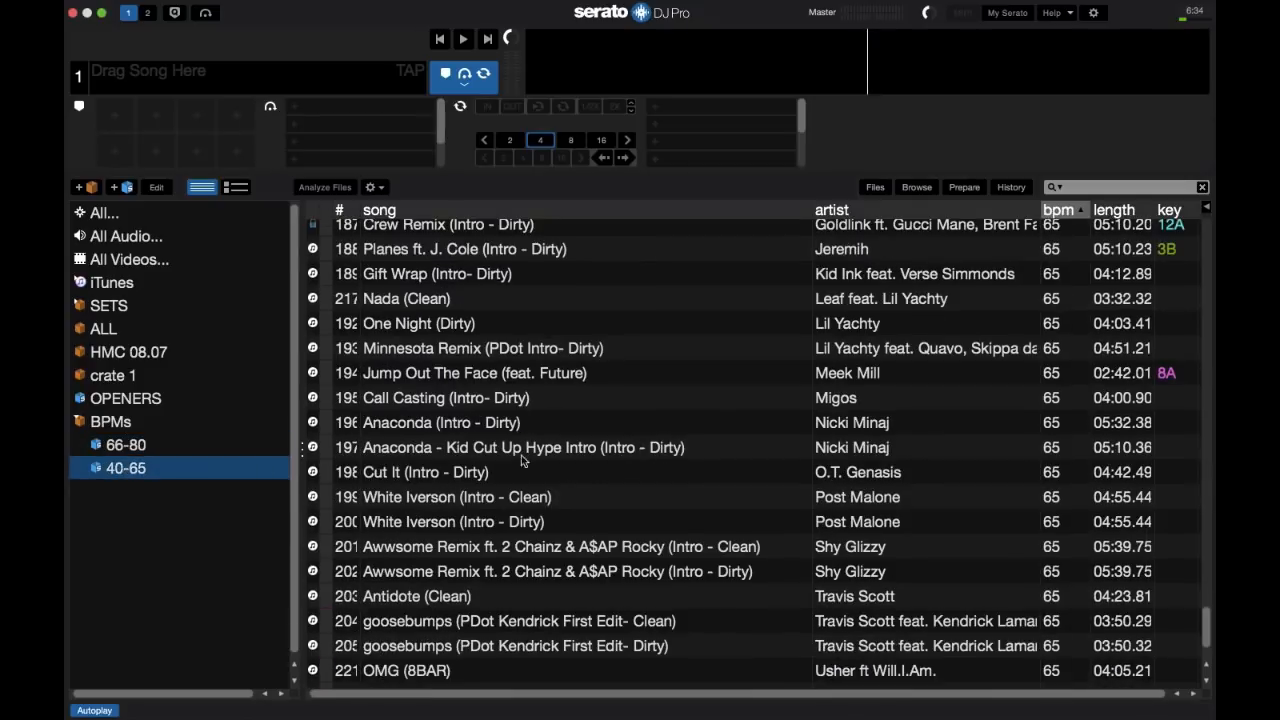
left_click(110, 421)
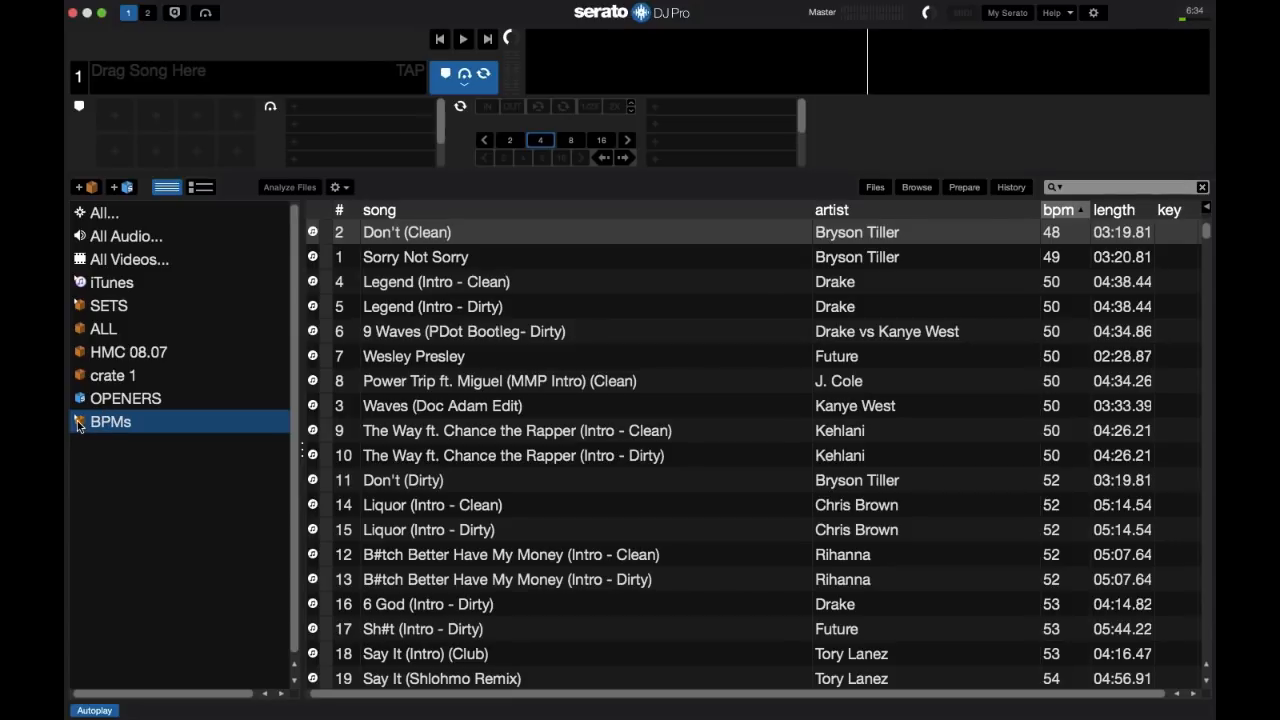
left_click(79, 421)
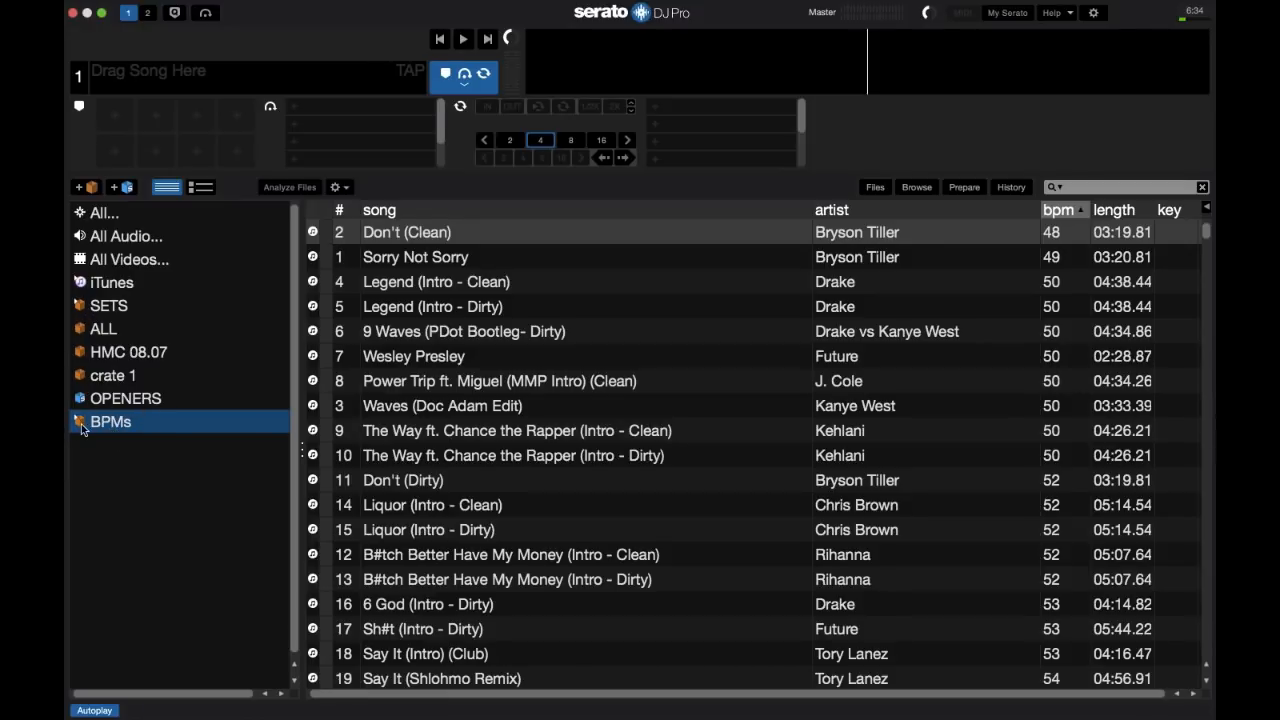
left_click(81, 421)
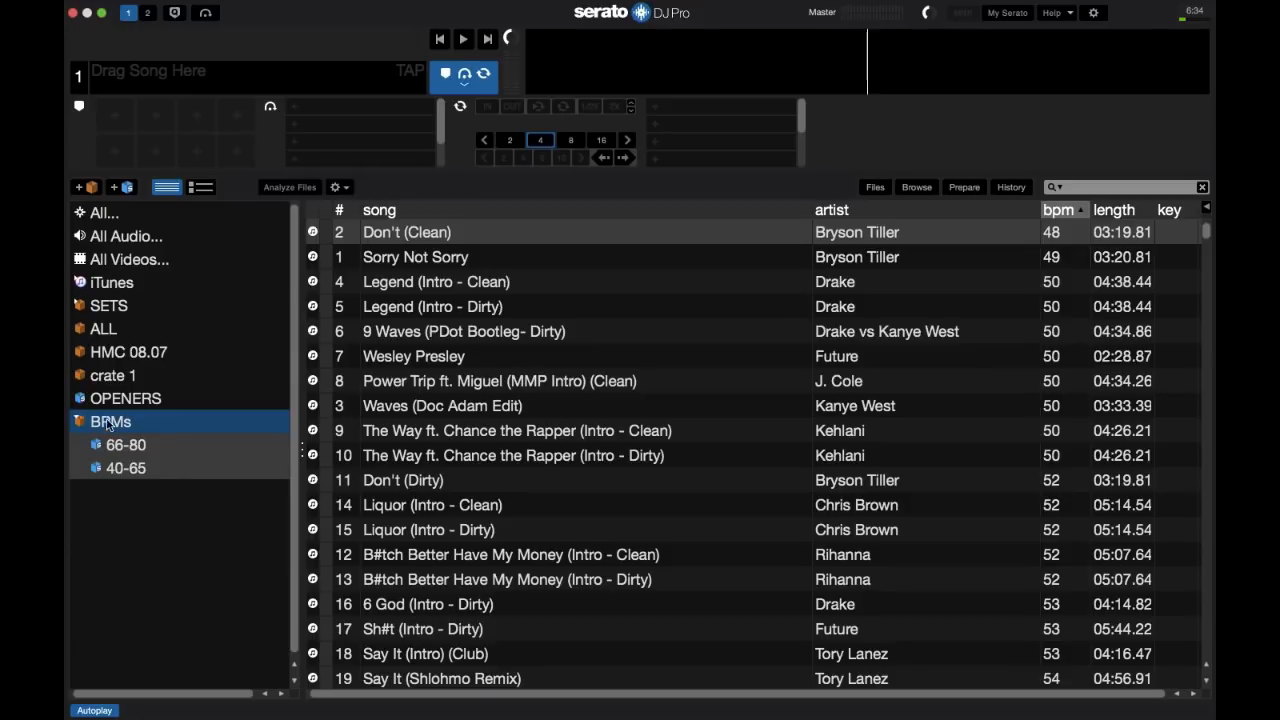
left_click(125, 398)
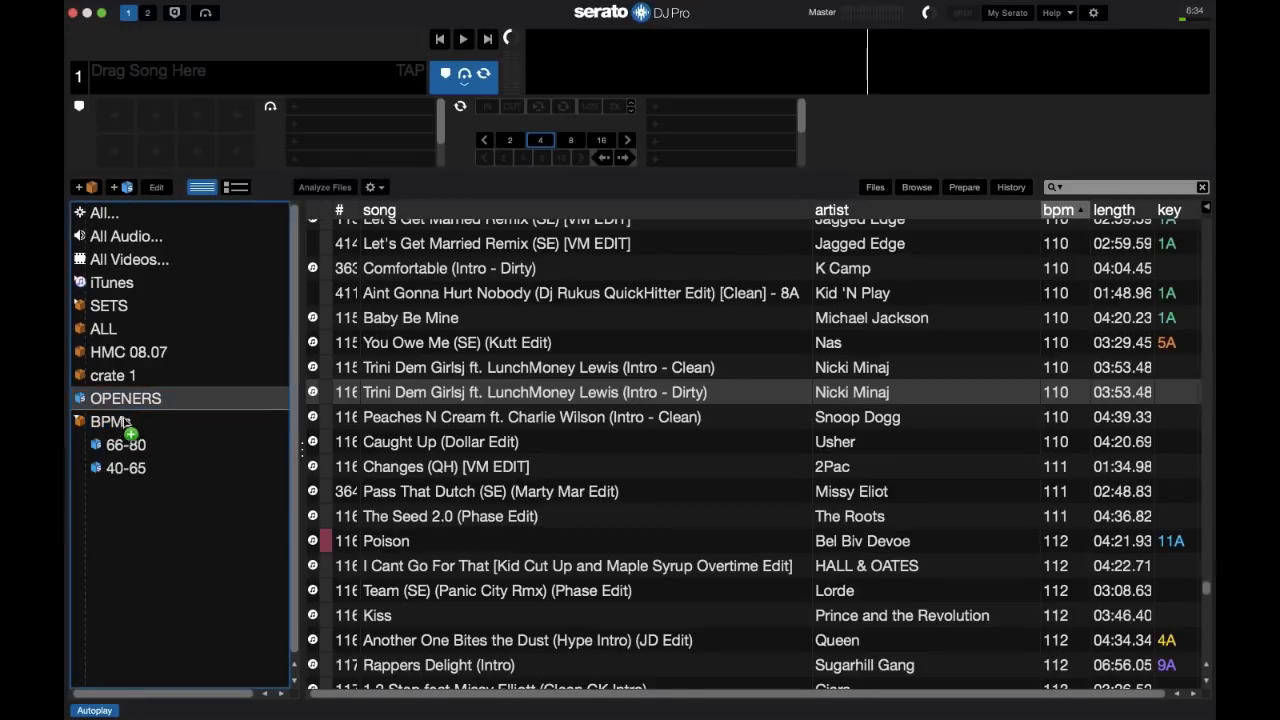
left_click(141, 421)
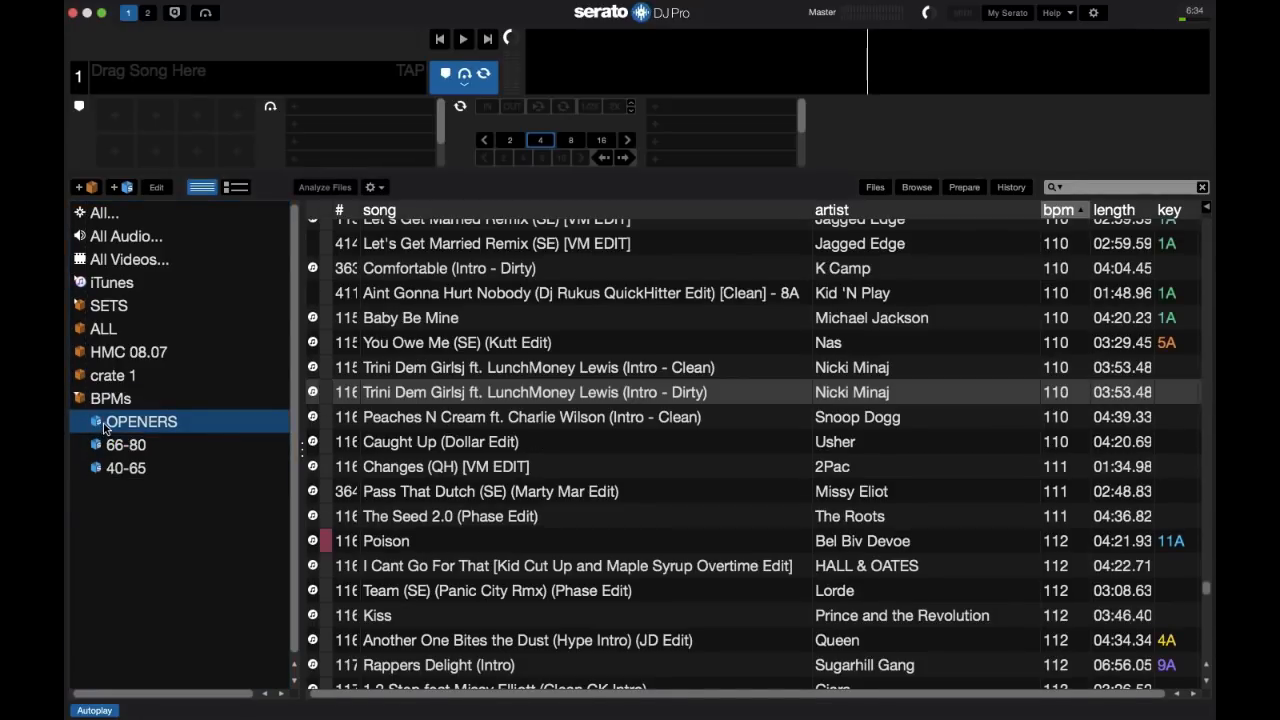
left_click(110, 421)
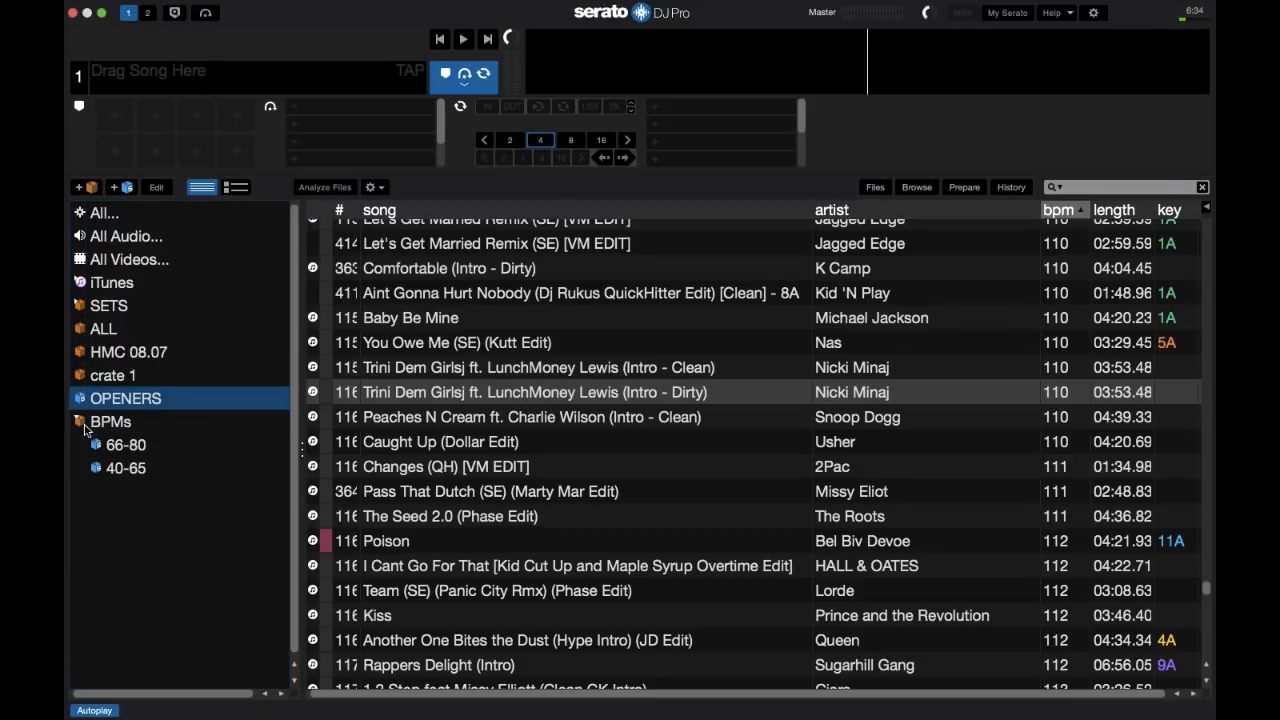
left_click(110, 421)
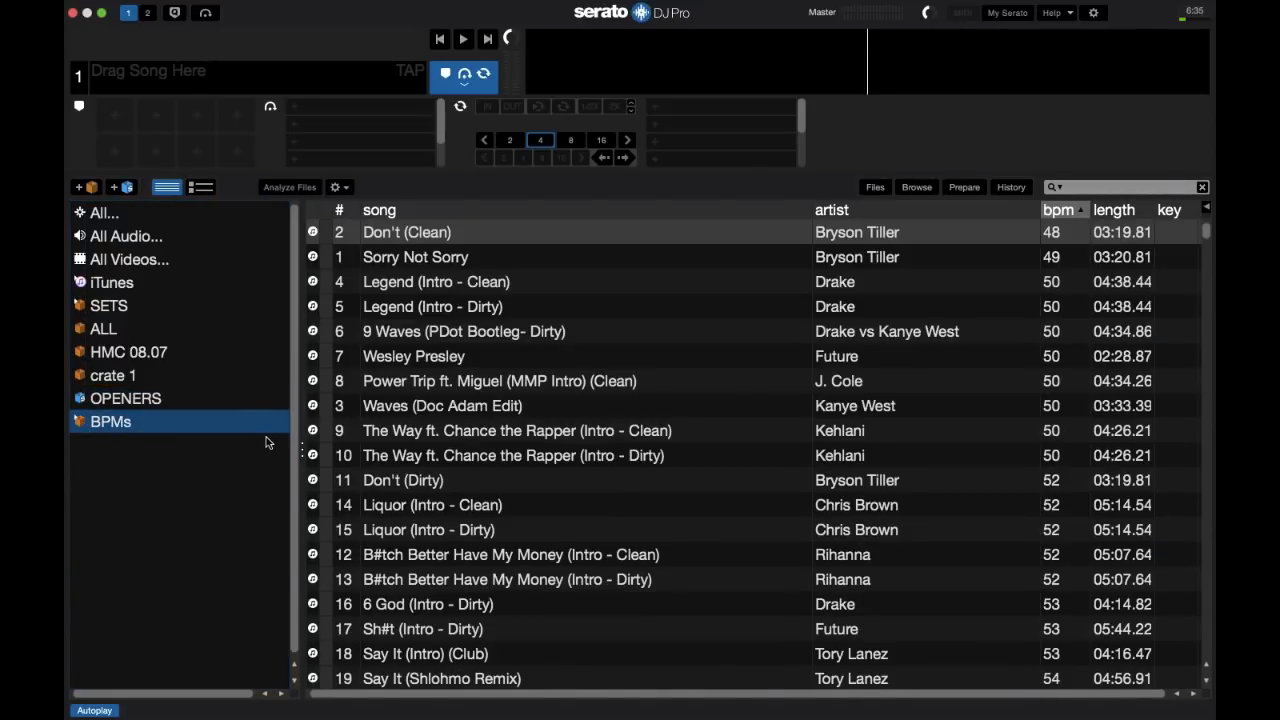